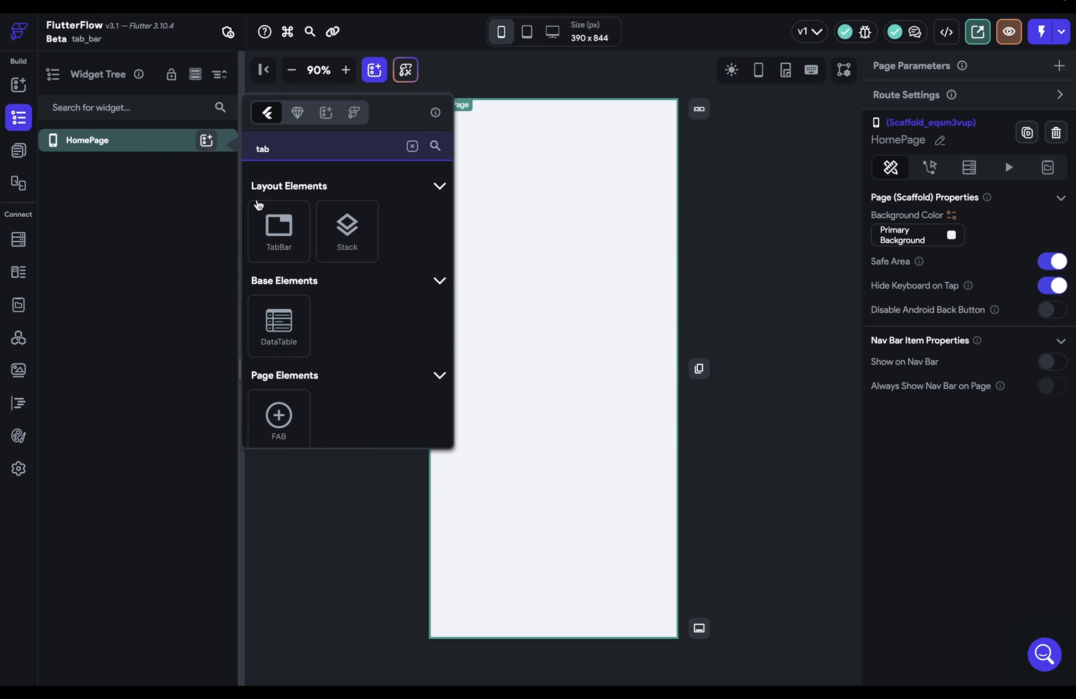
- Add a TabBar to HomePage and check its Example 2 and Example 1 tabs on the canvas
click(278, 227)
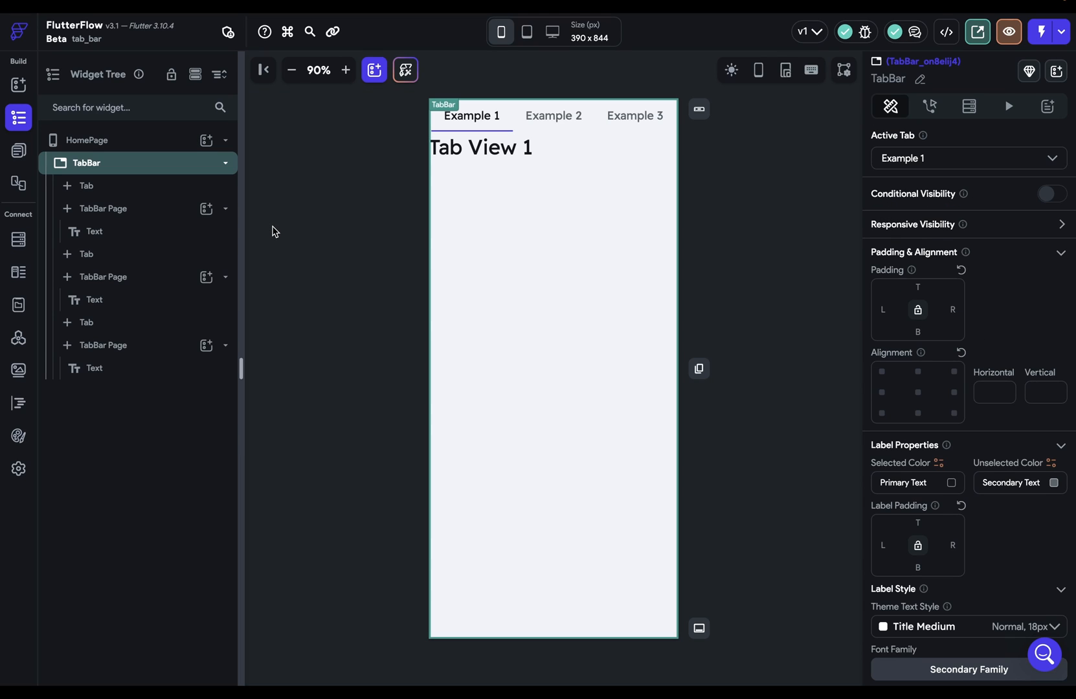
click(553, 115)
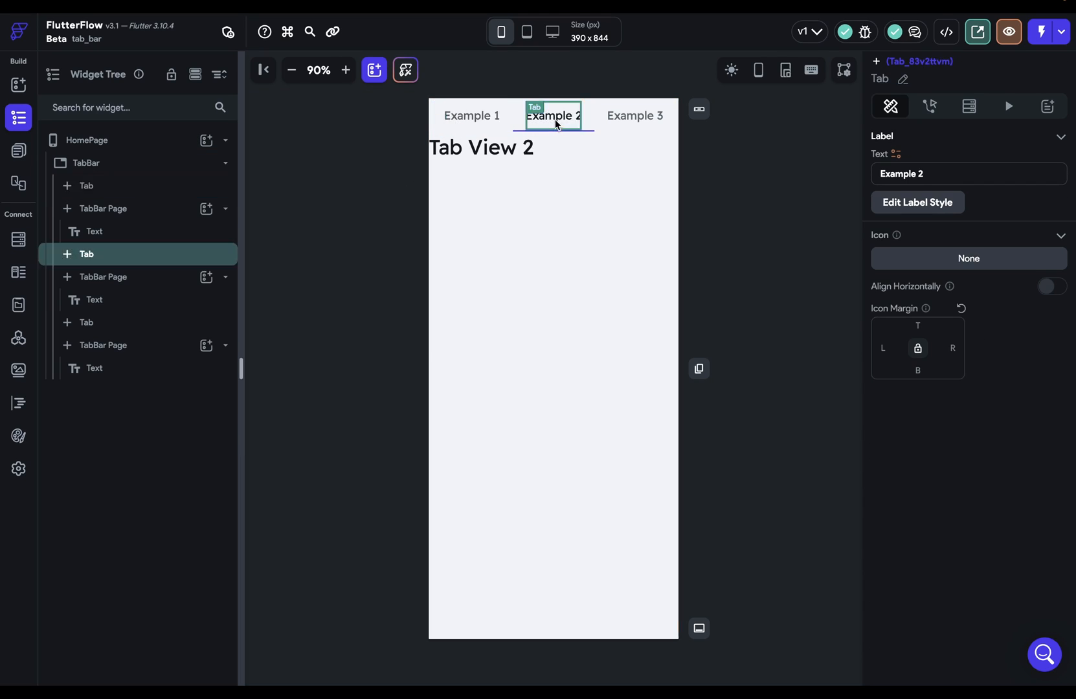
mouse_move(553, 122)
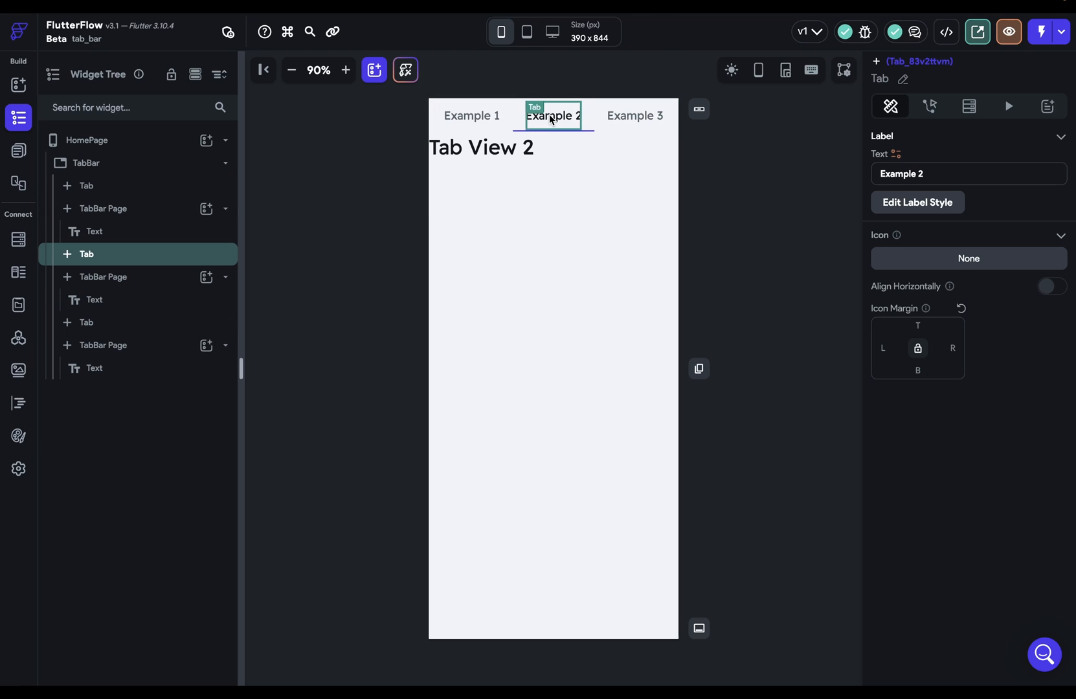
mouse_move(530, 360)
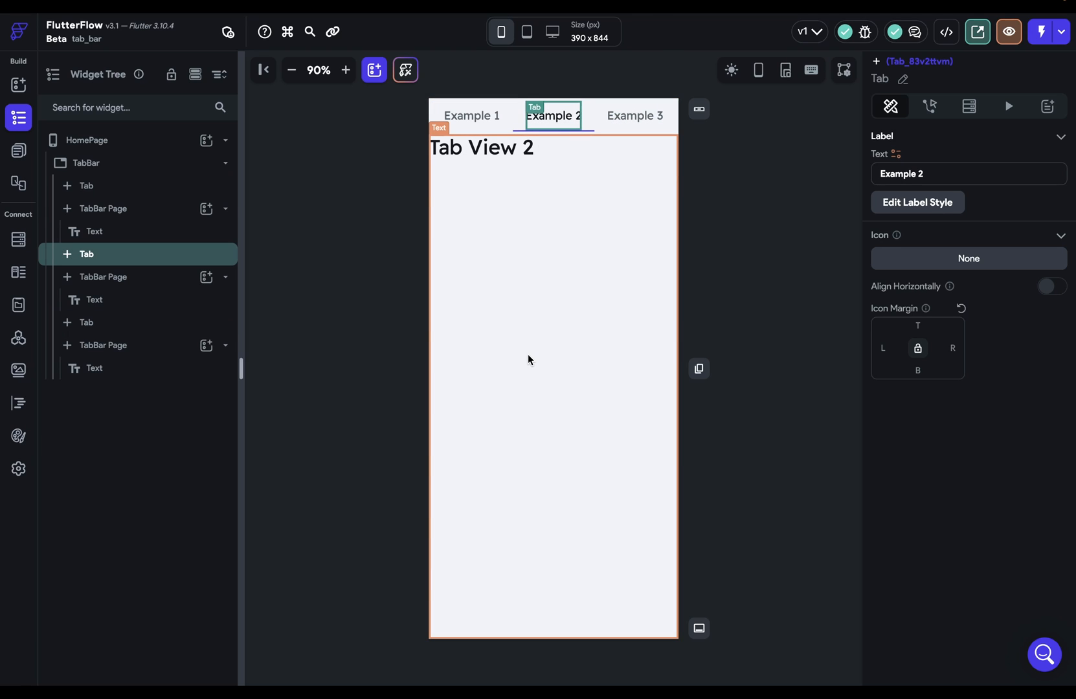
click(472, 115)
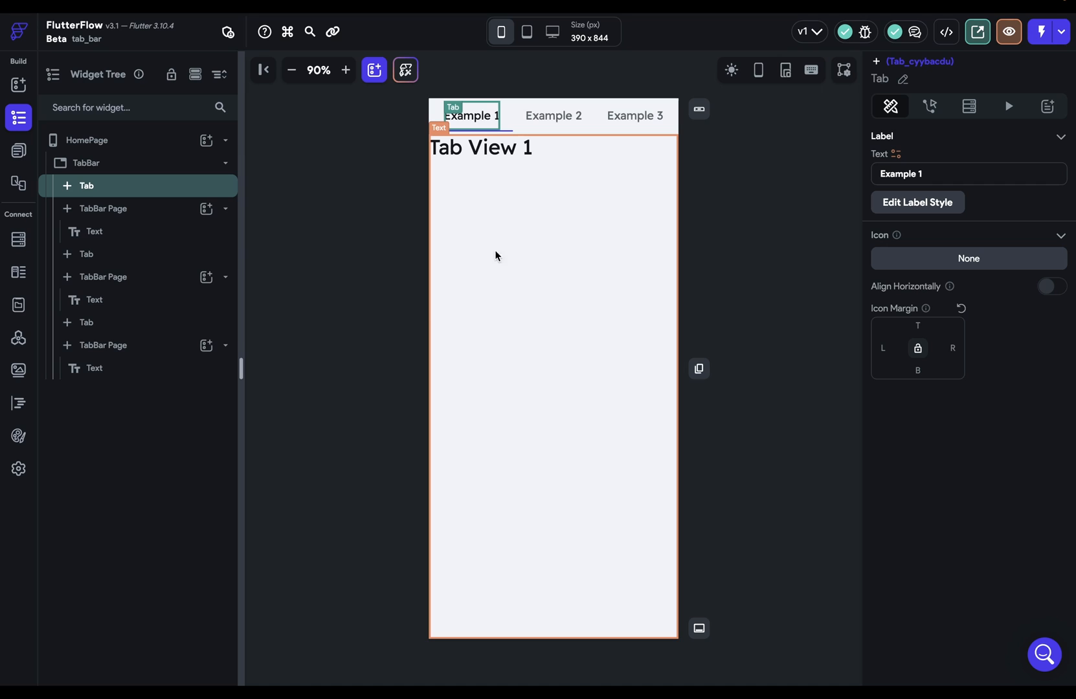
mouse_move(361, 301)
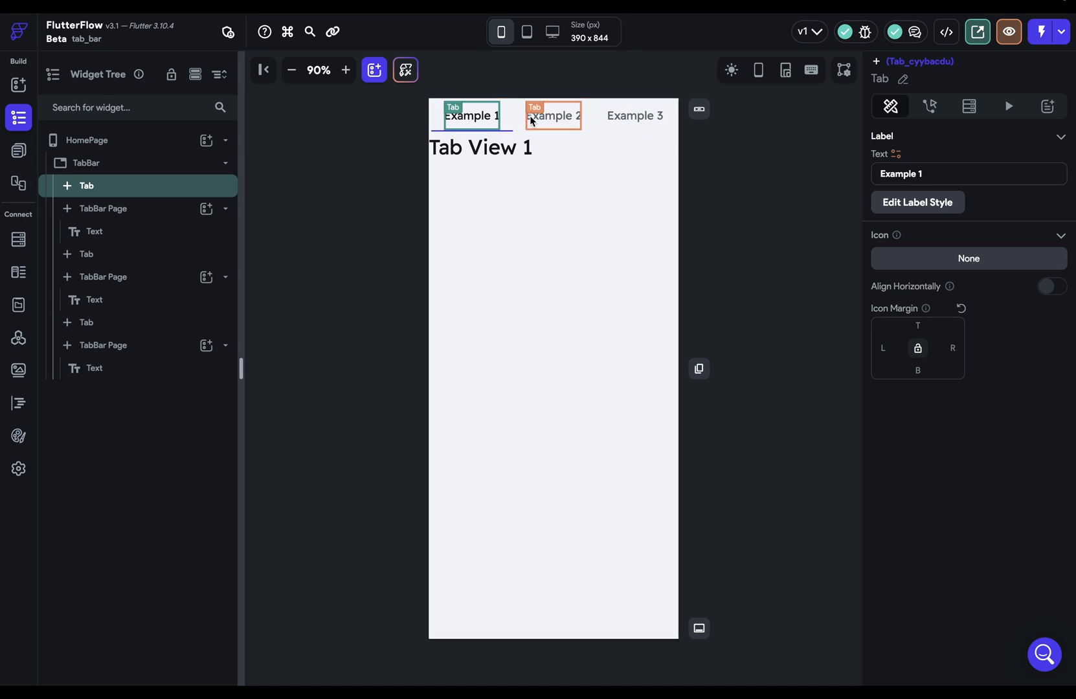
mouse_move(98, 187)
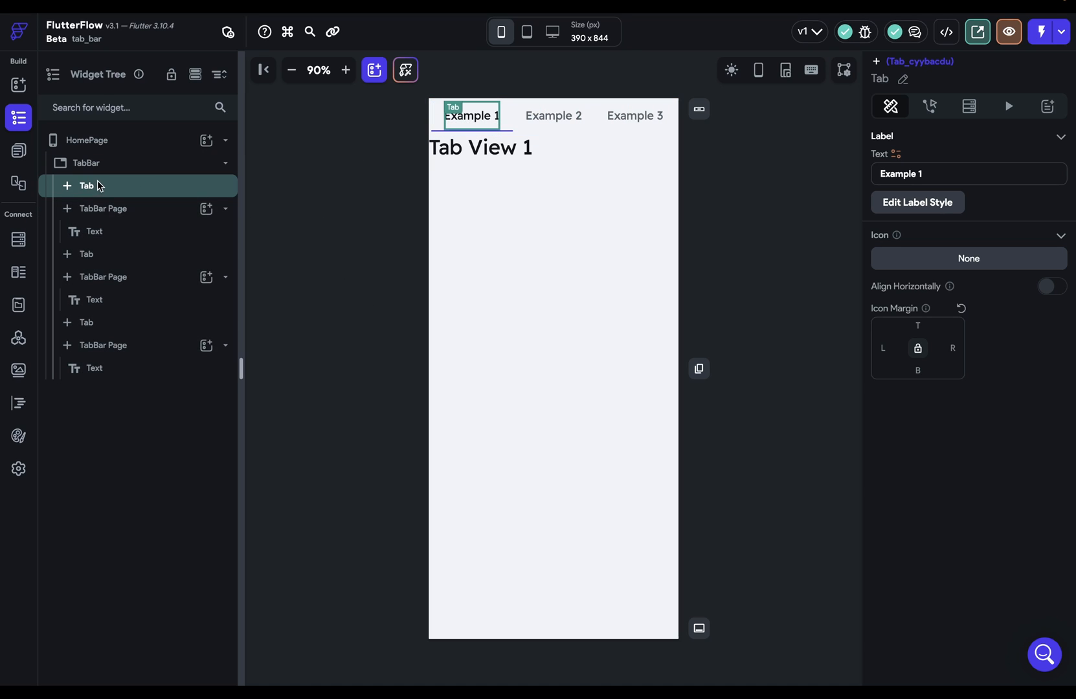
mouse_move(122, 196)
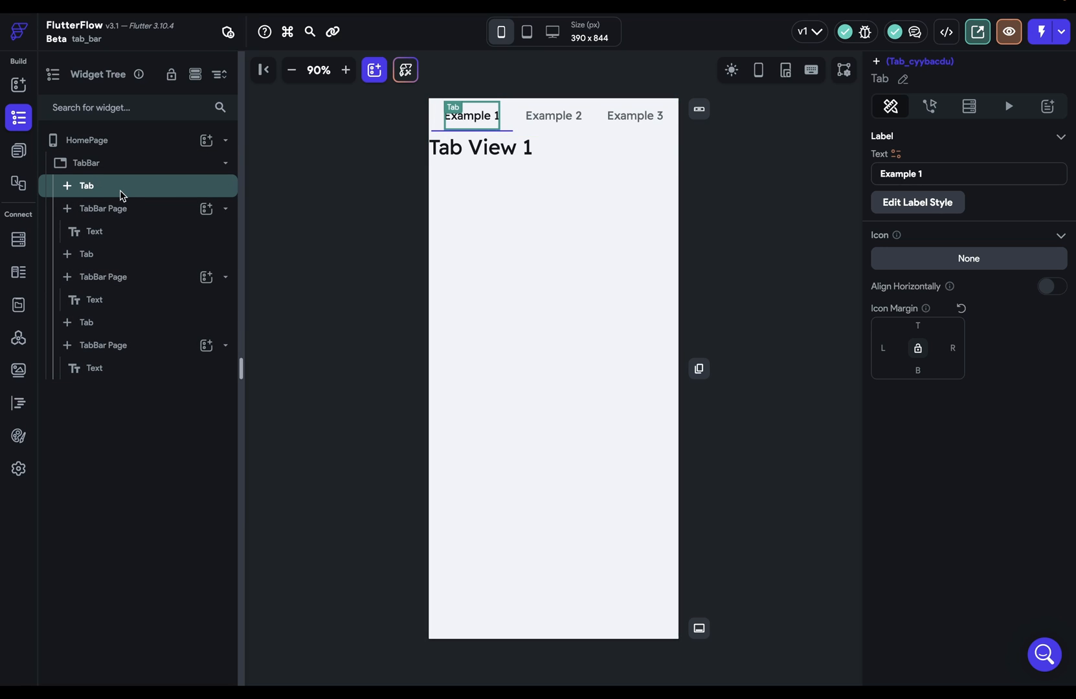
mouse_move(434, 117)
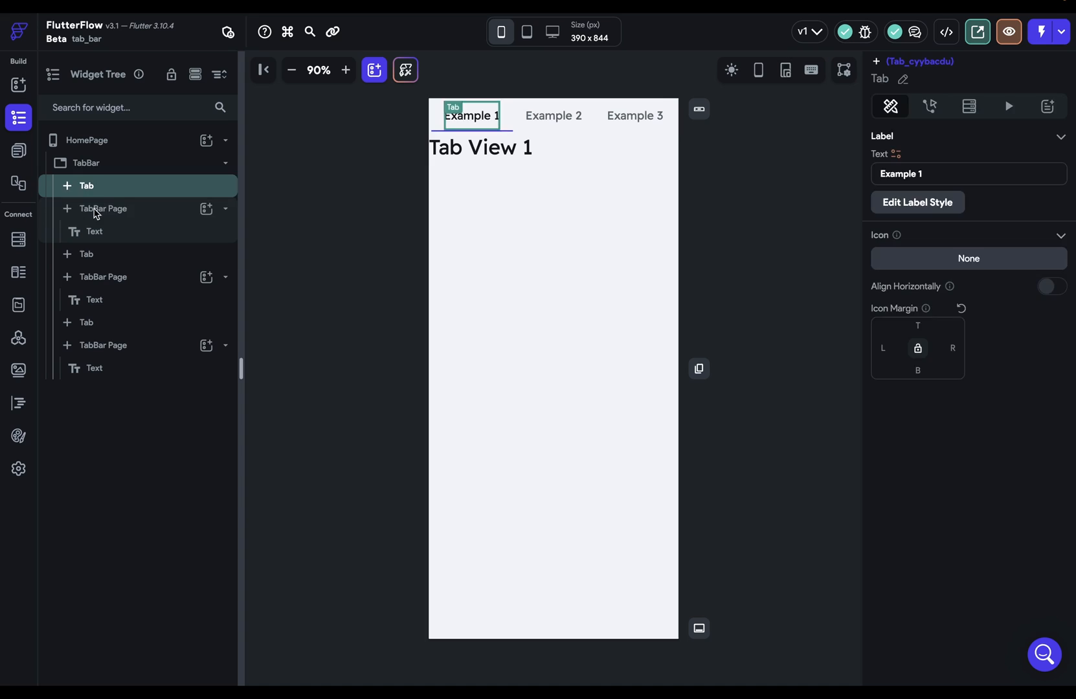
- Wrap the Tab View 1 text of the first tab page in a Column to centre it
click(105, 208)
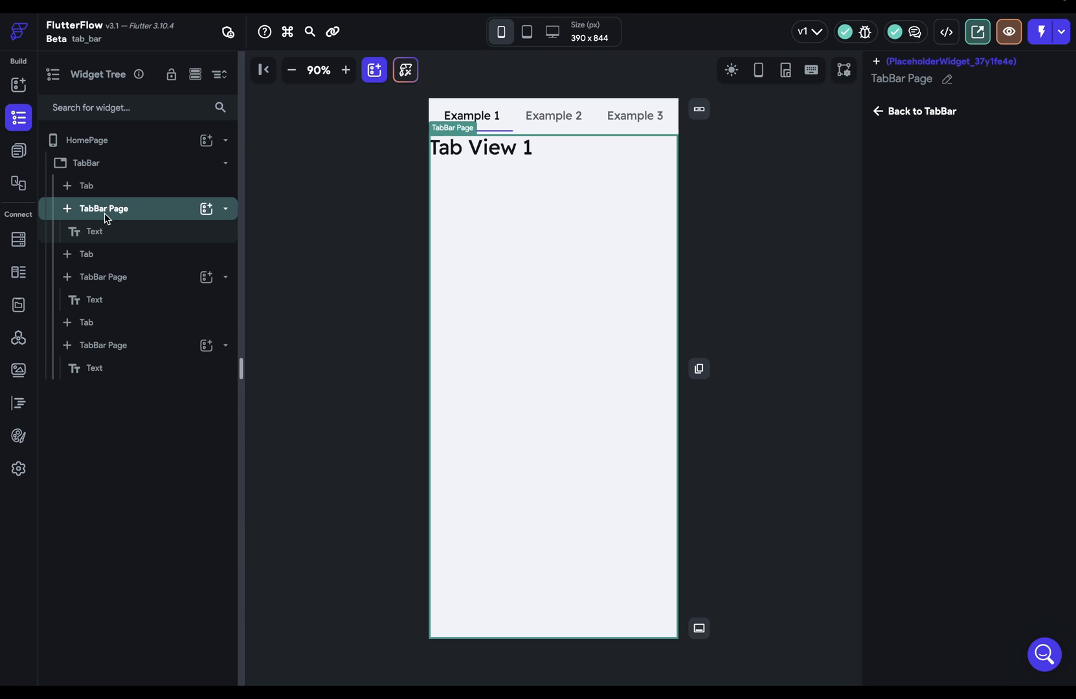
click(94, 231)
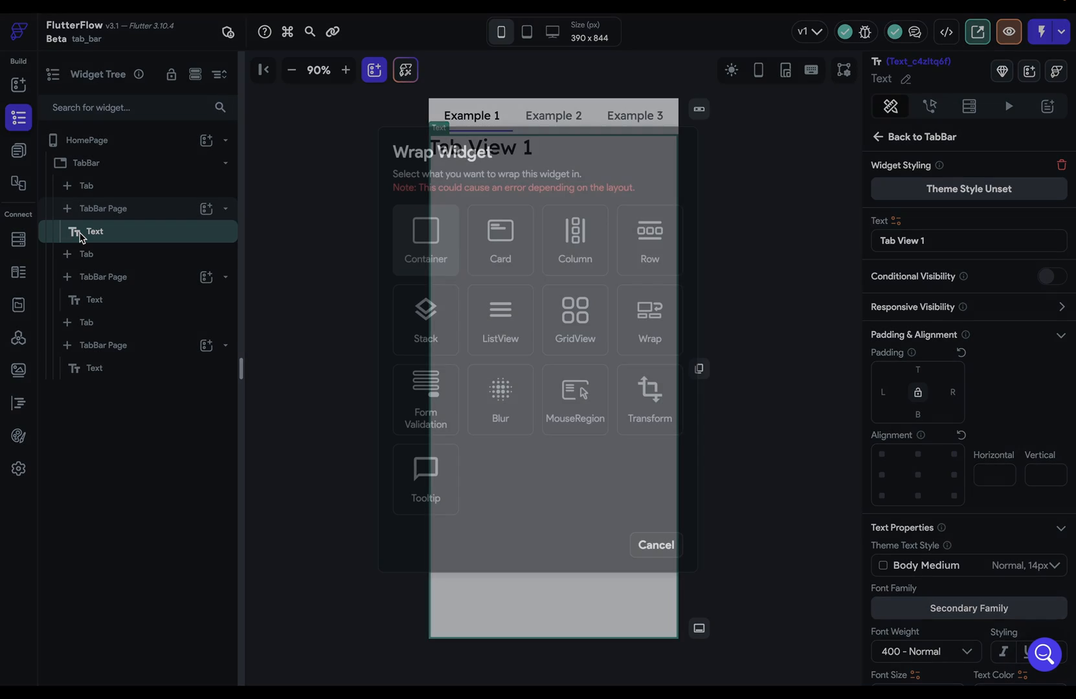
click(575, 240)
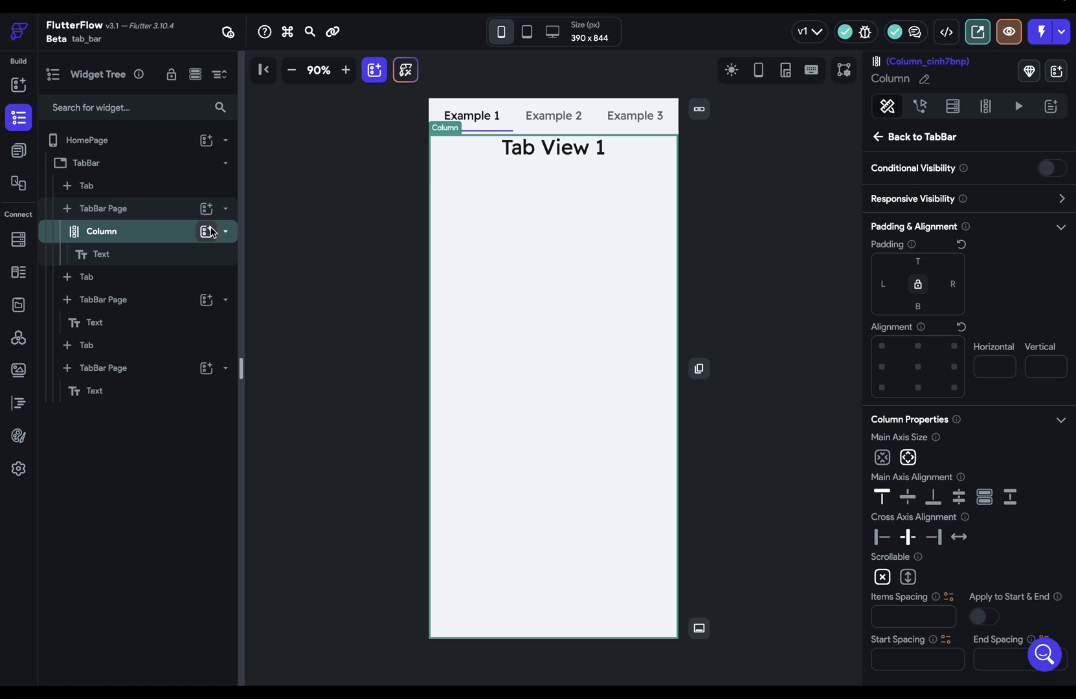
mouse_move(382, 253)
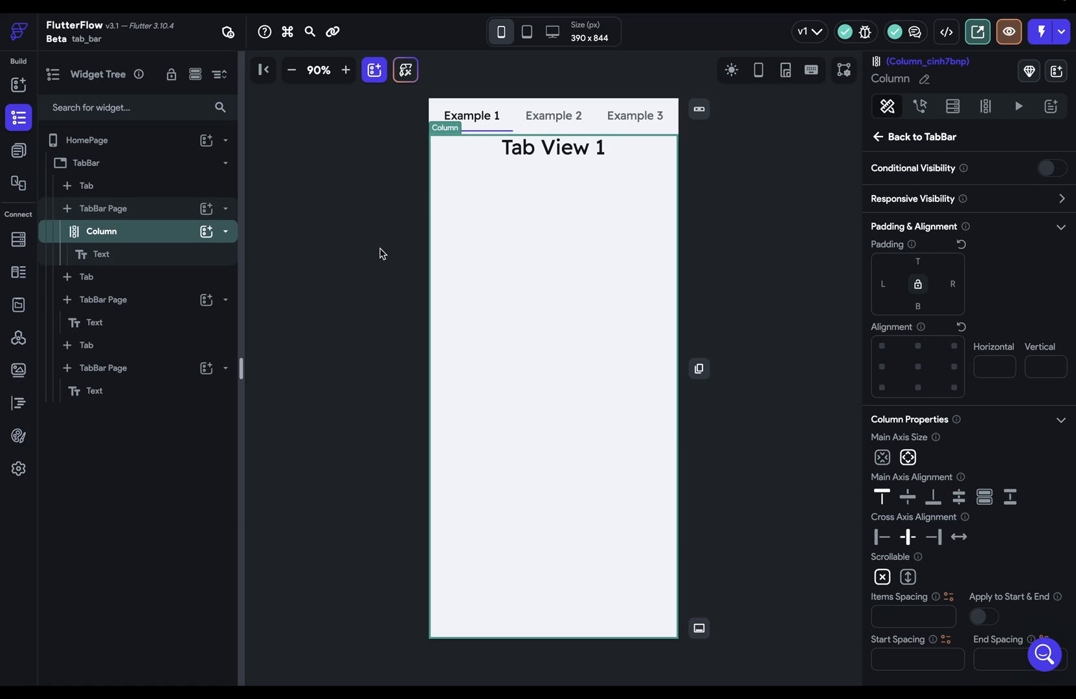
mouse_move(87, 185)
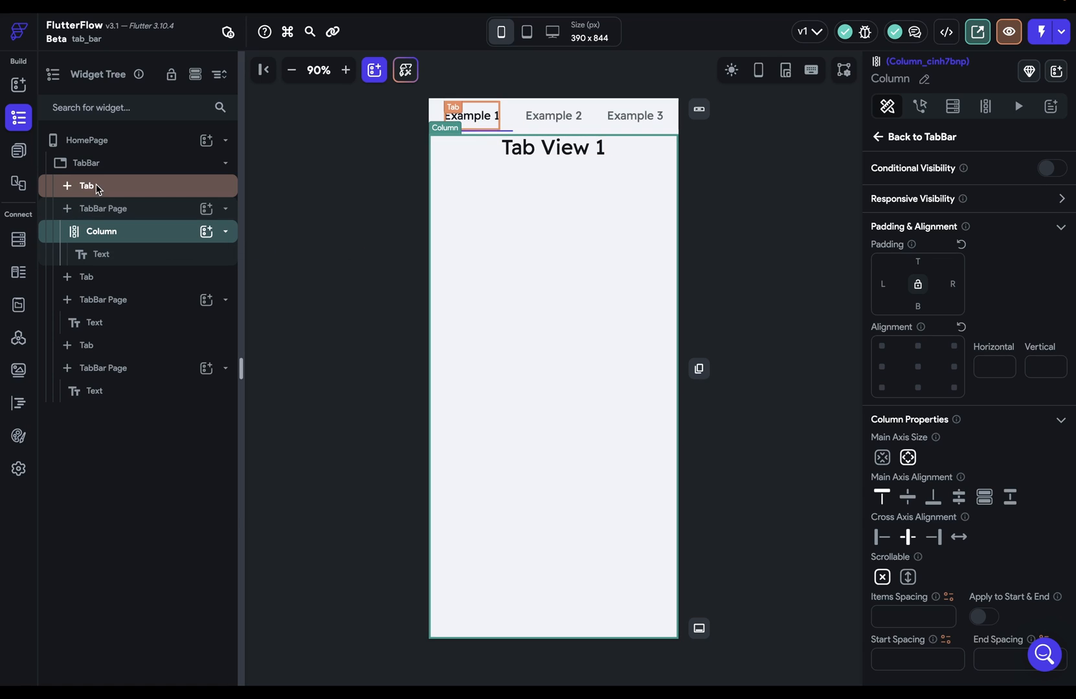
mouse_move(141, 202)
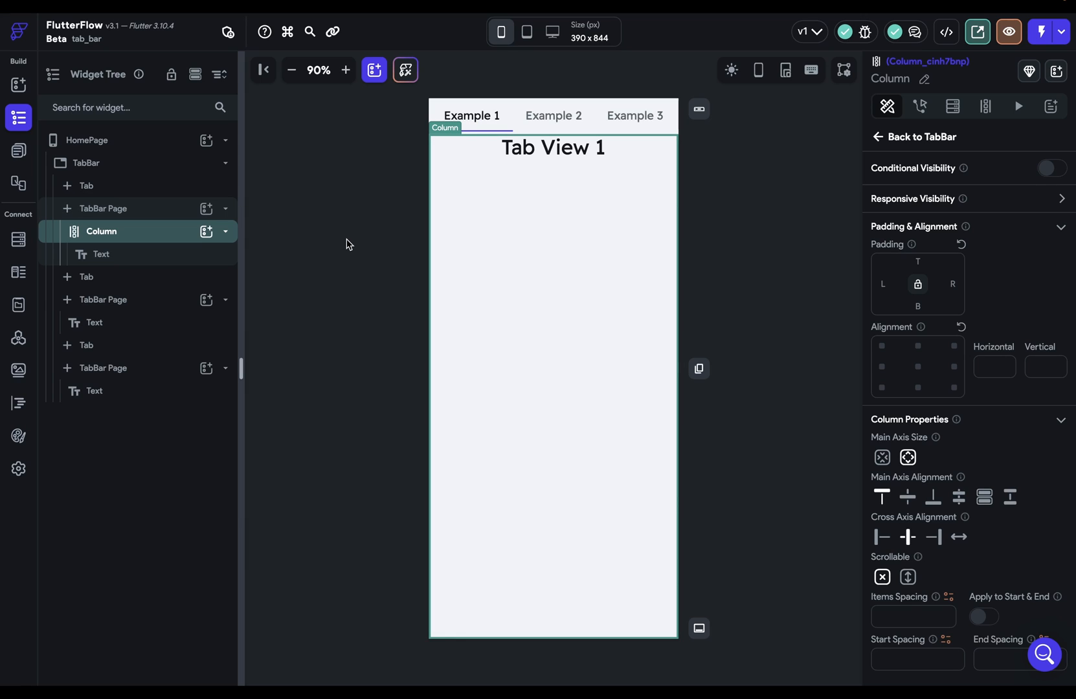
- Select the whole TabBar and make Example 2 its active tab
click(102, 208)
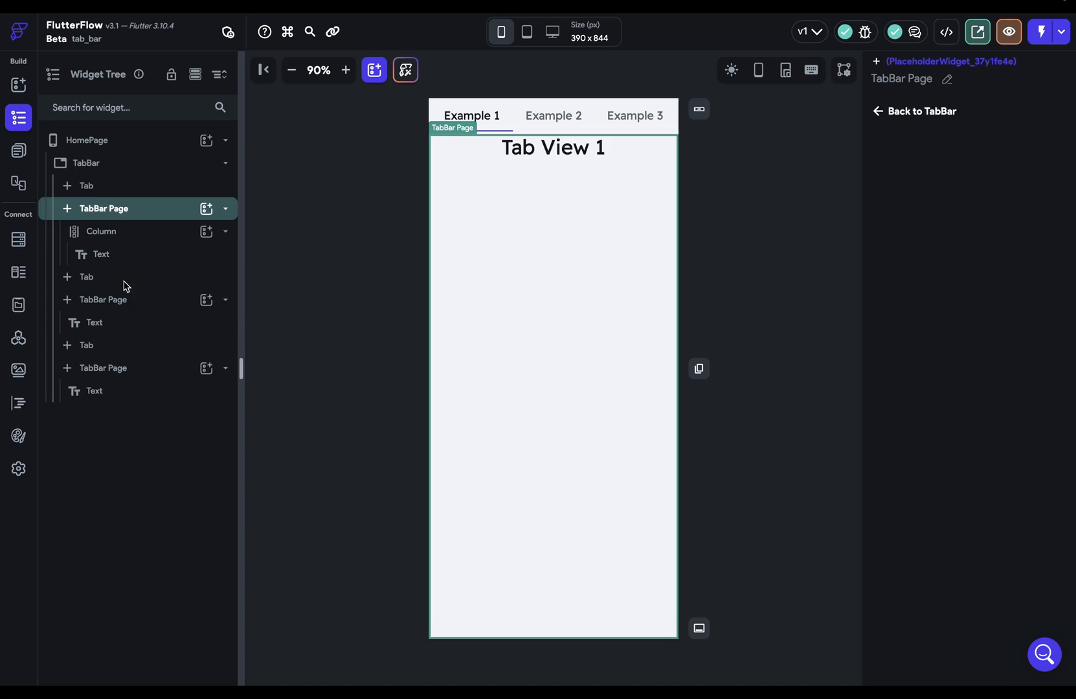
click(553, 115)
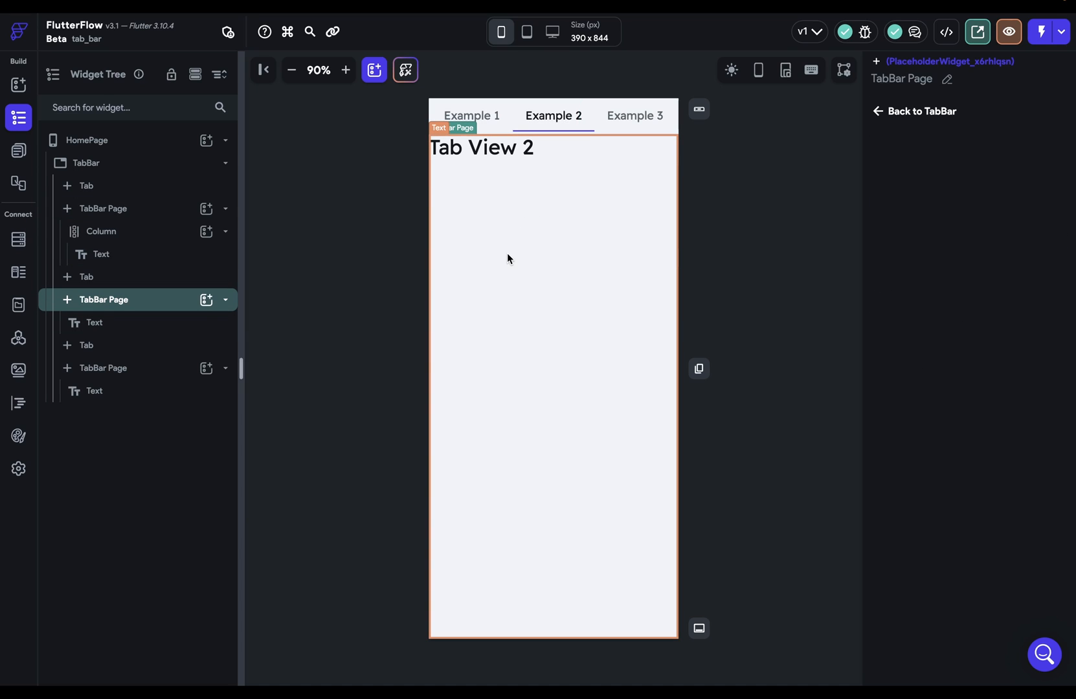
click(633, 115)
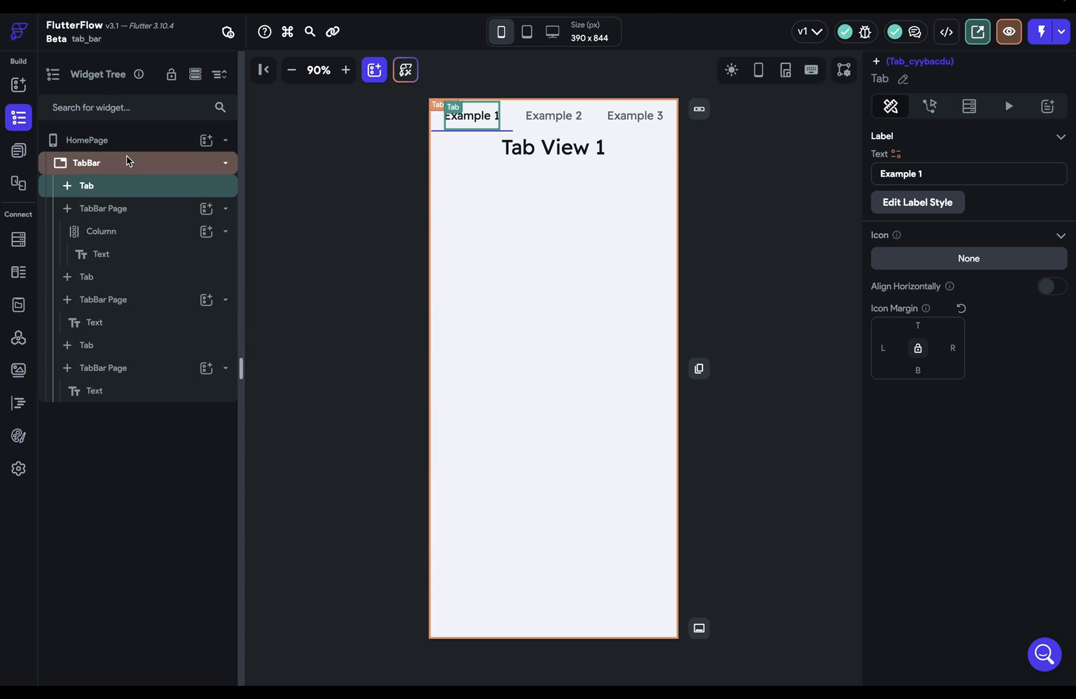
click(87, 163)
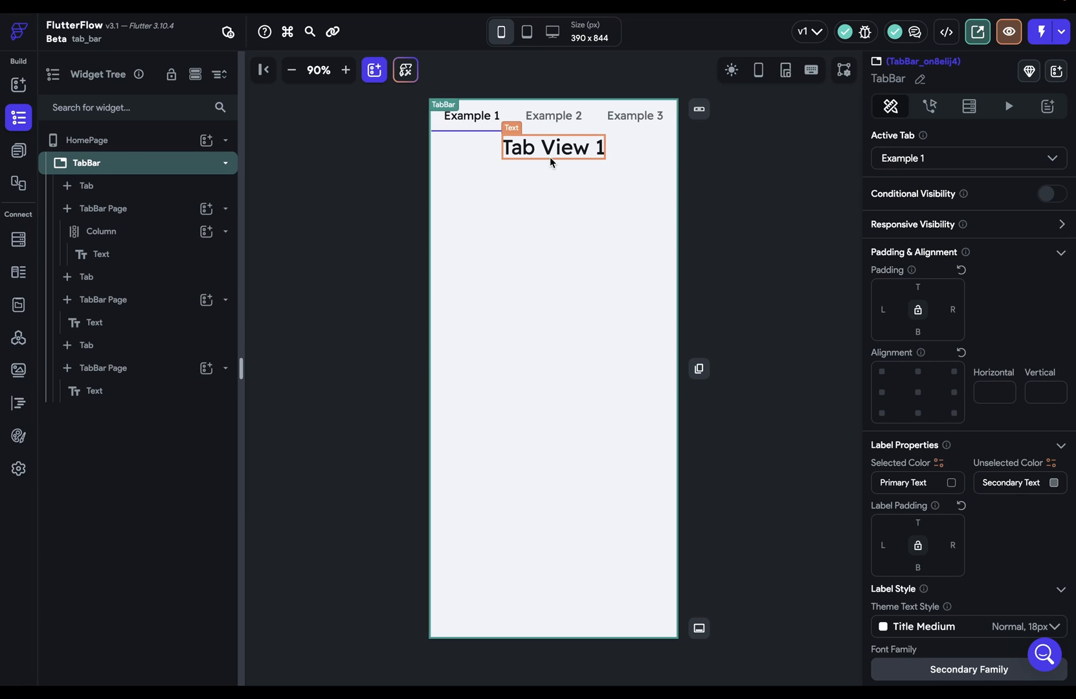
click(967, 158)
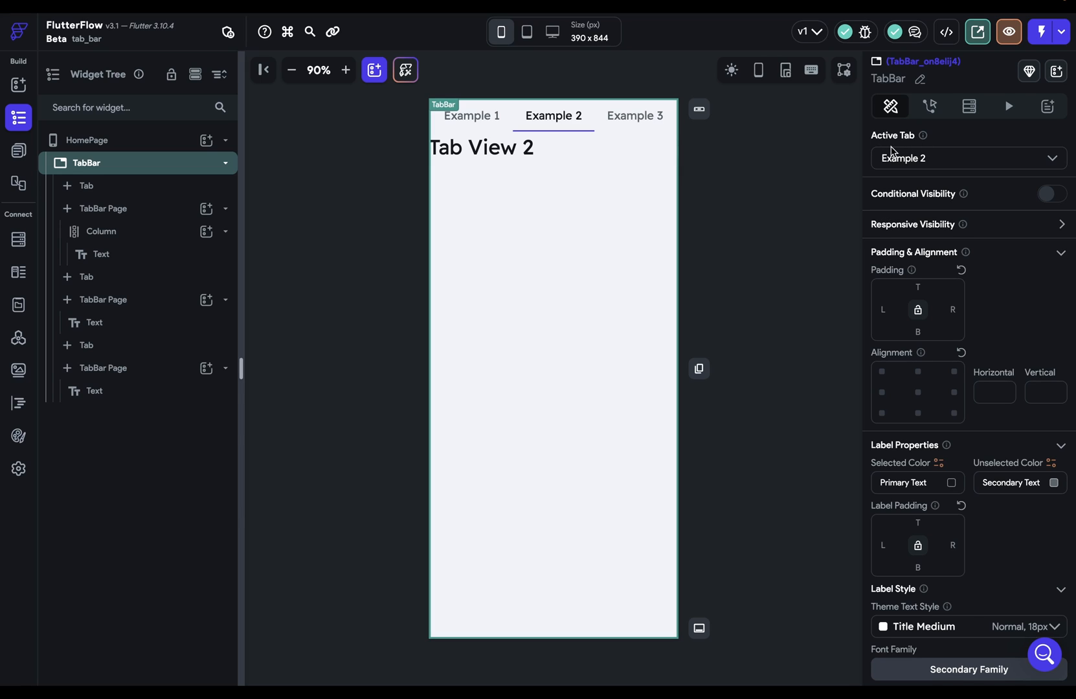
mouse_move(689, 267)
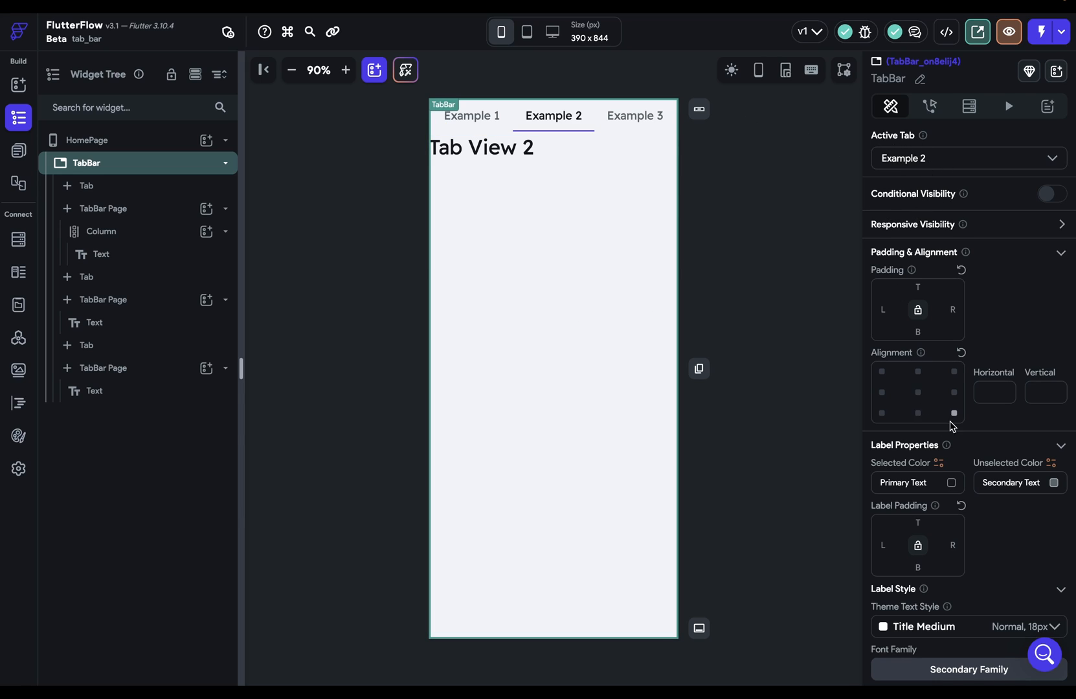
mouse_move(982, 474)
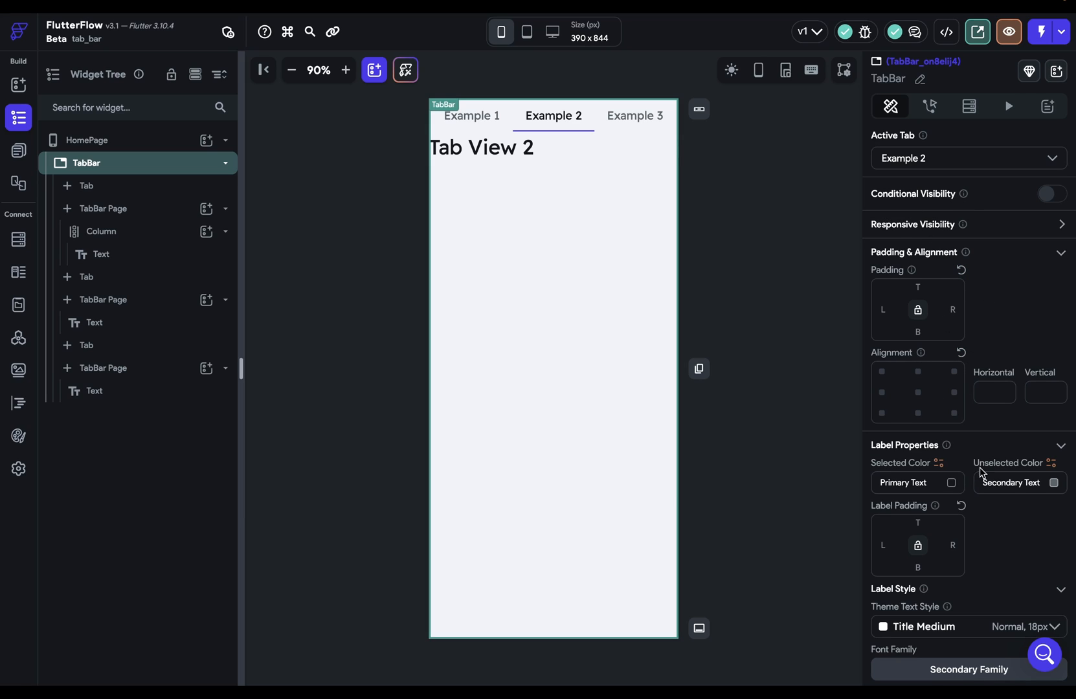
mouse_move(926, 212)
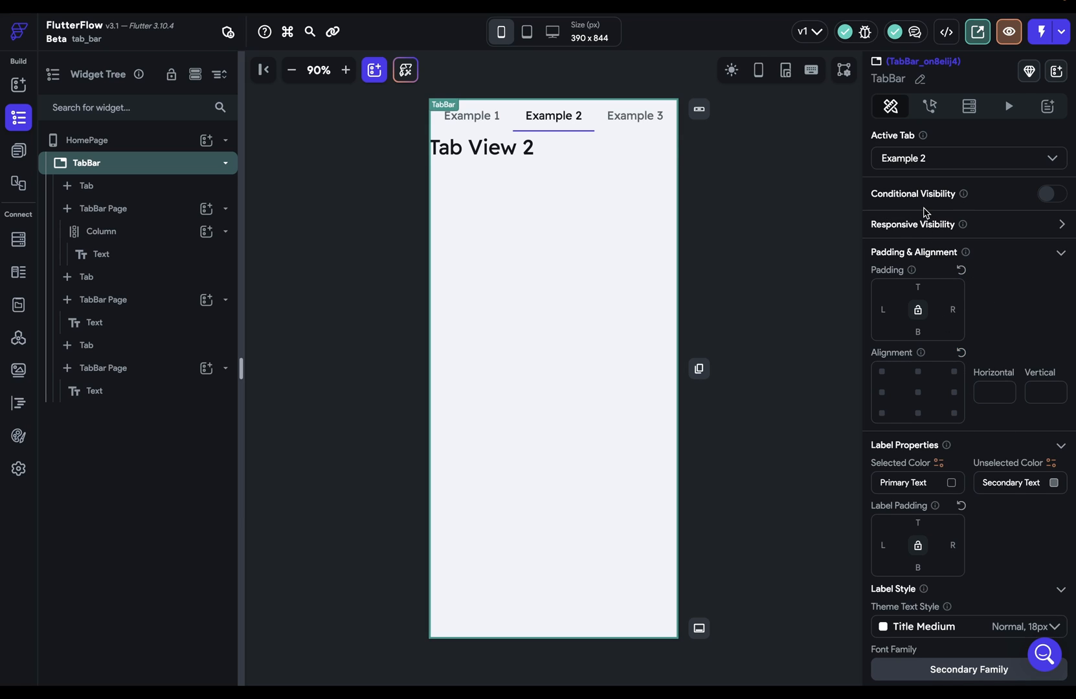
- Add a fourth tab to the TabBar, then remove it again to return to three tabs
click(967, 158)
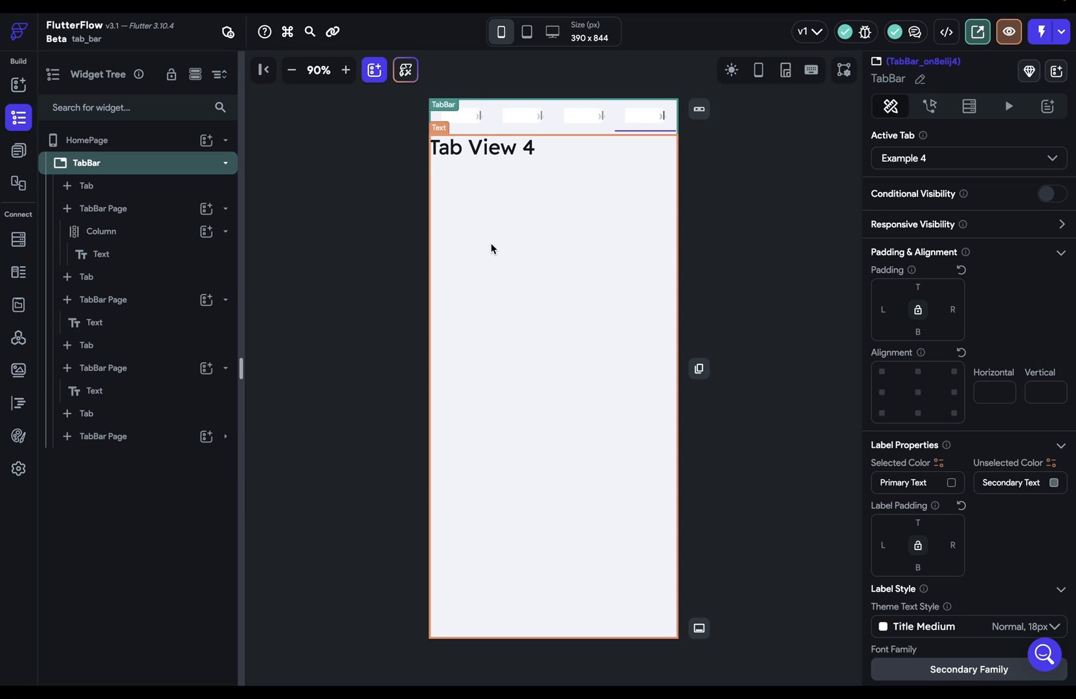
click(87, 413)
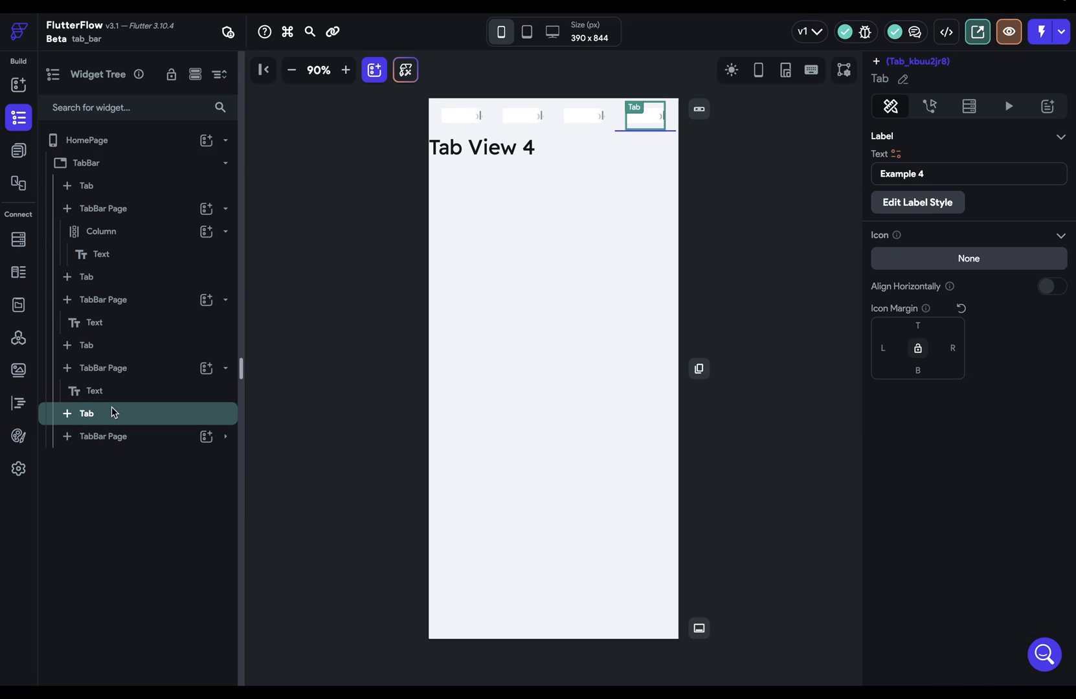
click(87, 163)
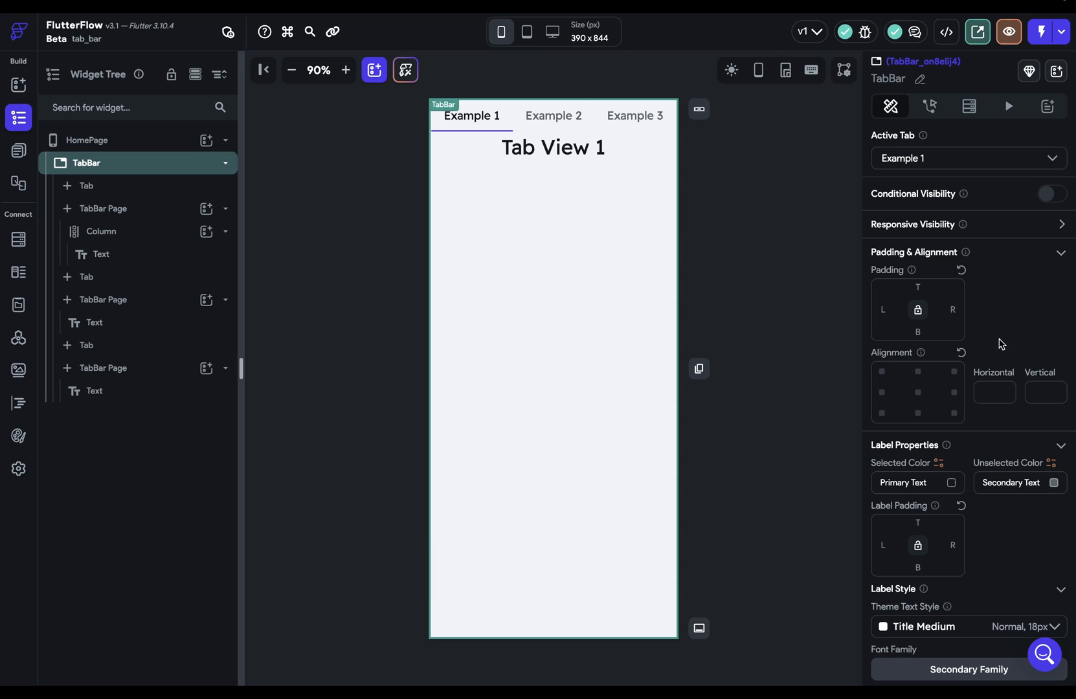
- Expand the TabBar's spacing and alignment settings and reselect the Example 1 tab
click(882, 372)
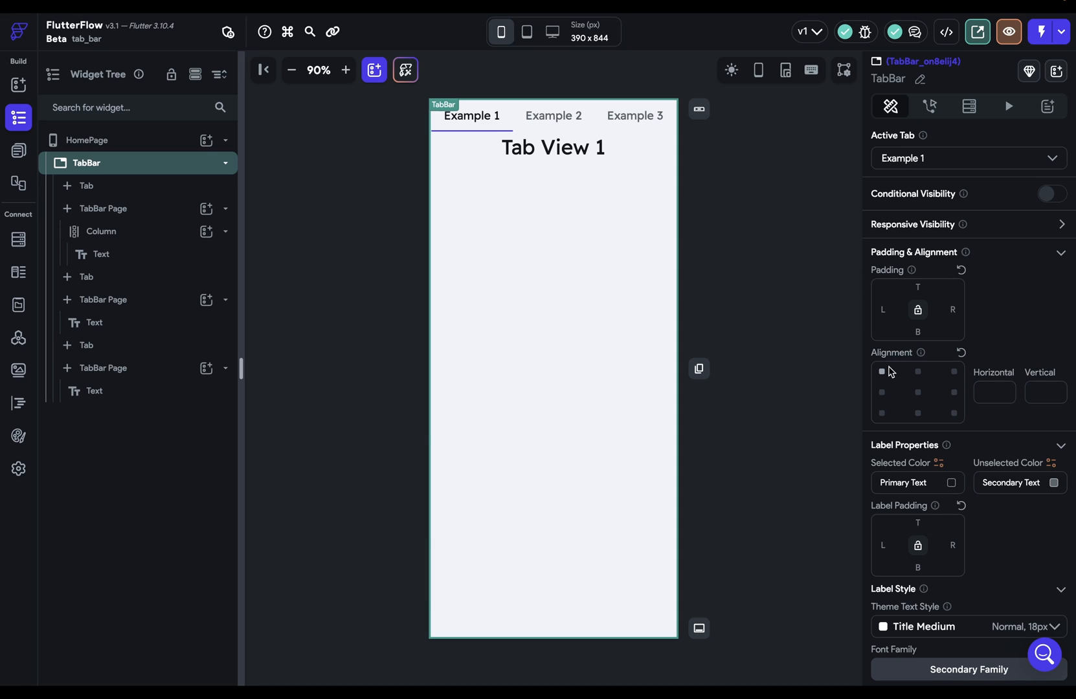
click(87, 185)
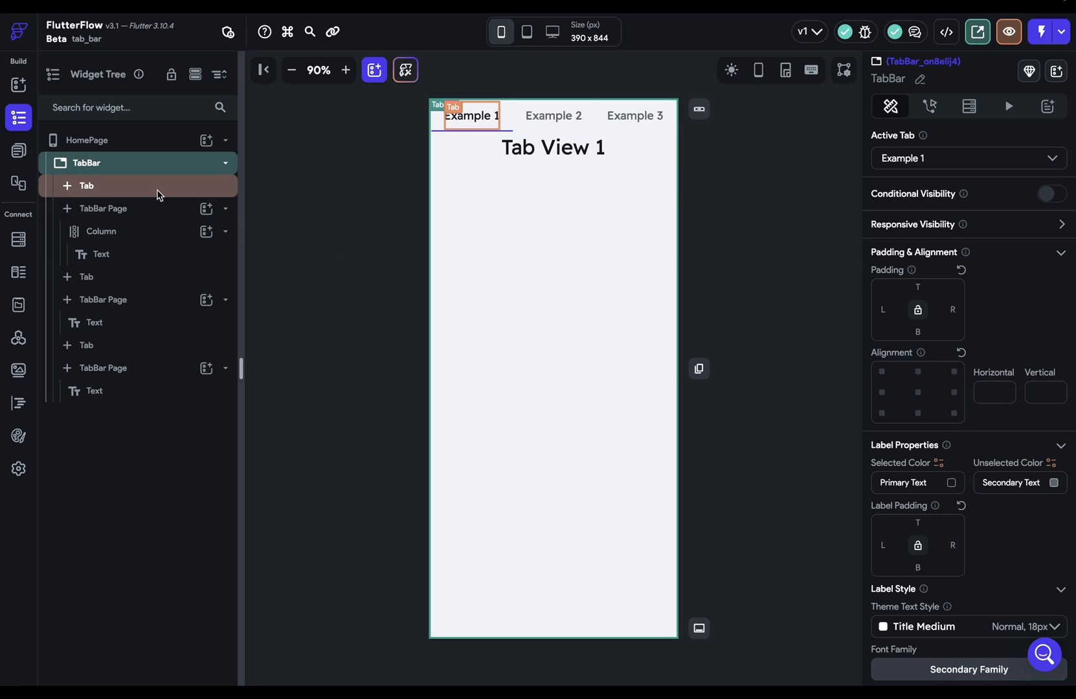
click(86, 185)
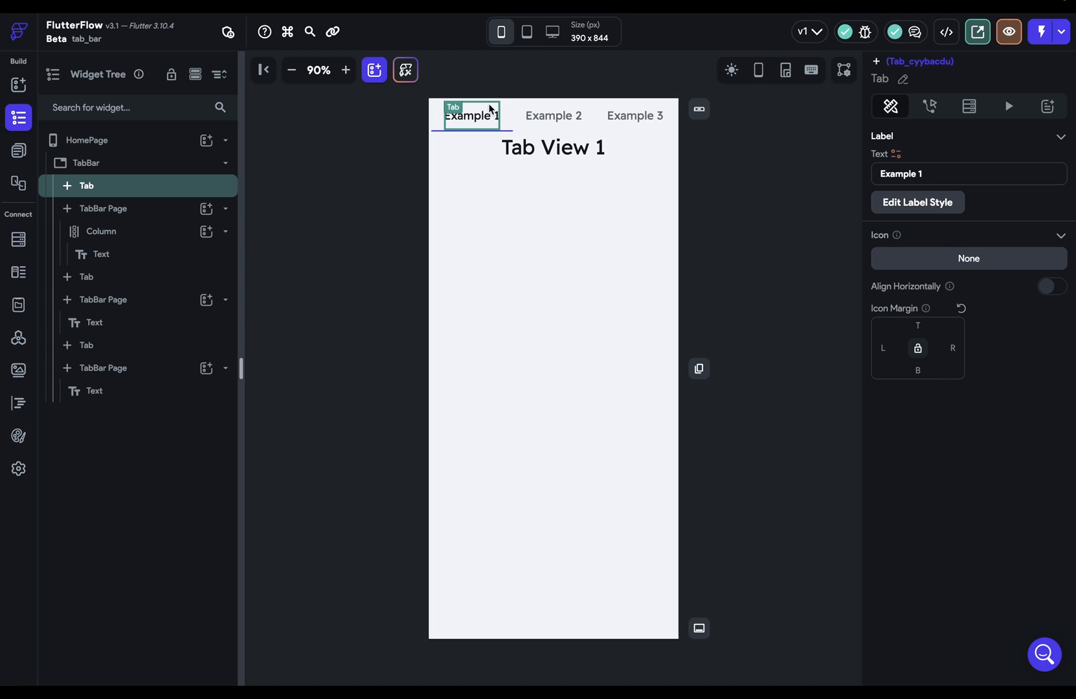
mouse_move(365, 211)
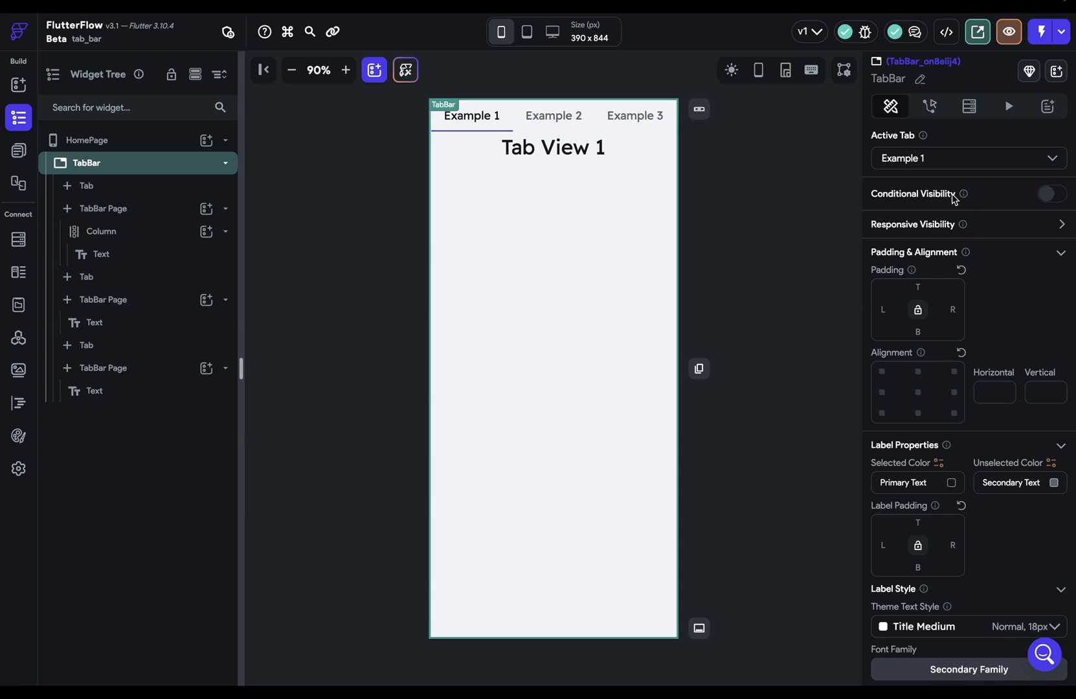
mouse_move(930, 211)
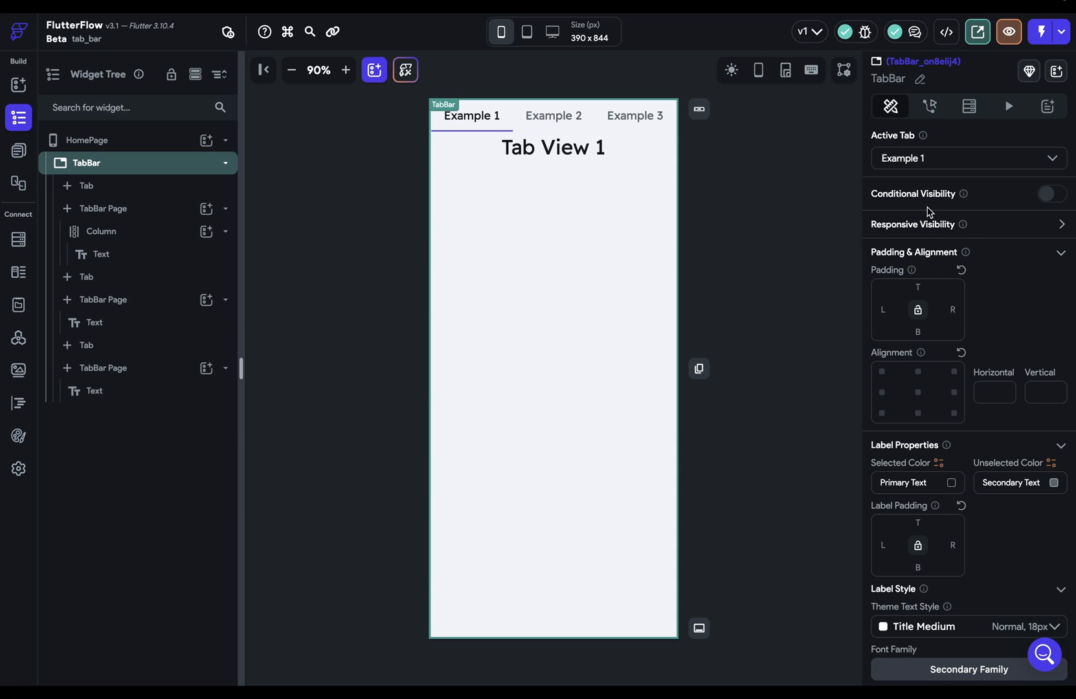
mouse_move(1059, 255)
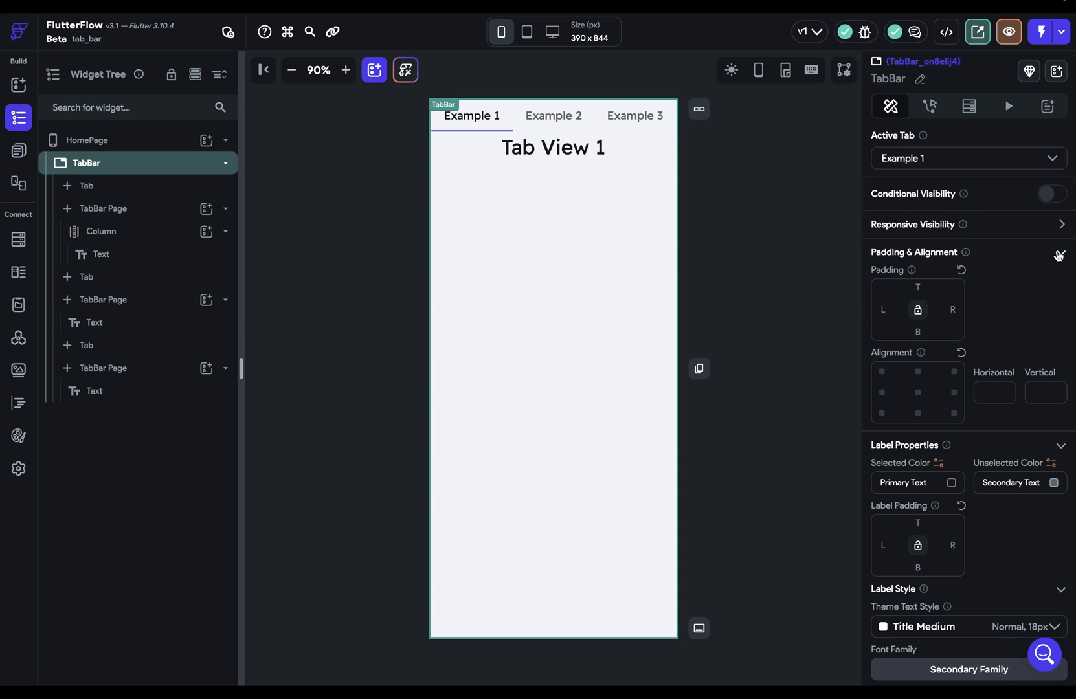
- Set the selected label colour to Primary and label padding to 8, then pick the Example 1 tab
click(1060, 251)
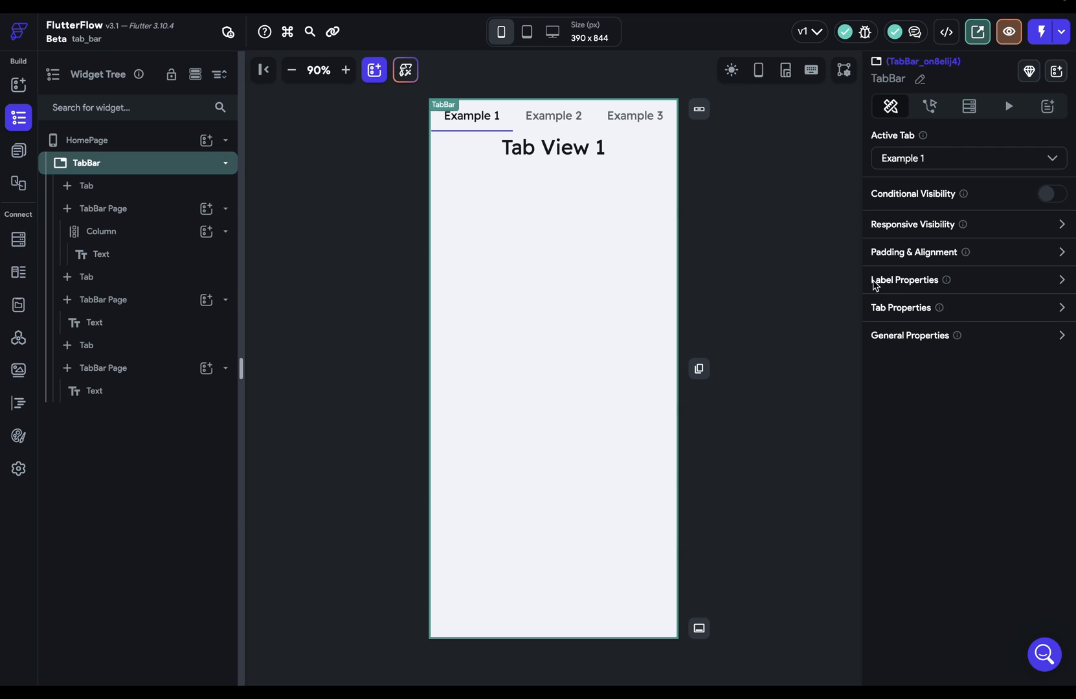
click(905, 280)
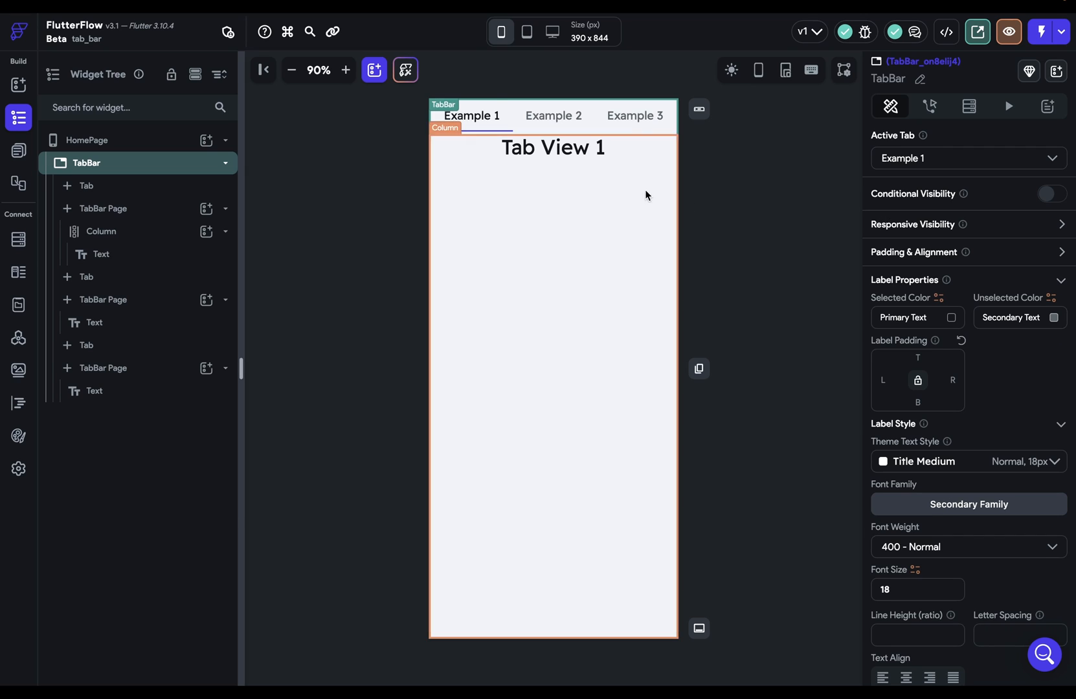
click(635, 115)
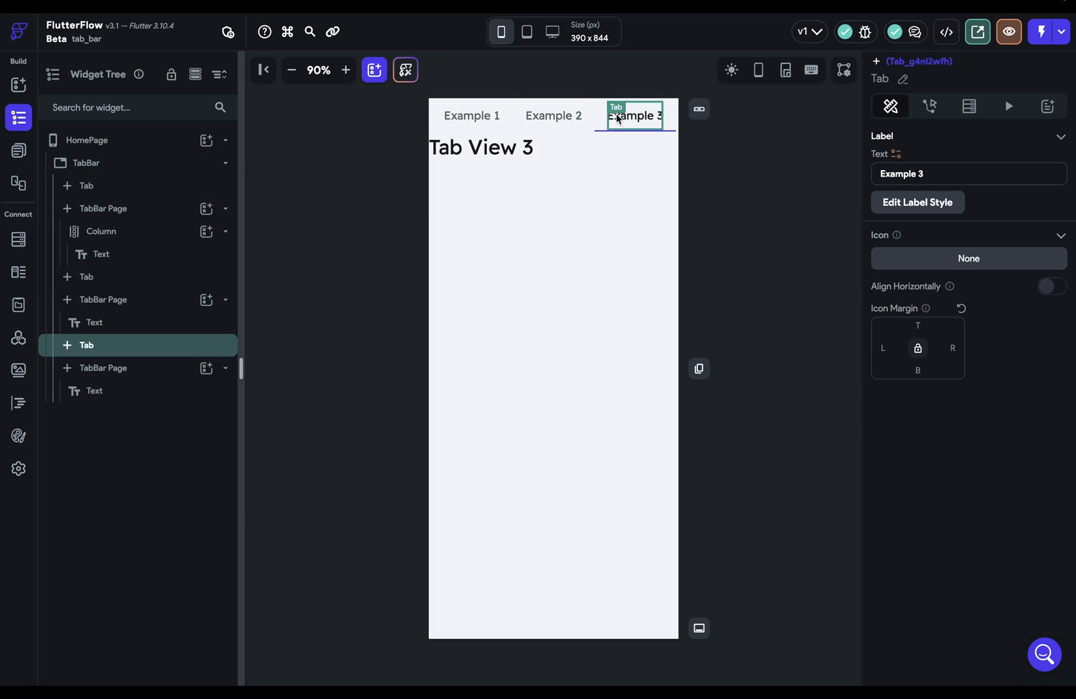
click(85, 163)
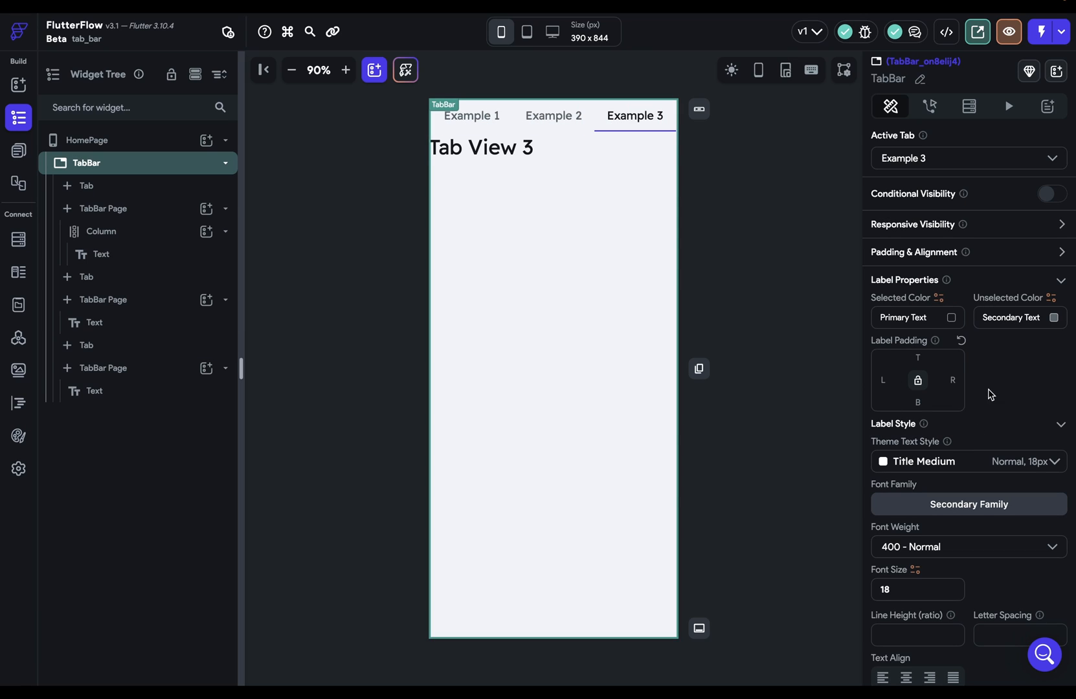
mouse_move(992, 375)
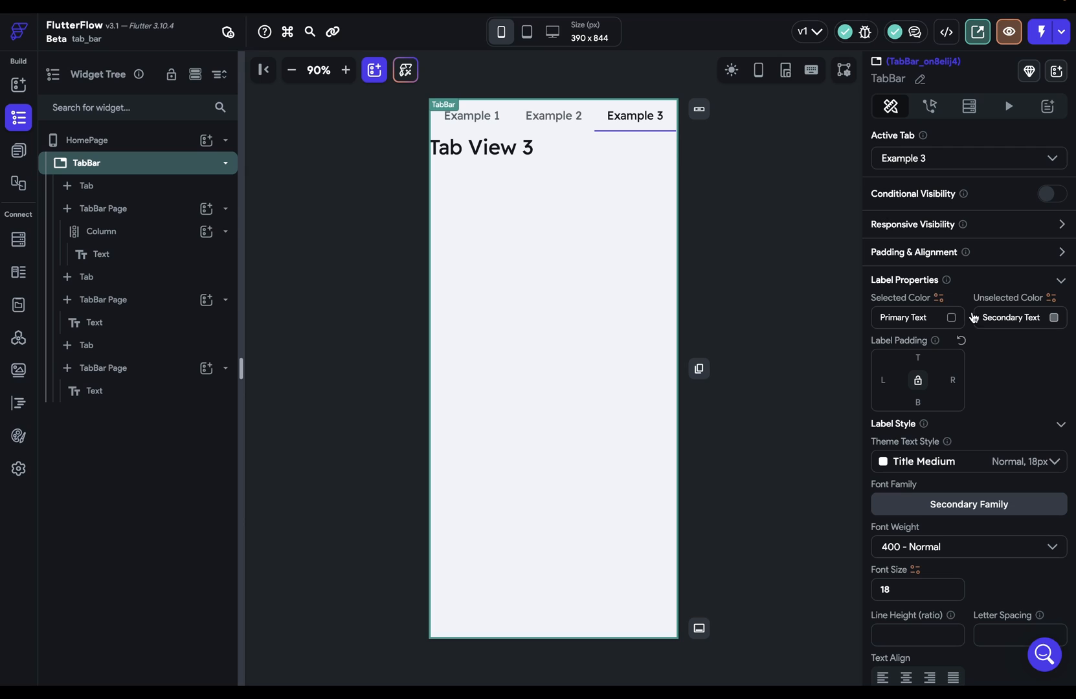
mouse_move(634, 114)
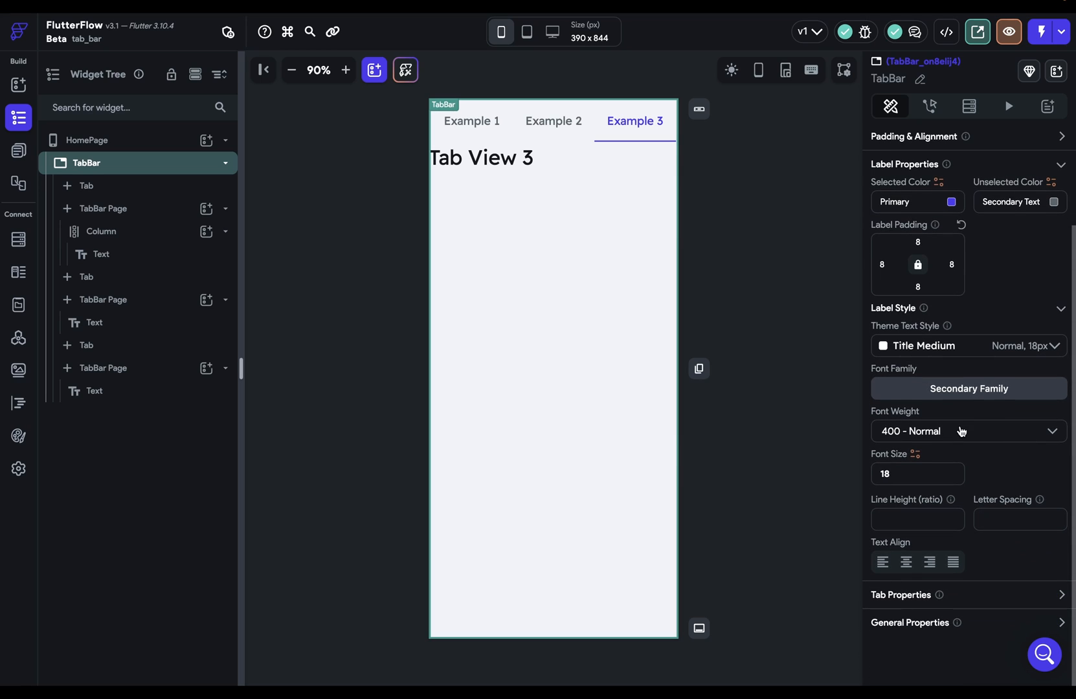
mouse_move(998, 510)
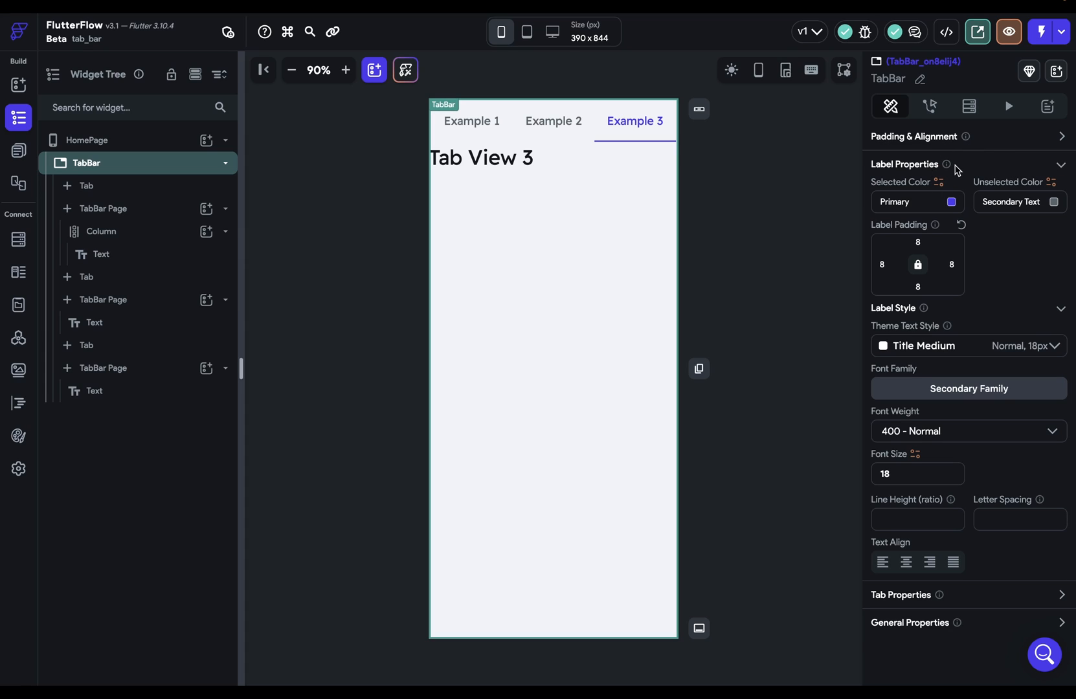
mouse_move(987, 247)
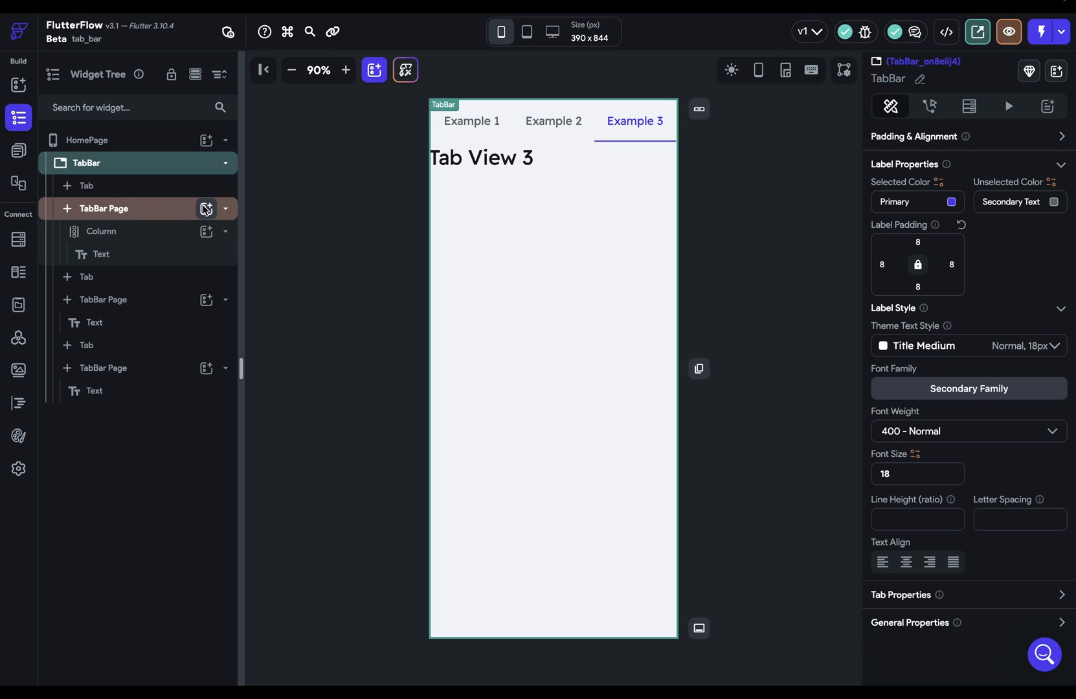
click(86, 185)
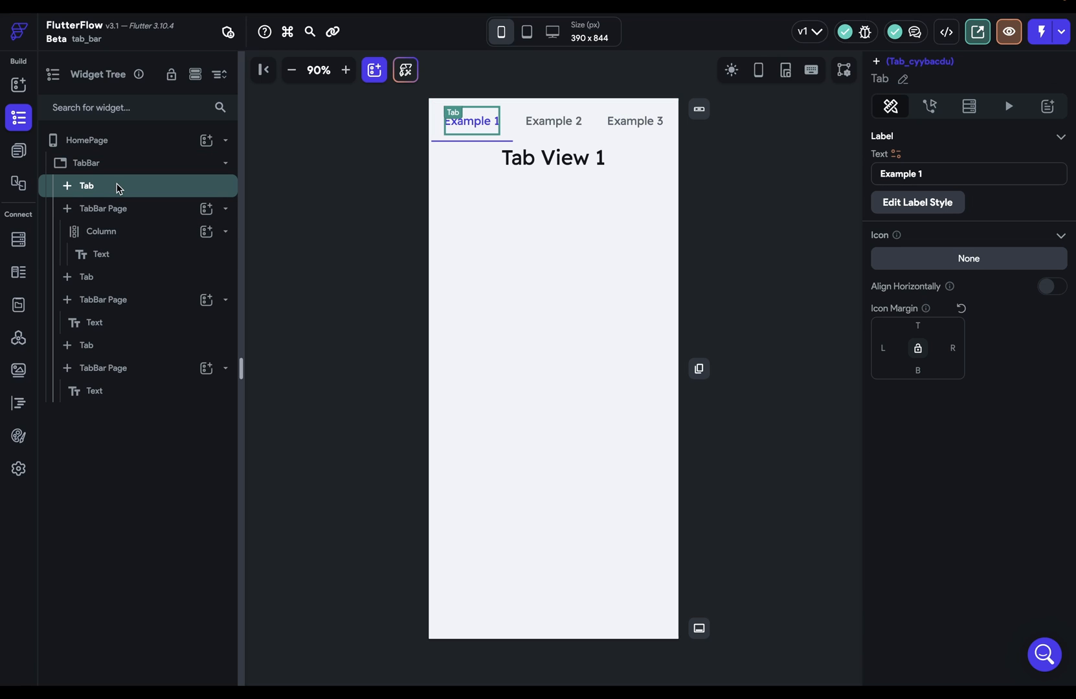
mouse_move(1011, 250)
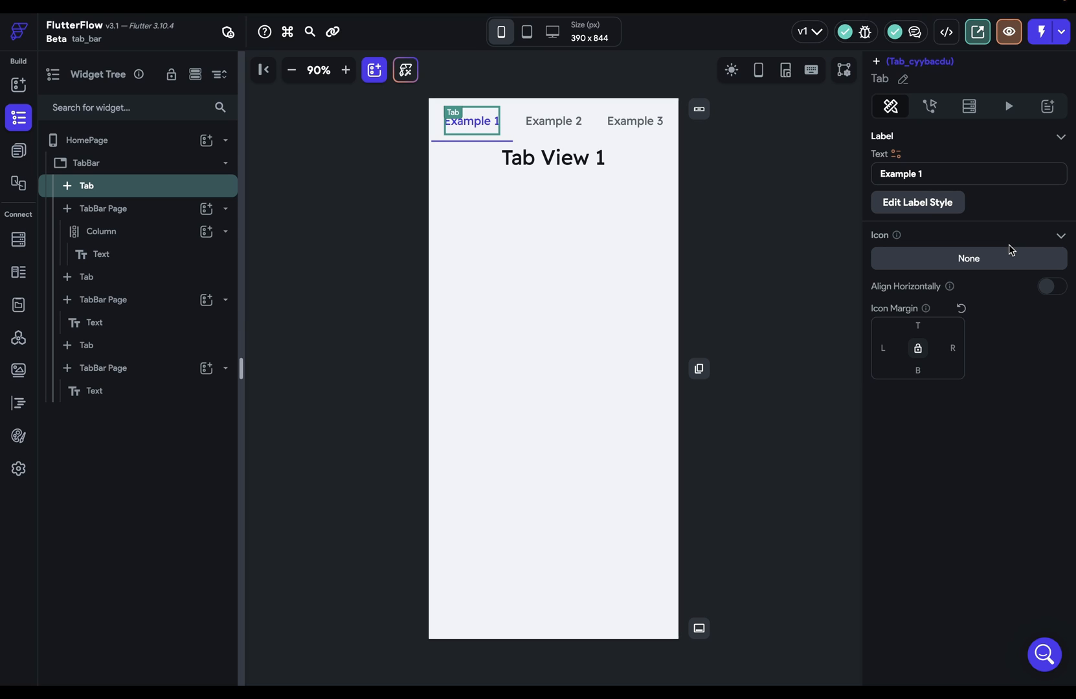
mouse_move(524, 129)
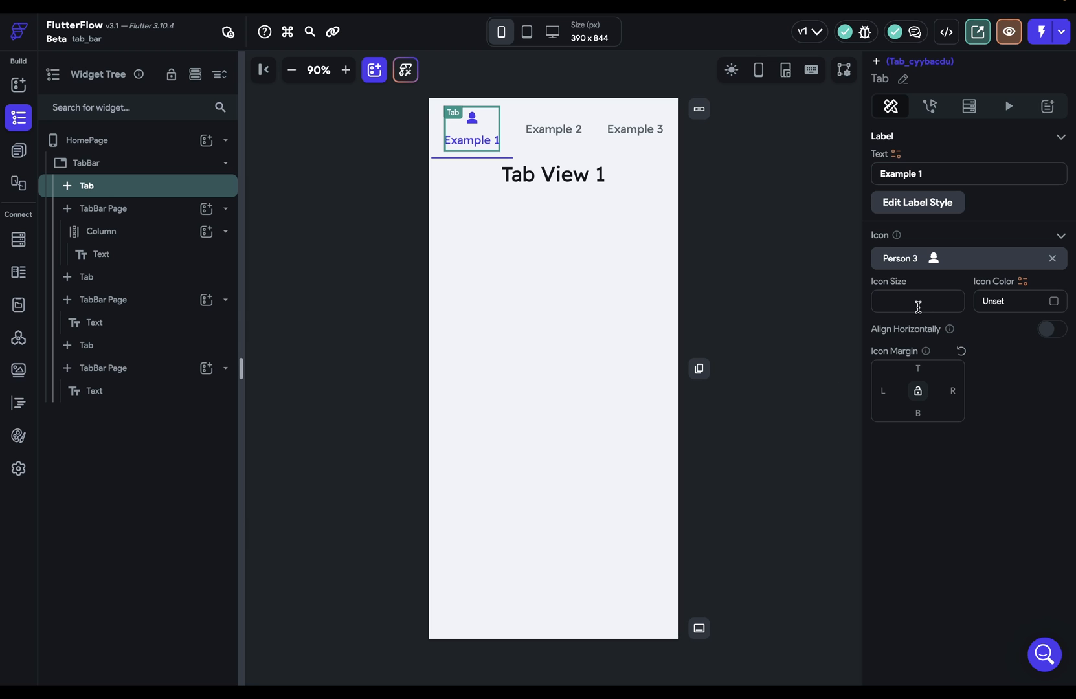
mouse_move(1044, 324)
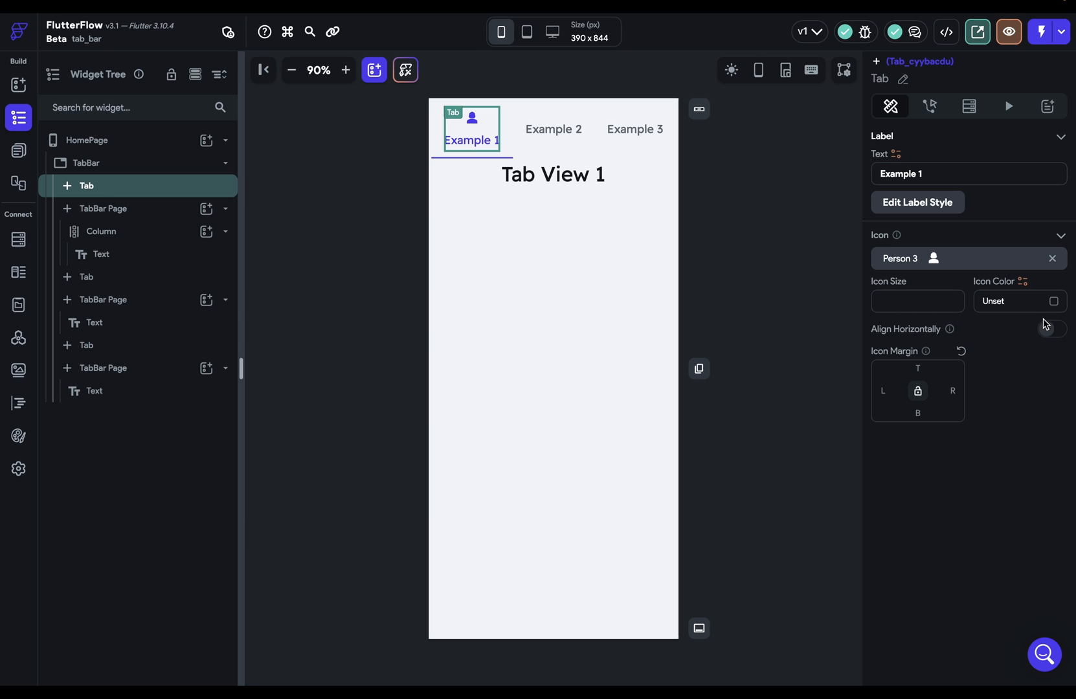
mouse_move(553, 174)
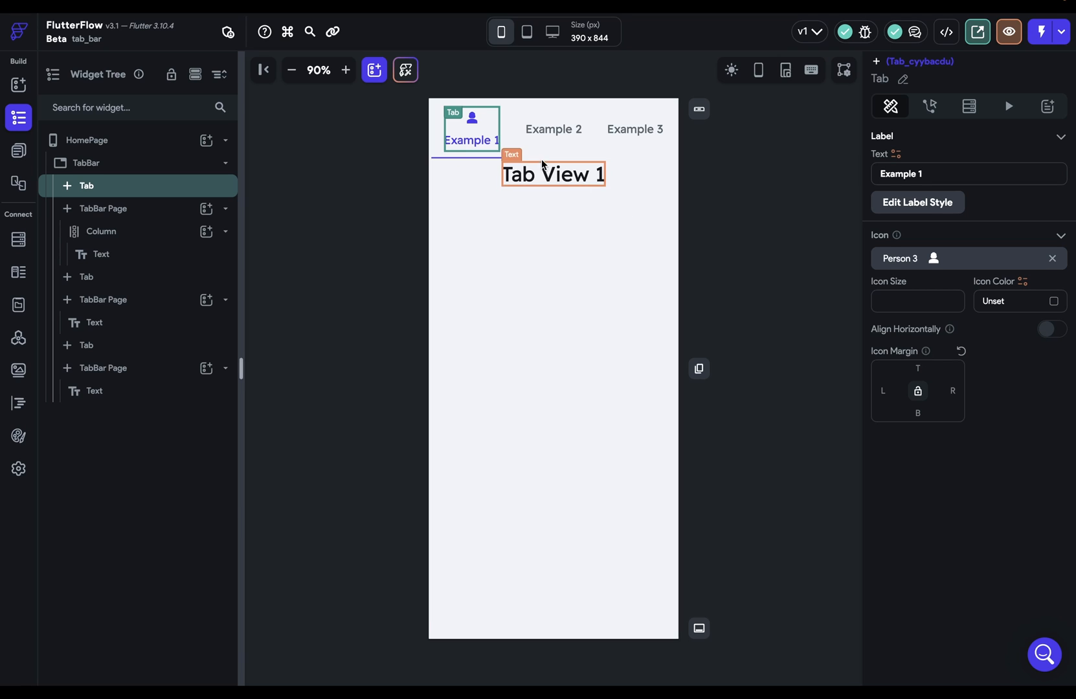
- Align the Example 1 tab's Person 3 icon horizontally beside its label, leaving the label text unbound
click(1049, 329)
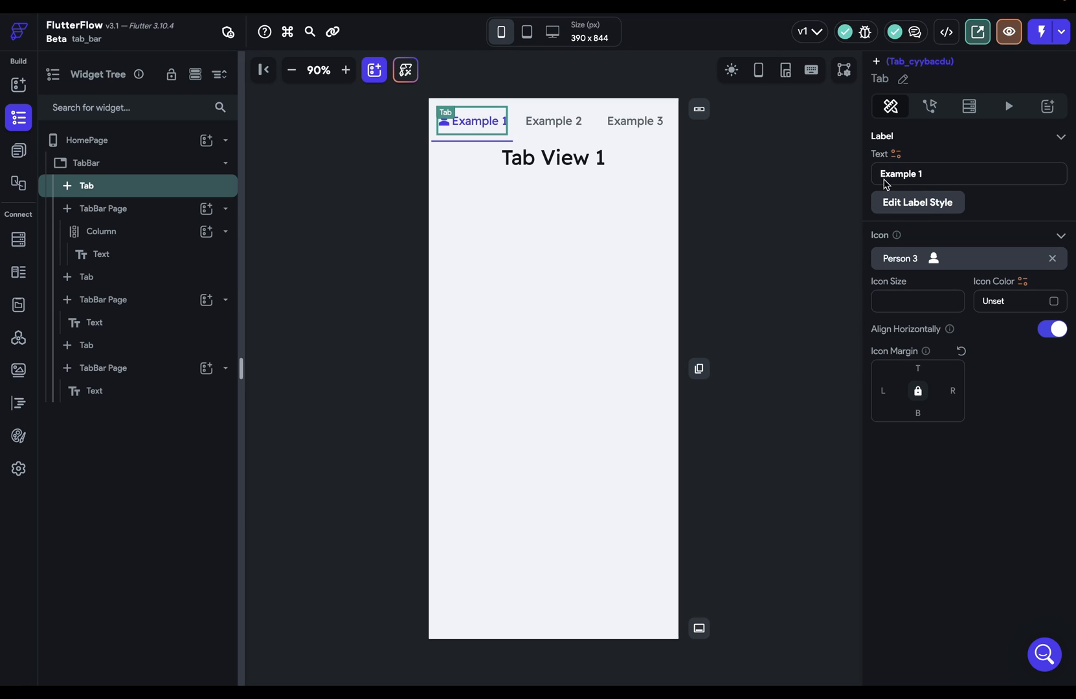
mouse_move(905, 155)
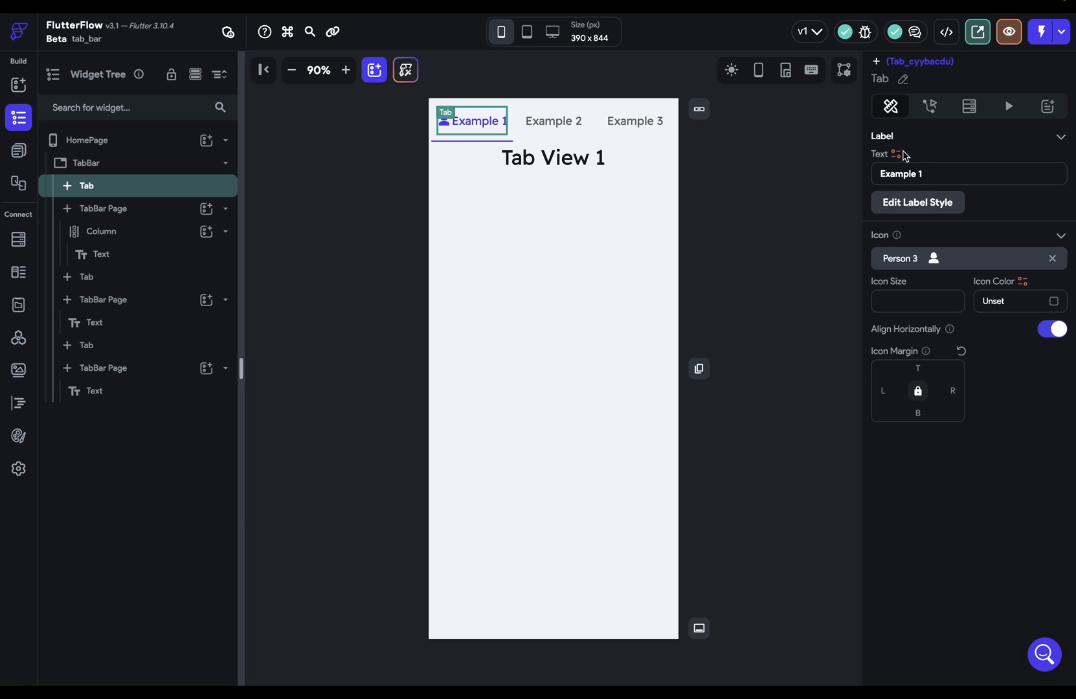
click(895, 154)
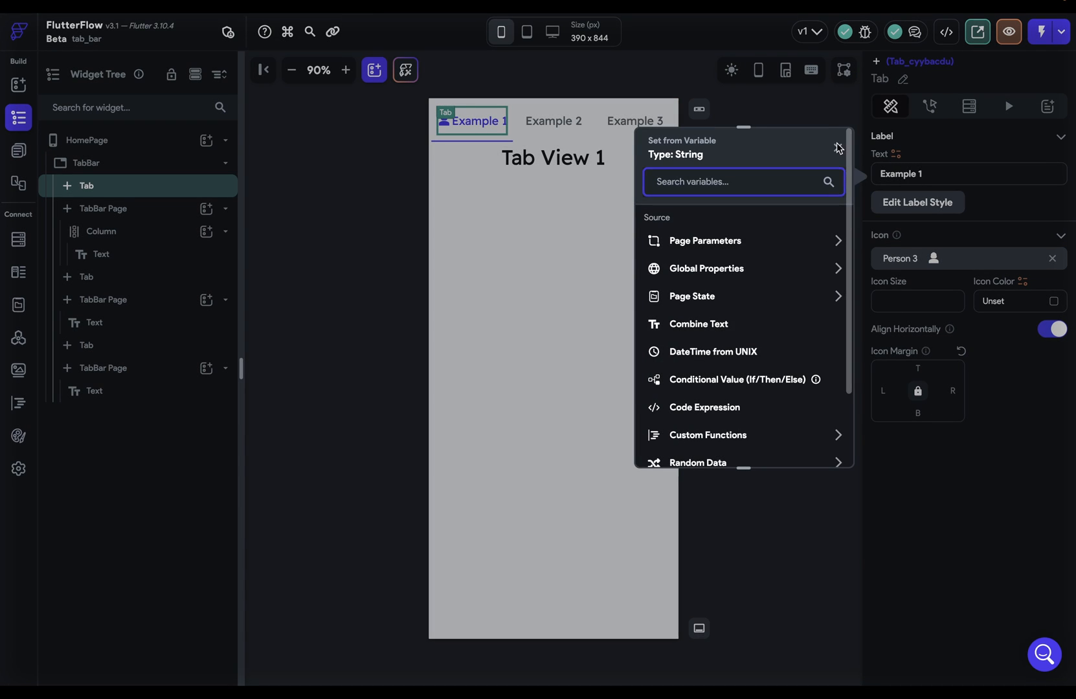
click(838, 148)
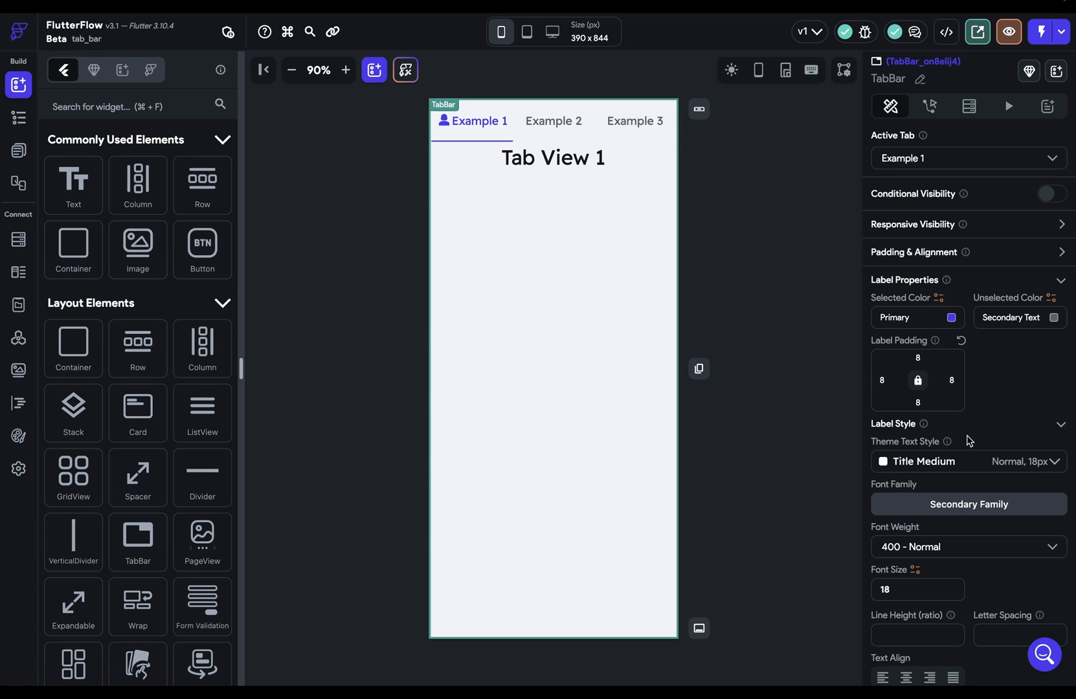
mouse_move(1061, 287)
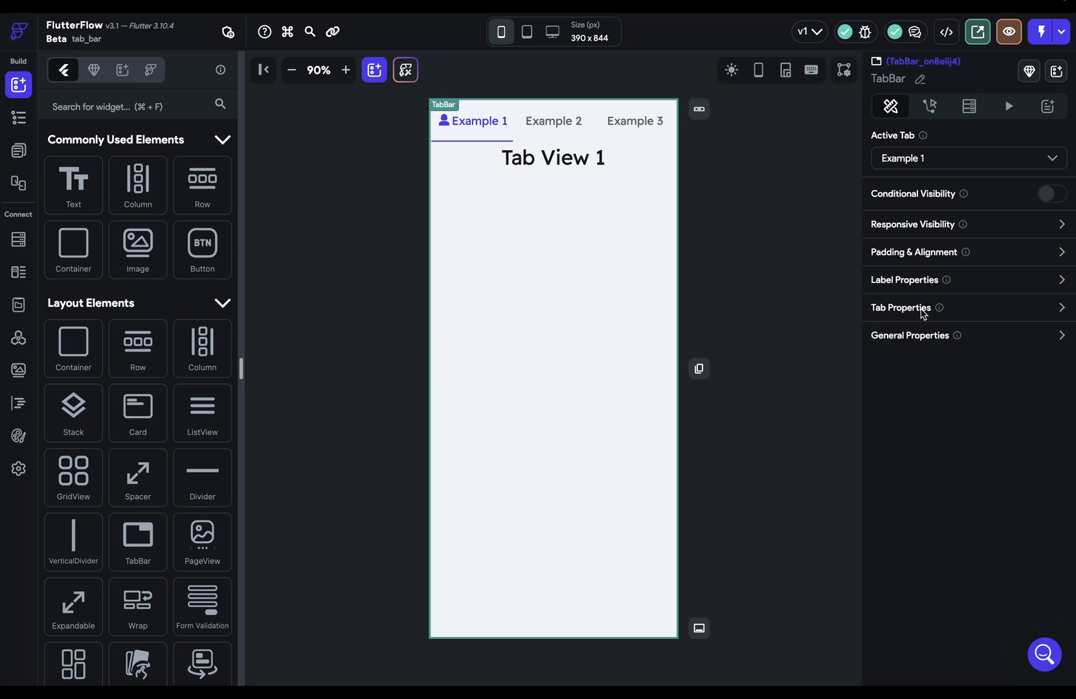
- Expand Tab Properties and list the Indicator, Button and Toggle Button tab bar styles
click(901, 307)
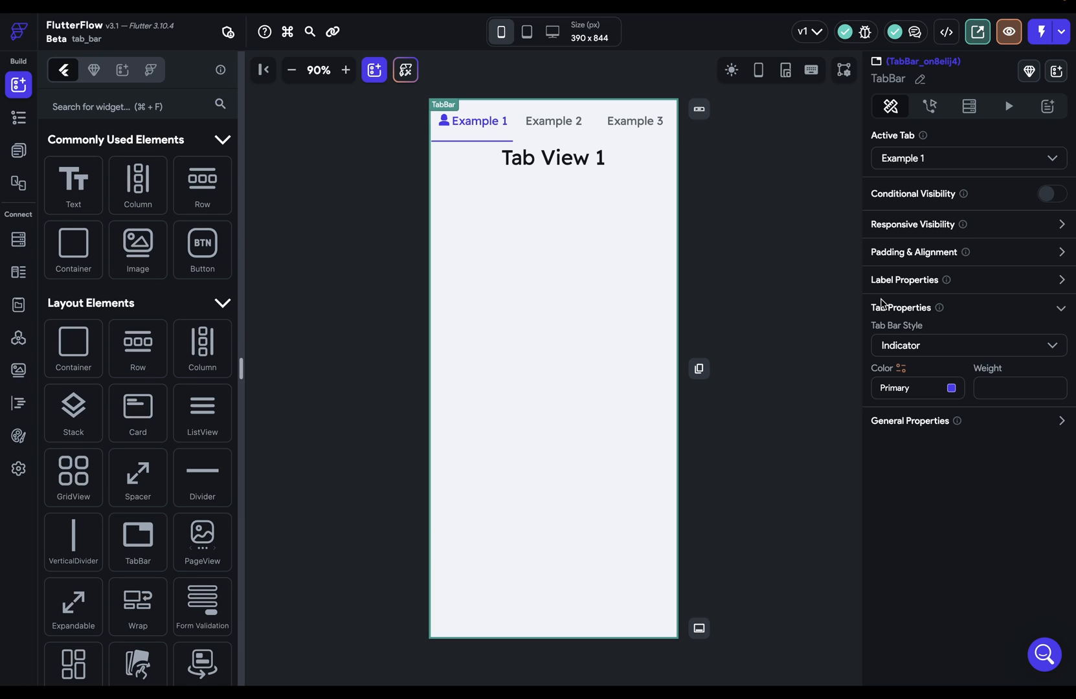
click(479, 120)
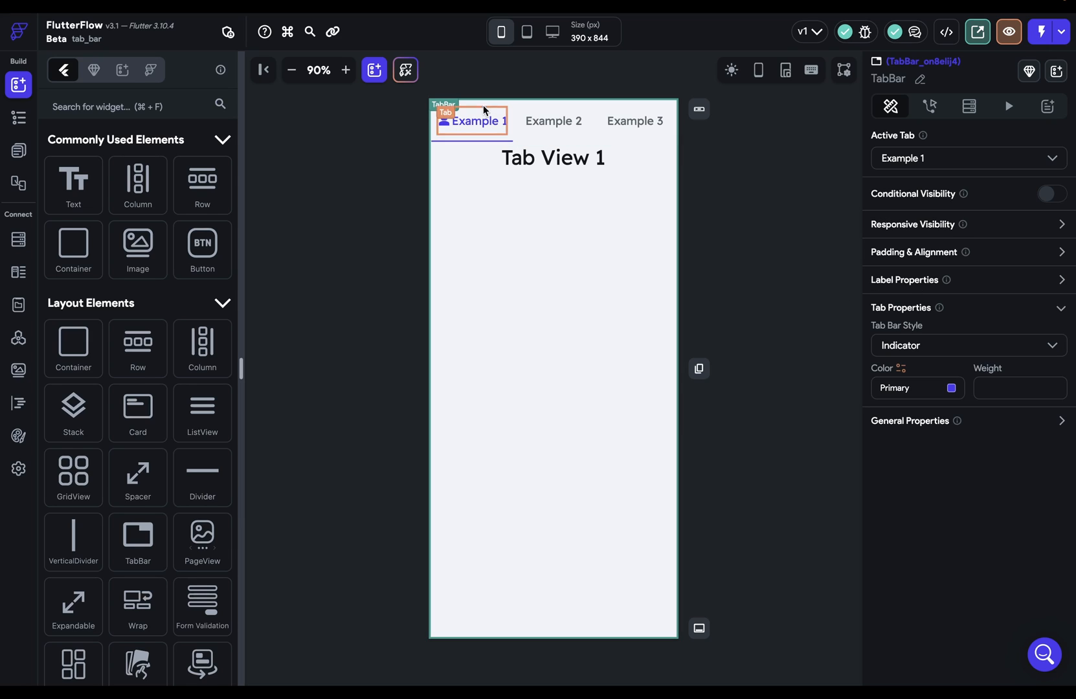
mouse_move(920, 315)
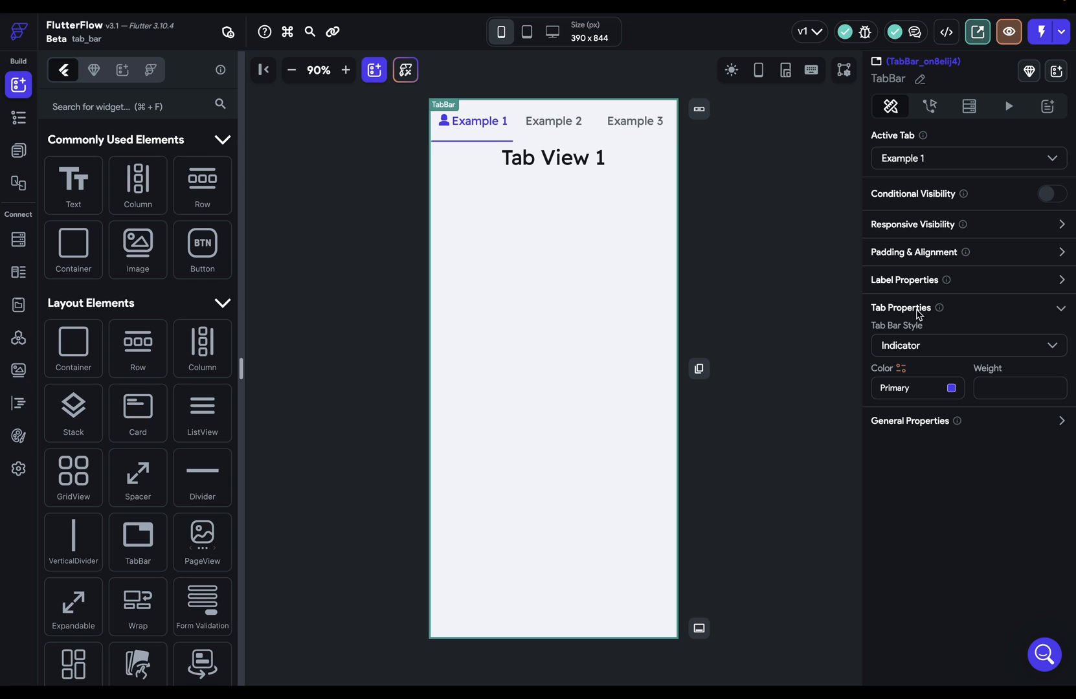
mouse_move(425, 118)
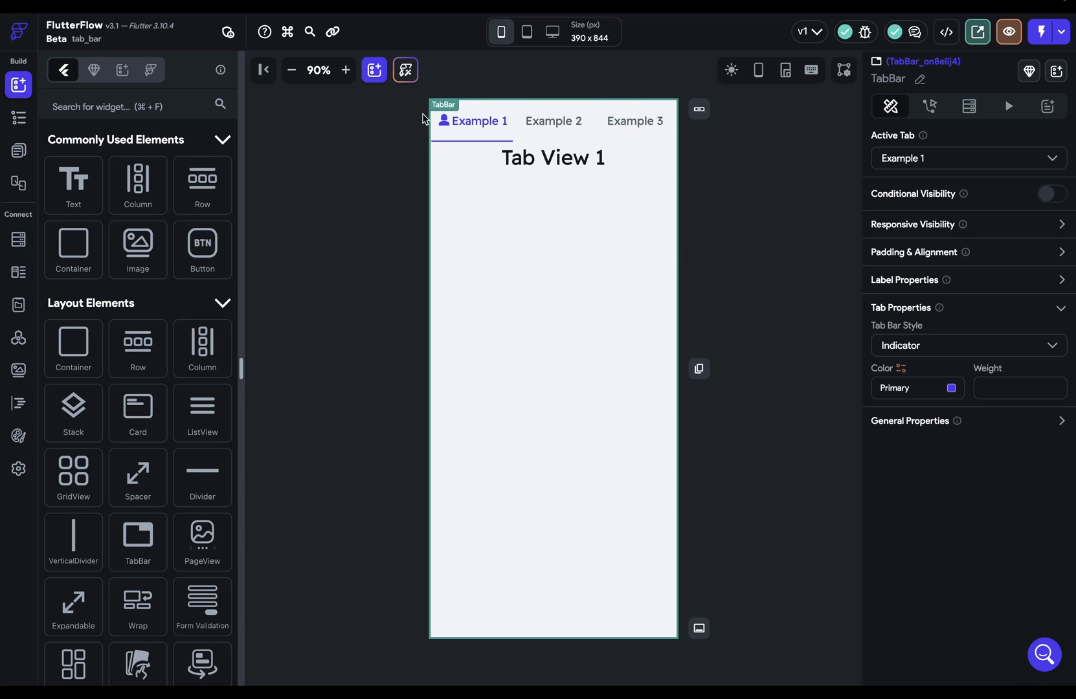
mouse_move(520, 85)
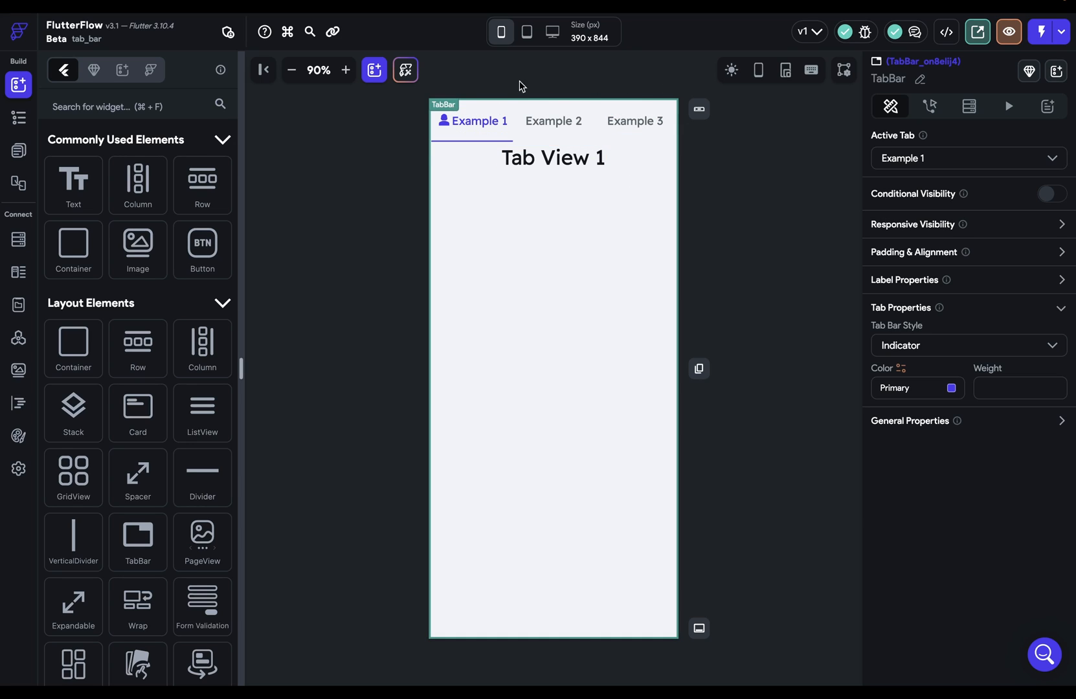
mouse_move(897, 337)
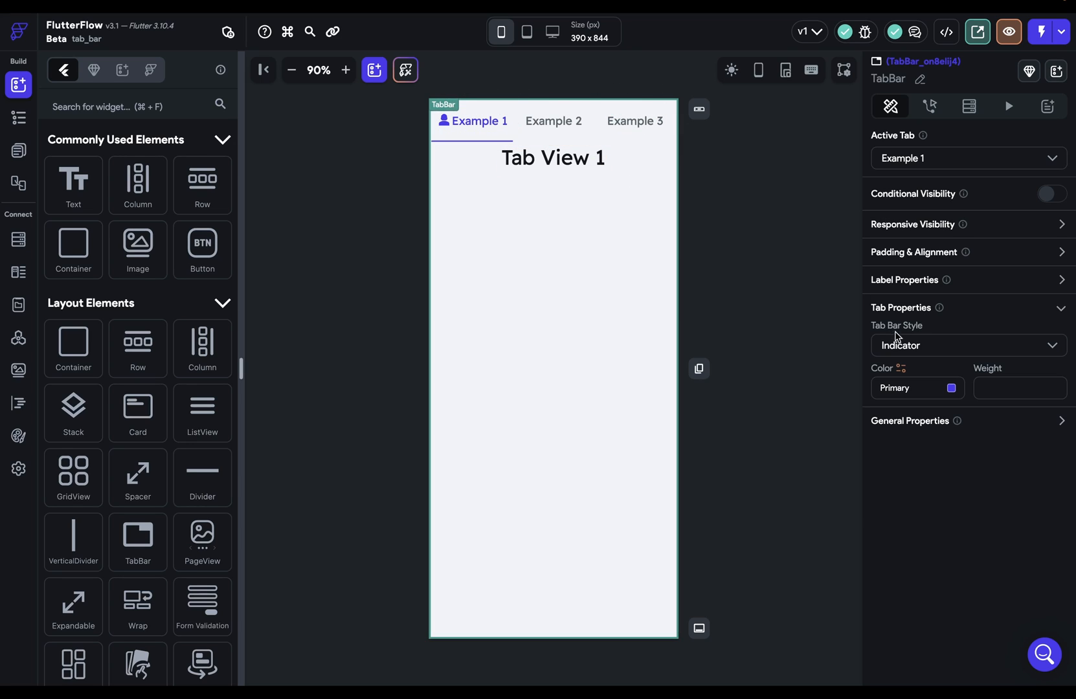
mouse_move(935, 333)
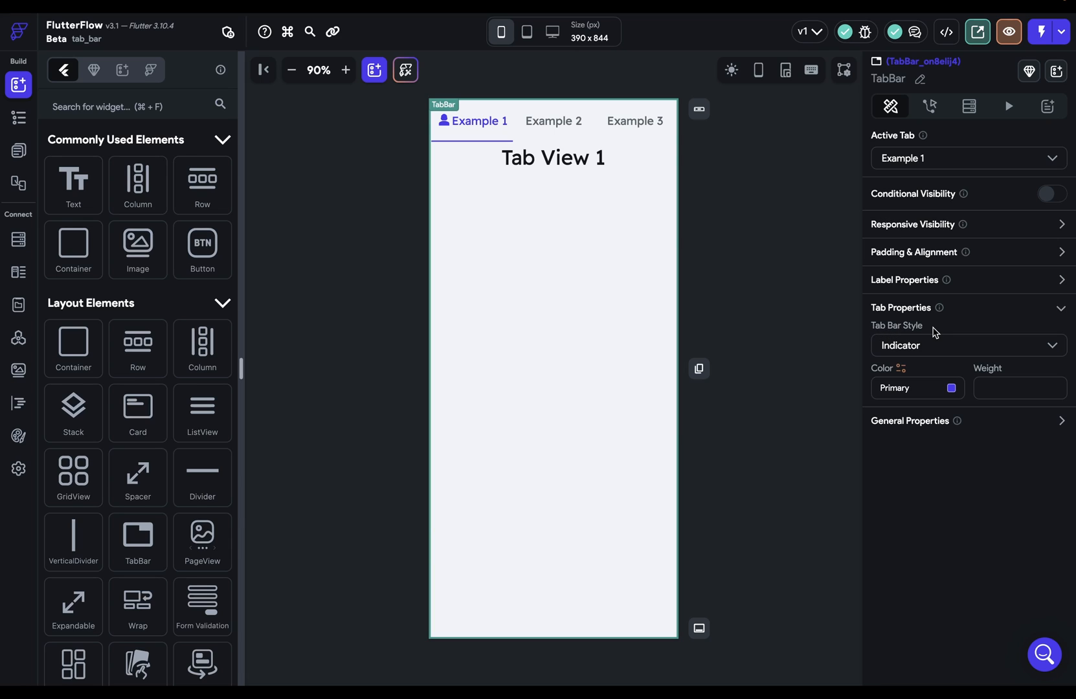
mouse_move(891, 332)
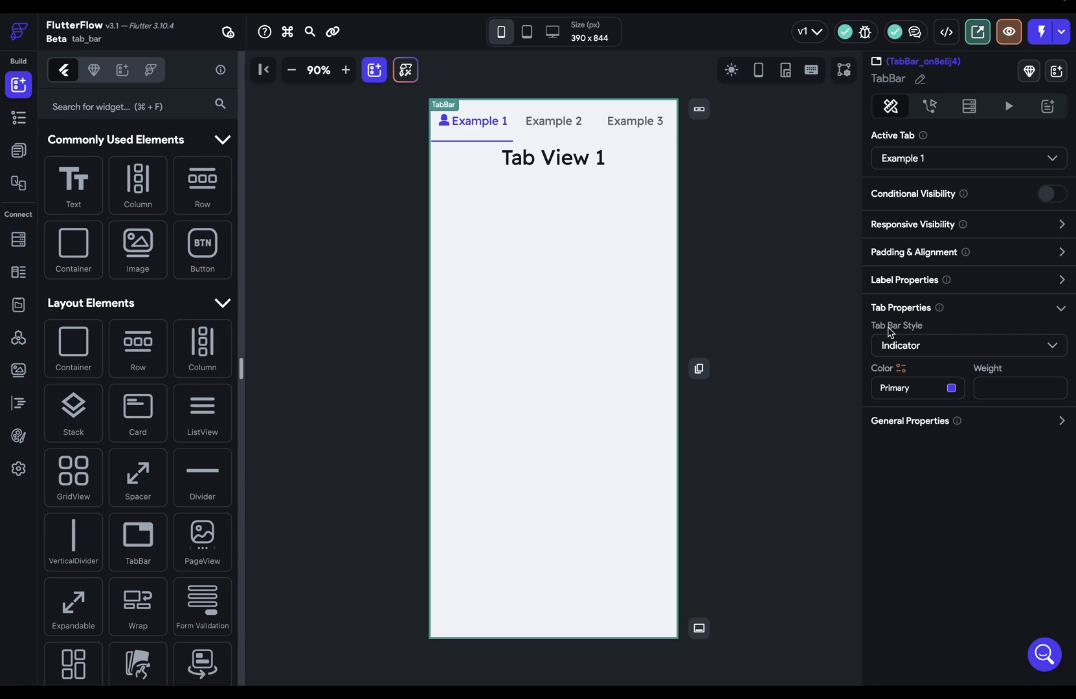
mouse_move(840, 365)
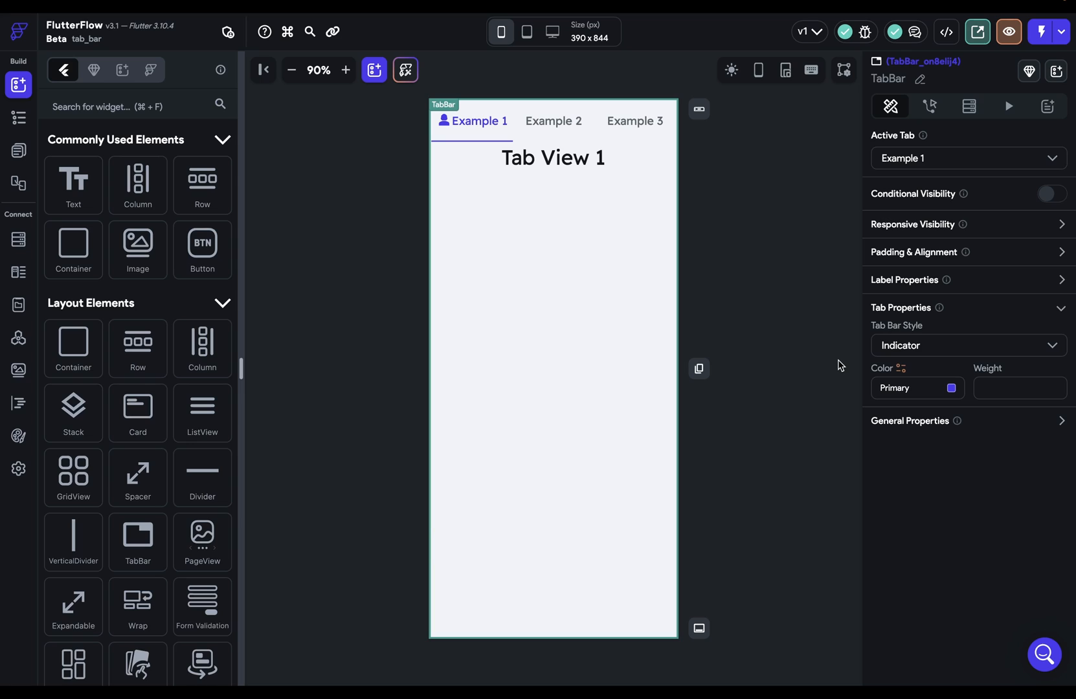
mouse_move(897, 356)
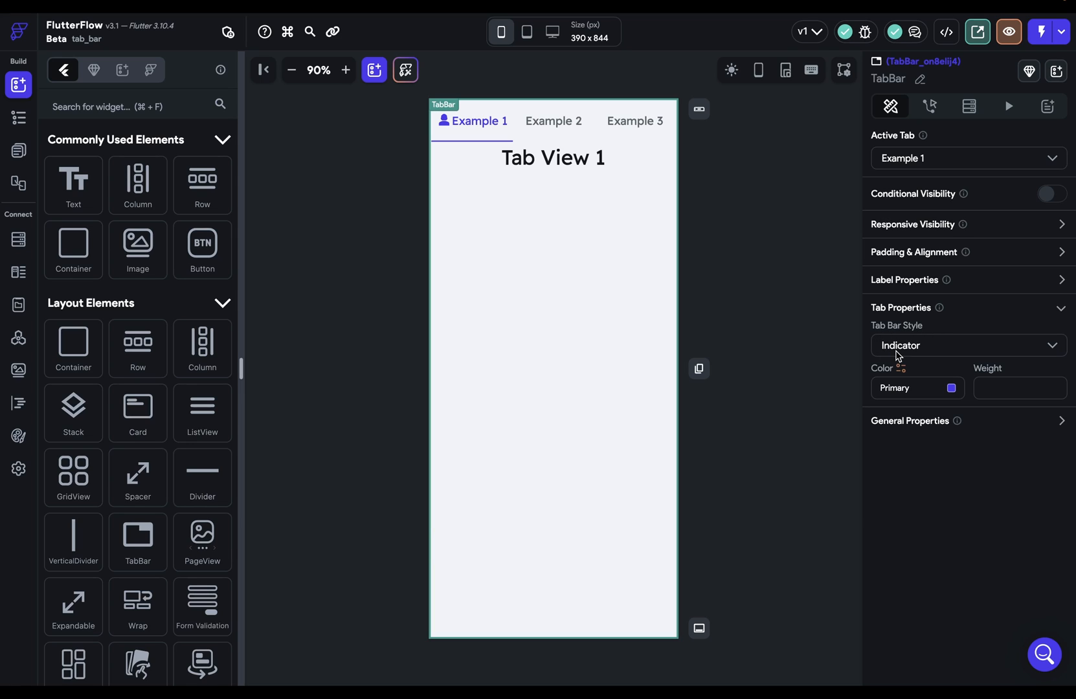
mouse_move(912, 362)
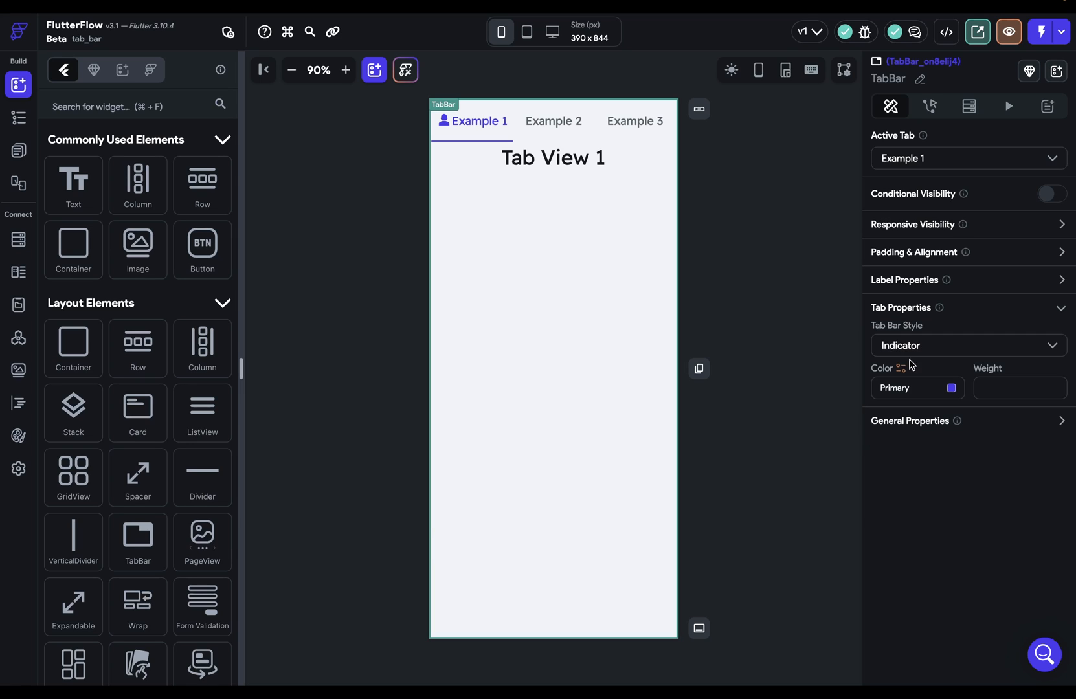
mouse_move(960, 369)
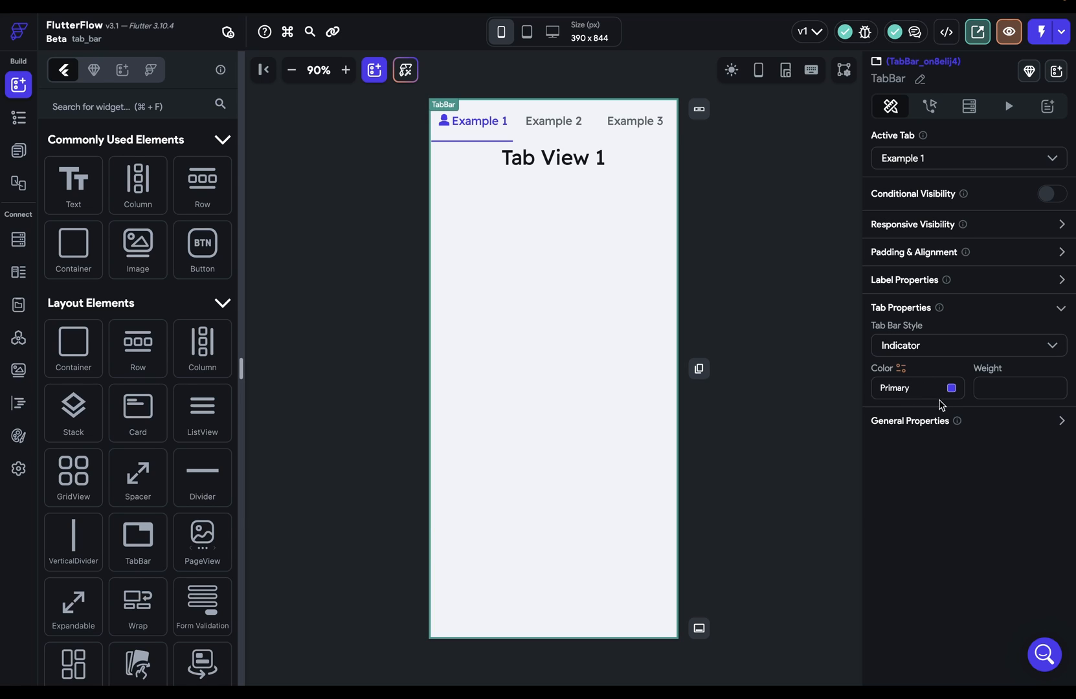
mouse_move(855, 370)
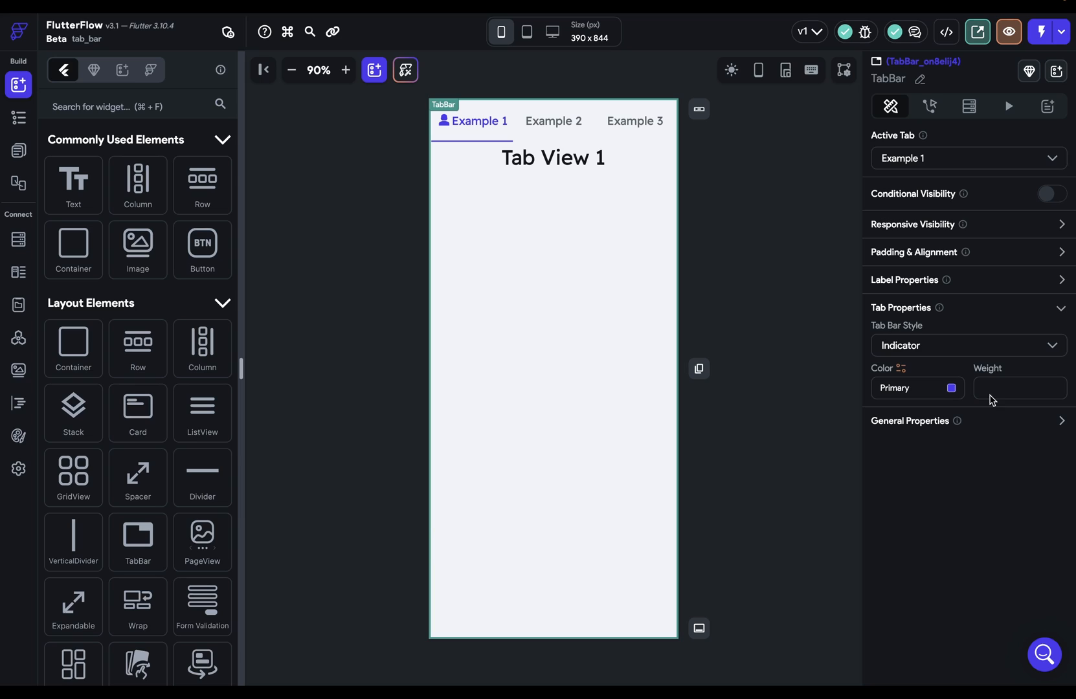
mouse_move(994, 397)
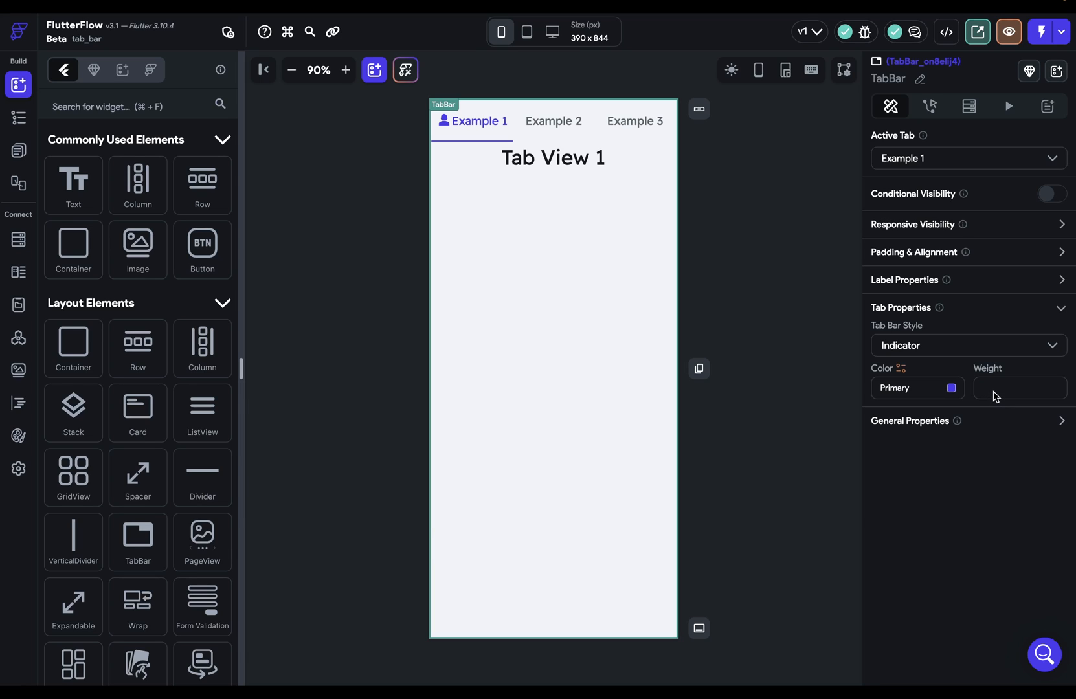
click(969, 345)
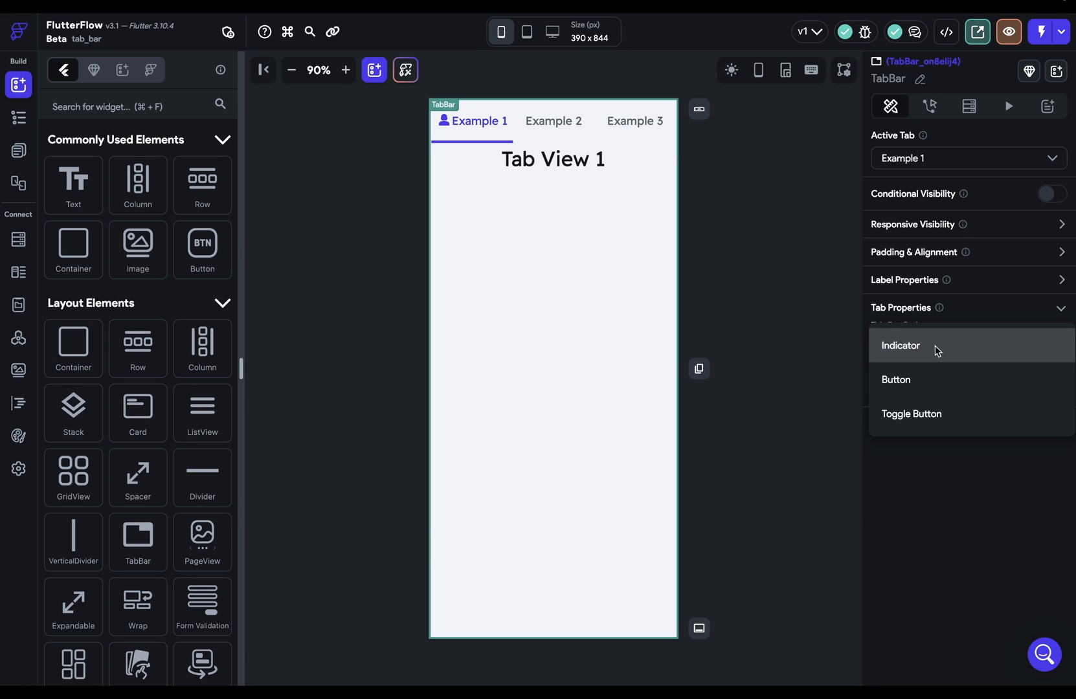
- Switch the TabBar to Button style and review the tabs
click(895, 379)
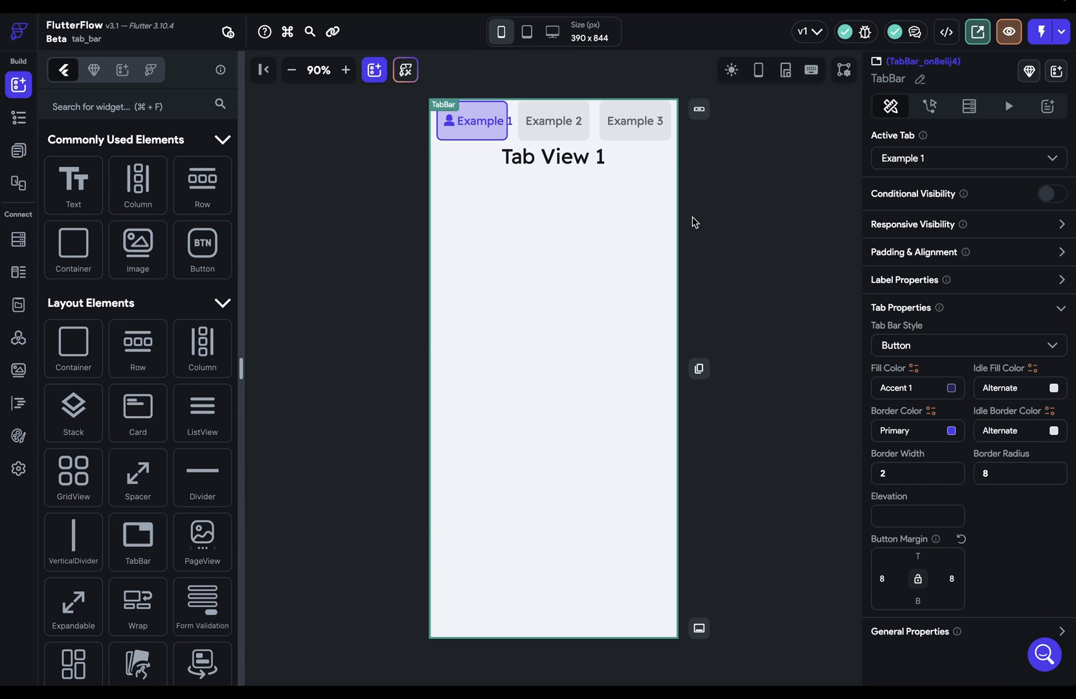
click(634, 121)
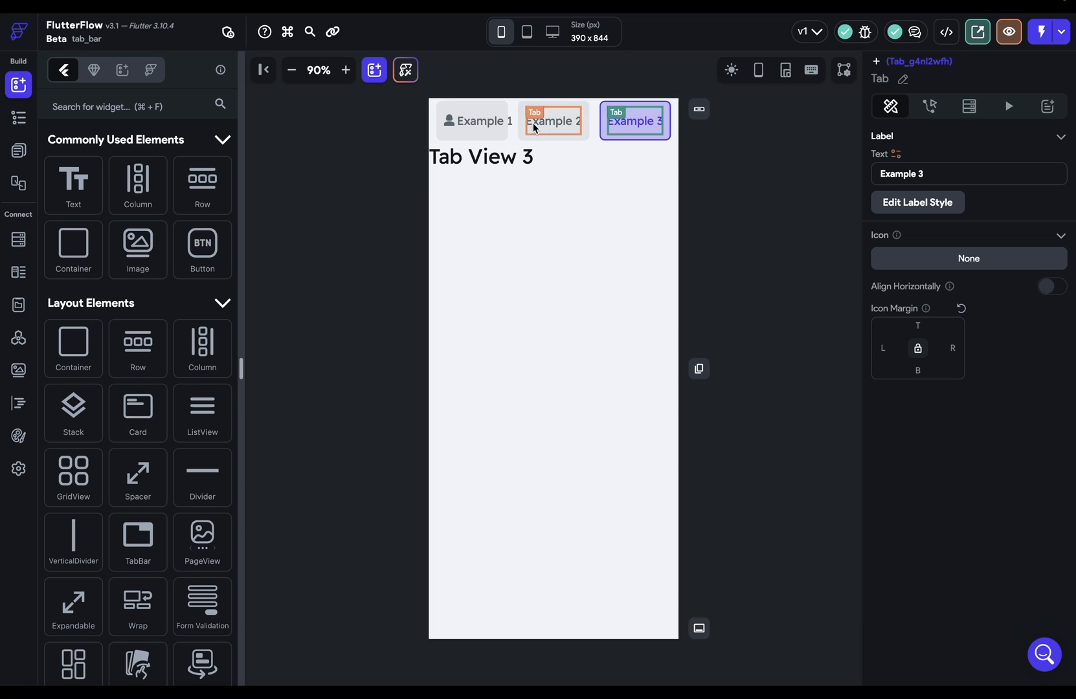
click(473, 120)
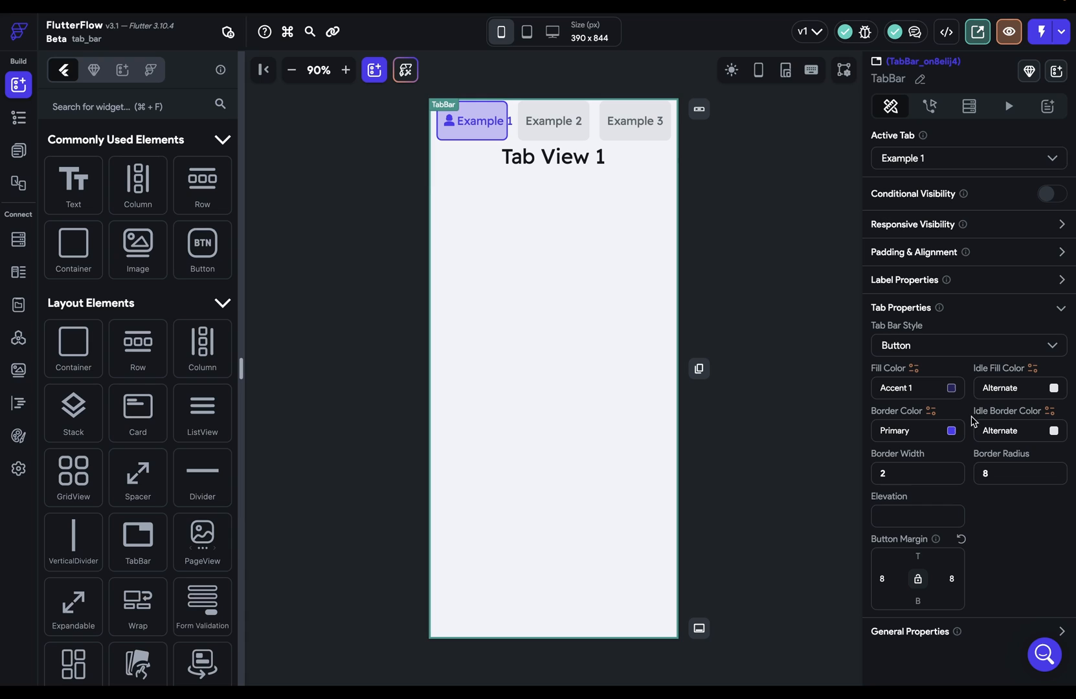
click(1060, 306)
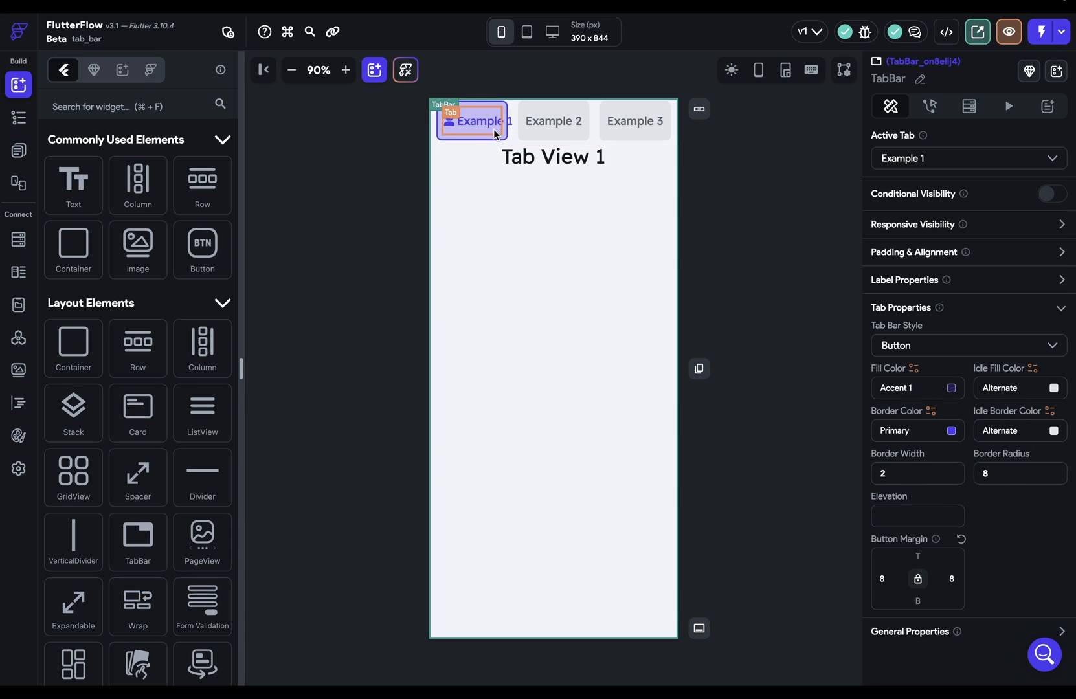
- Remove the icon from the Example 1 tab, try Toggle Button style, and return to Indicator style
click(473, 120)
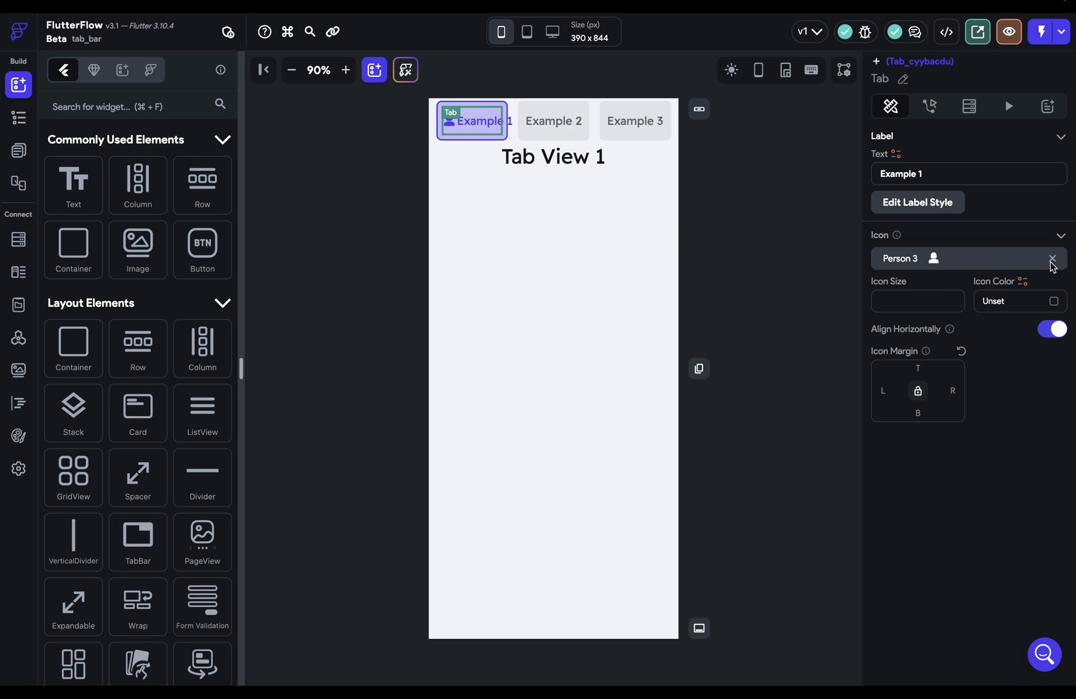
click(471, 120)
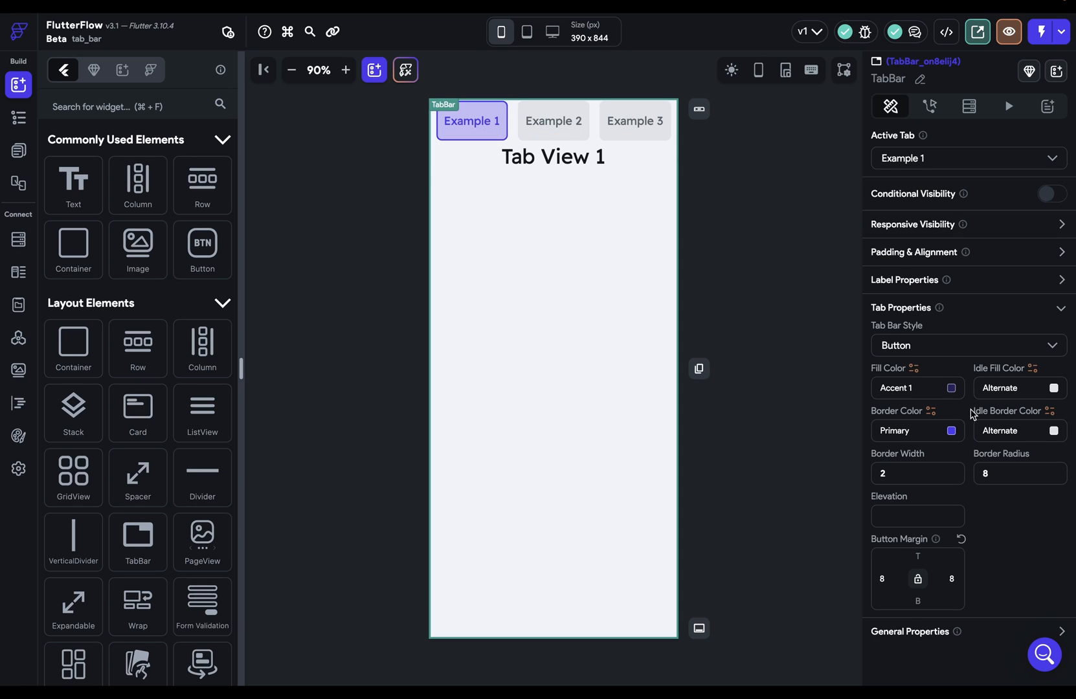
click(964, 345)
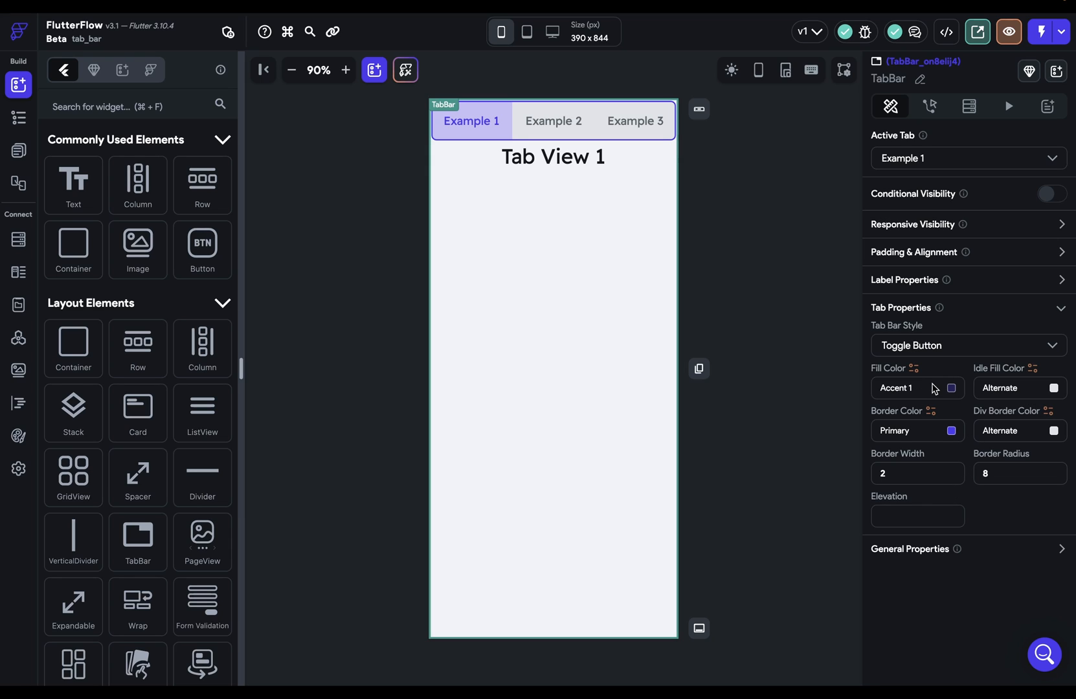
click(966, 346)
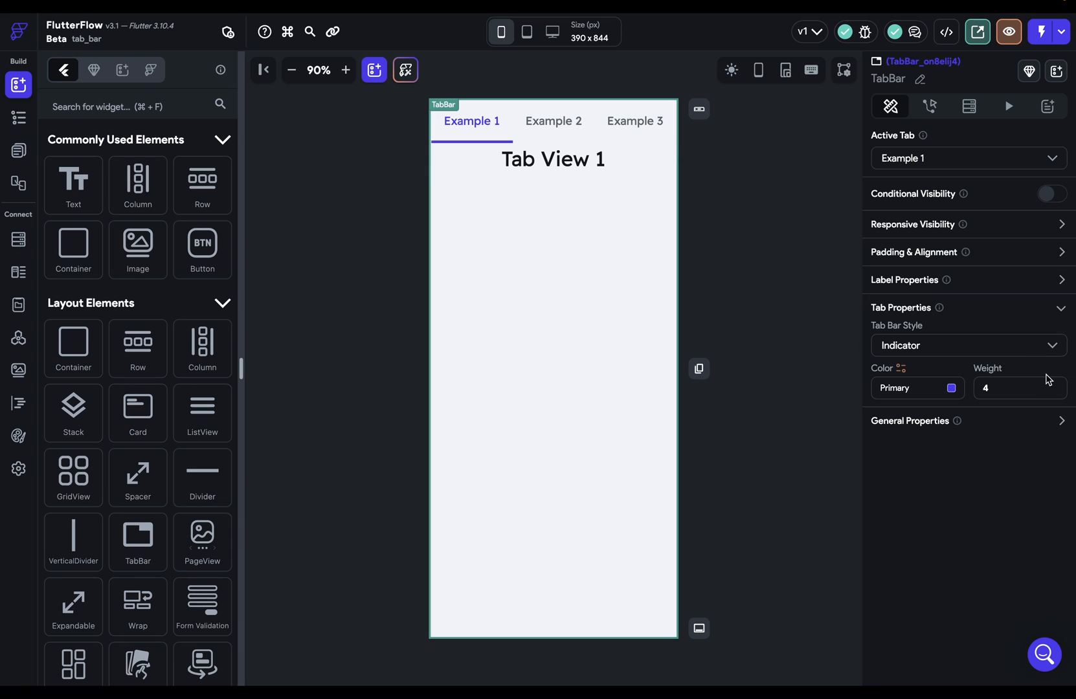
- In General Properties, move the tab bar to the bottom, then set it back to the top
click(901, 307)
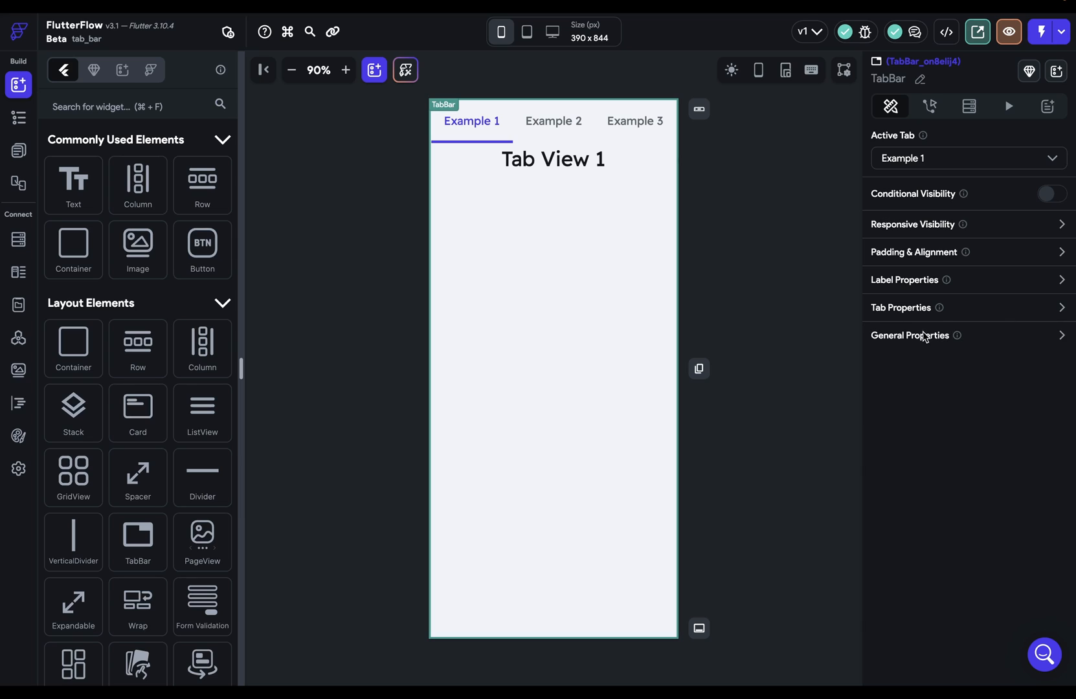
click(910, 335)
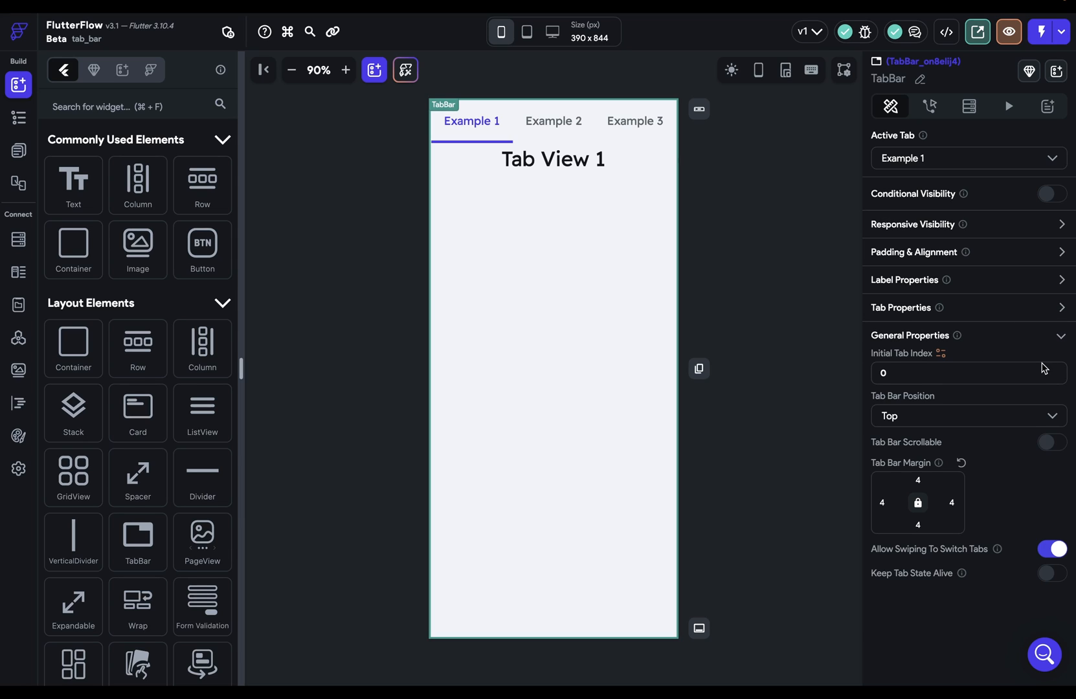
mouse_move(1039, 369)
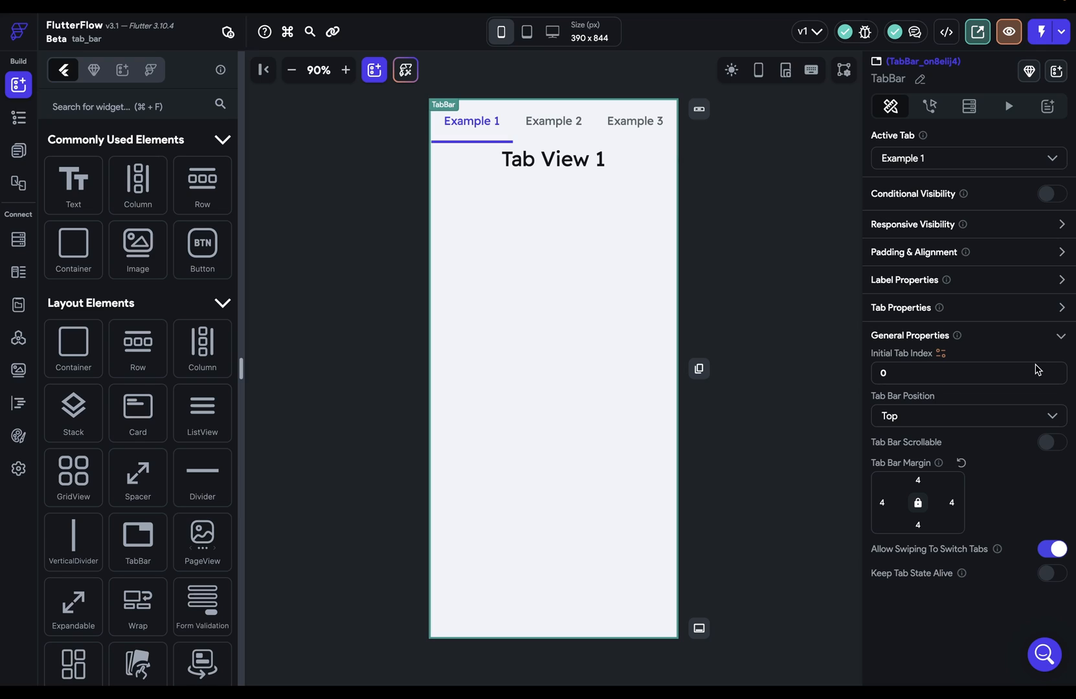
mouse_move(876, 360)
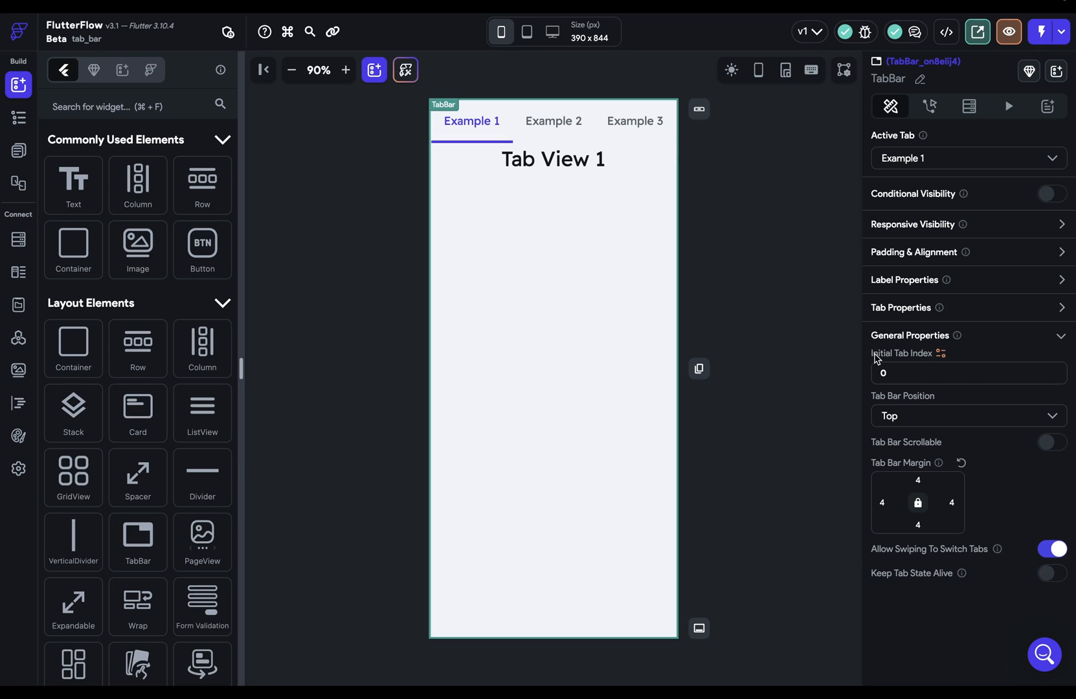
mouse_move(923, 360)
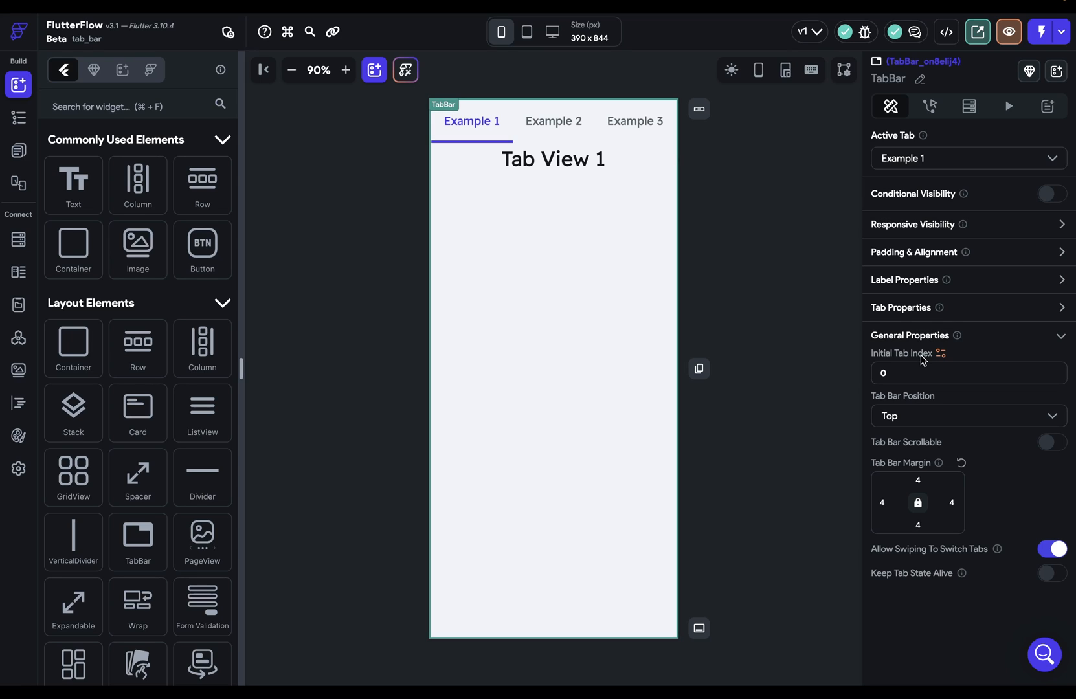
mouse_move(913, 361)
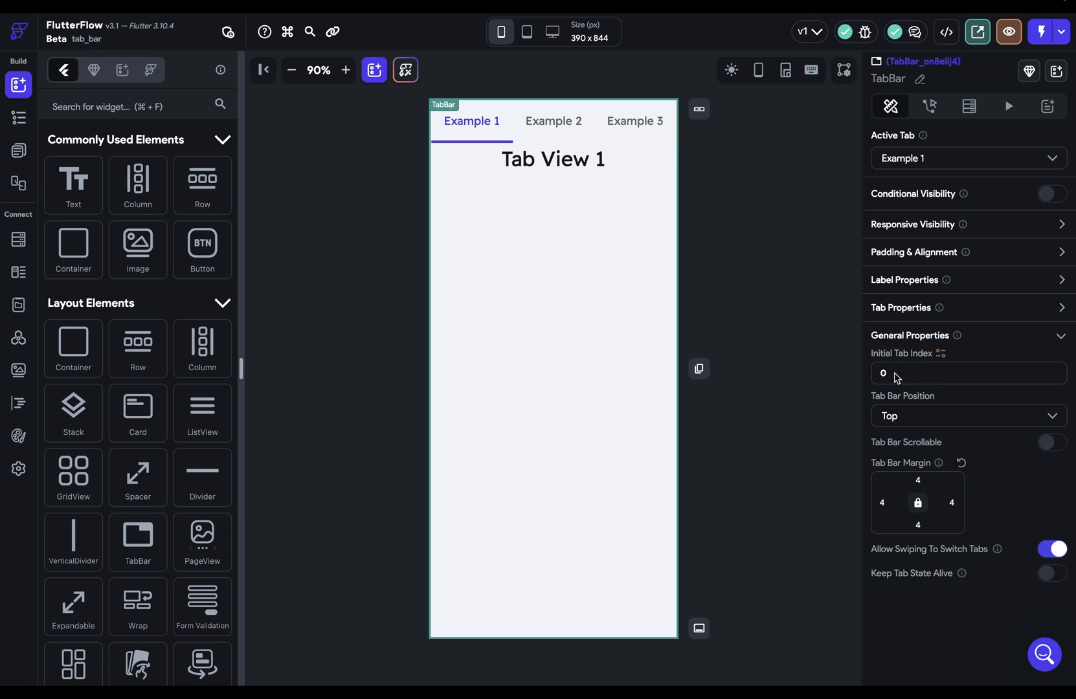
mouse_move(470, 144)
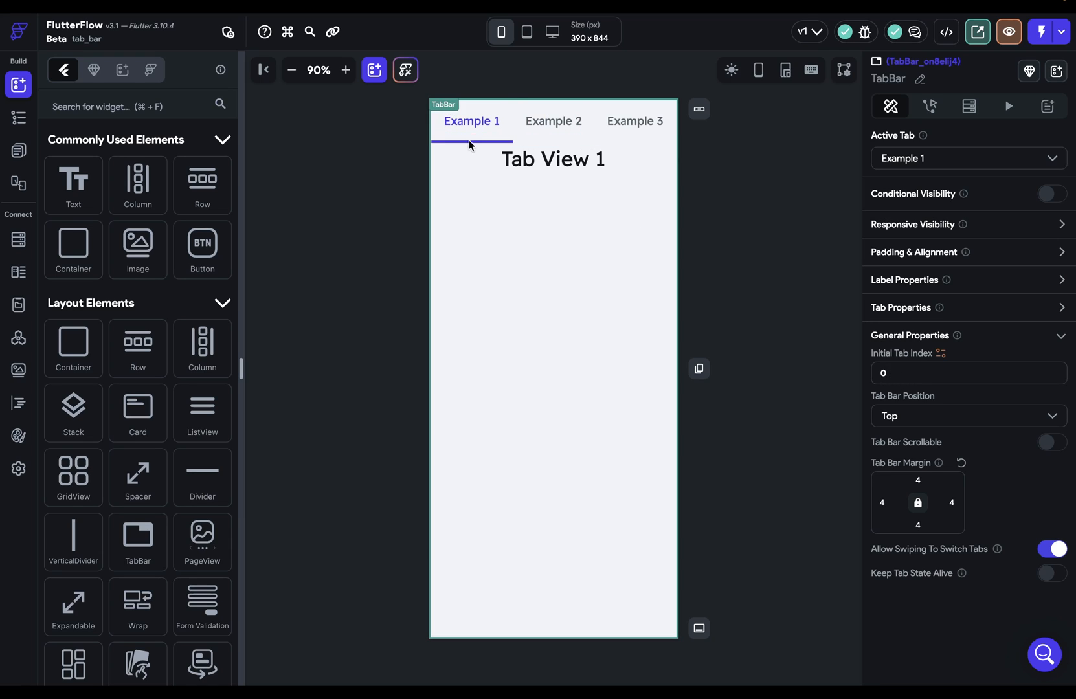
mouse_move(769, 285)
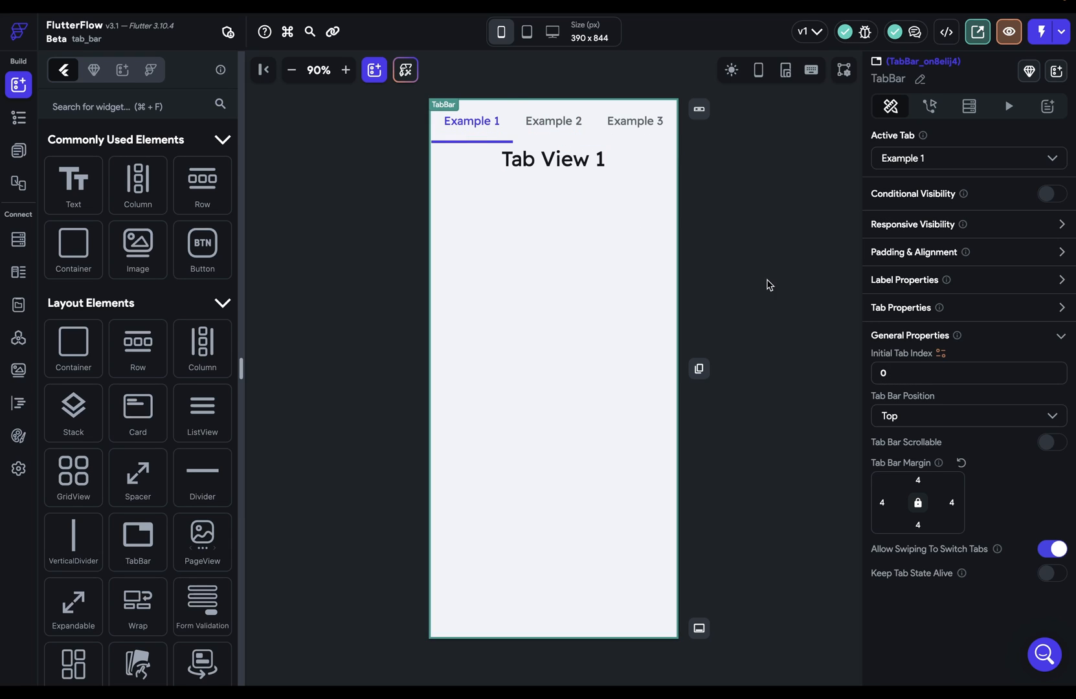
mouse_move(957, 362)
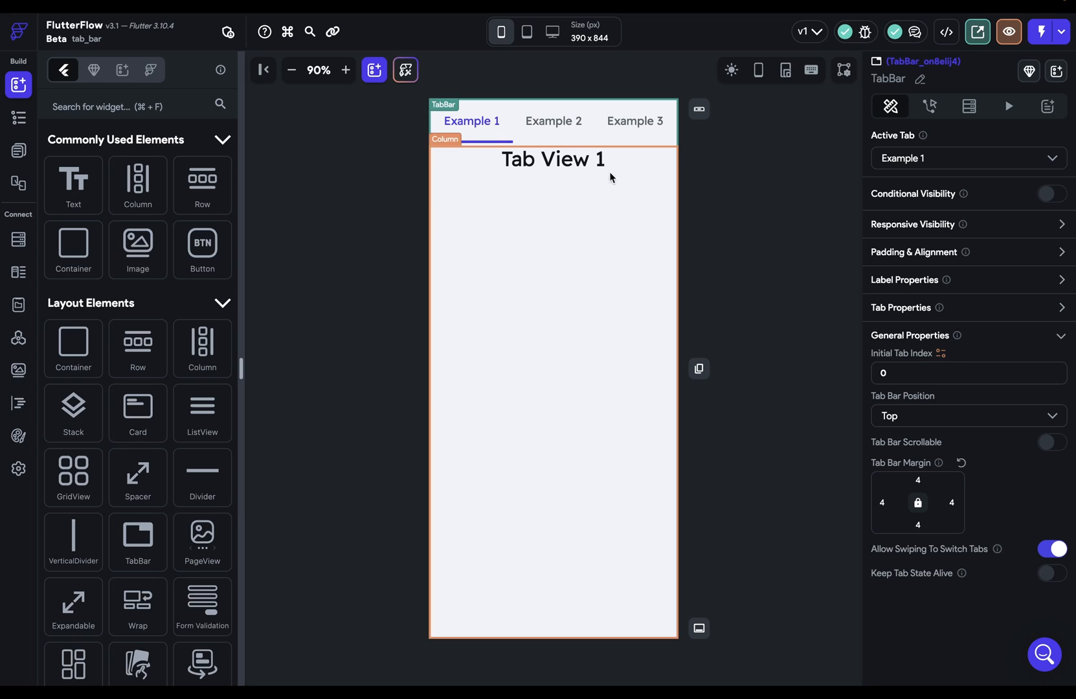
click(551, 158)
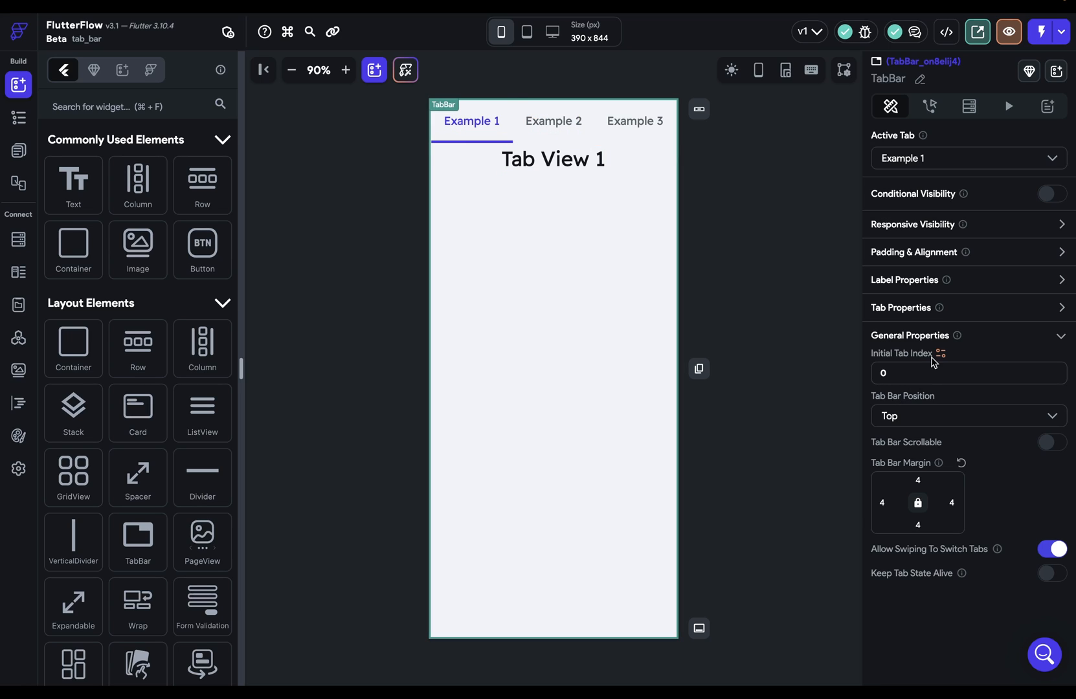
mouse_move(940, 382)
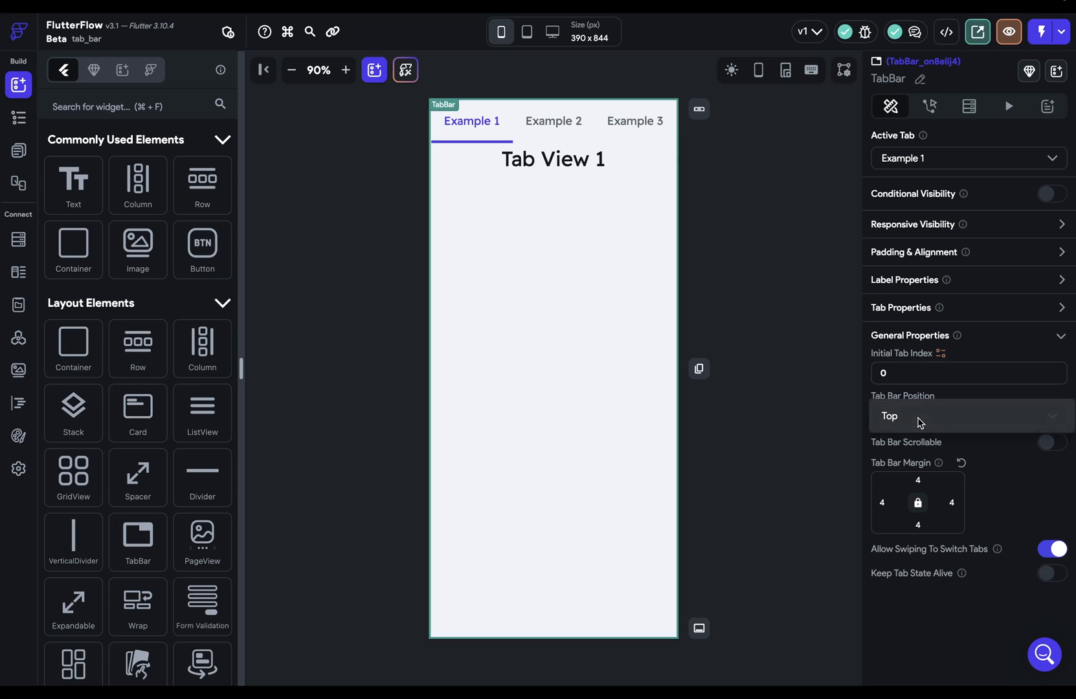
click(961, 416)
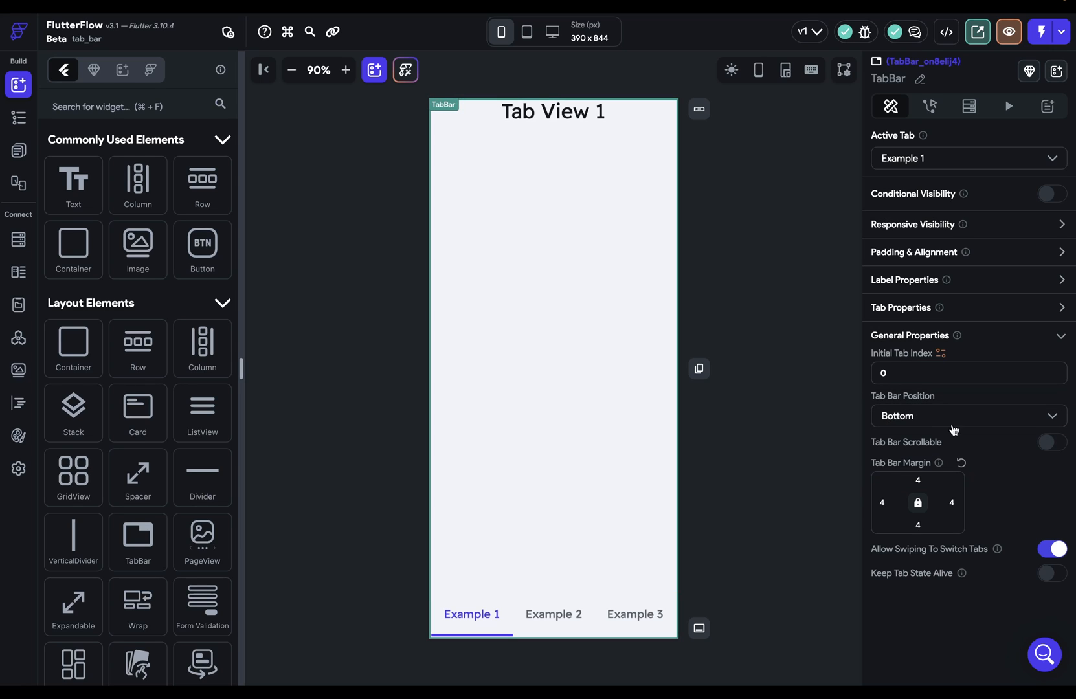
click(965, 416)
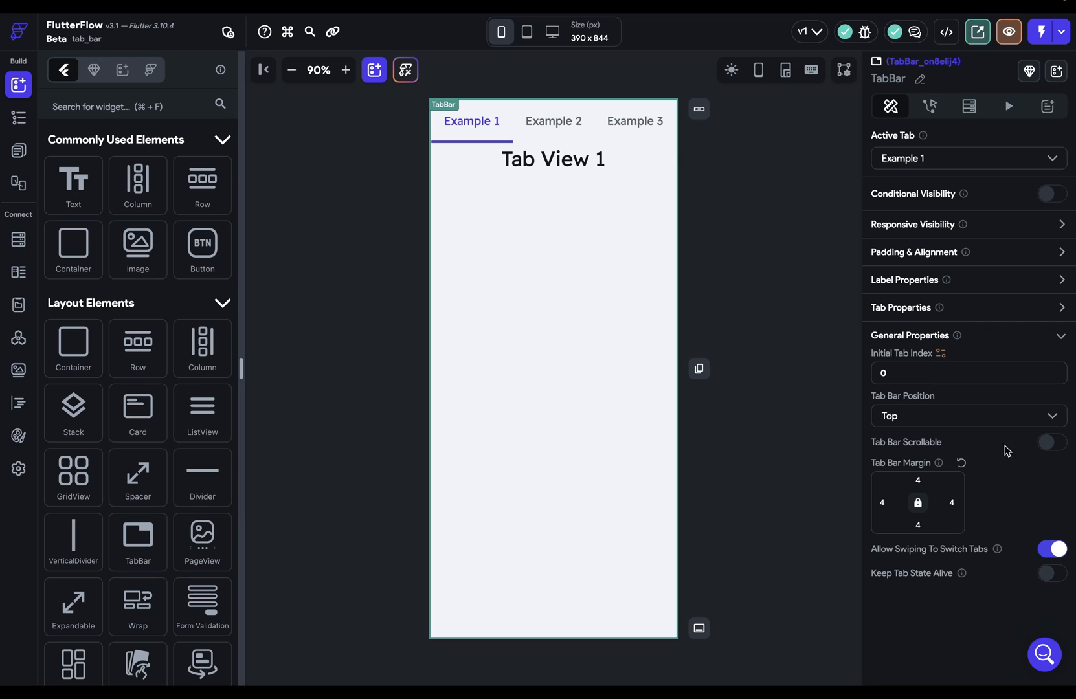
- Make the tab bar scrollable, preview the Example 3 tab, and reopen the general settings
click(1050, 441)
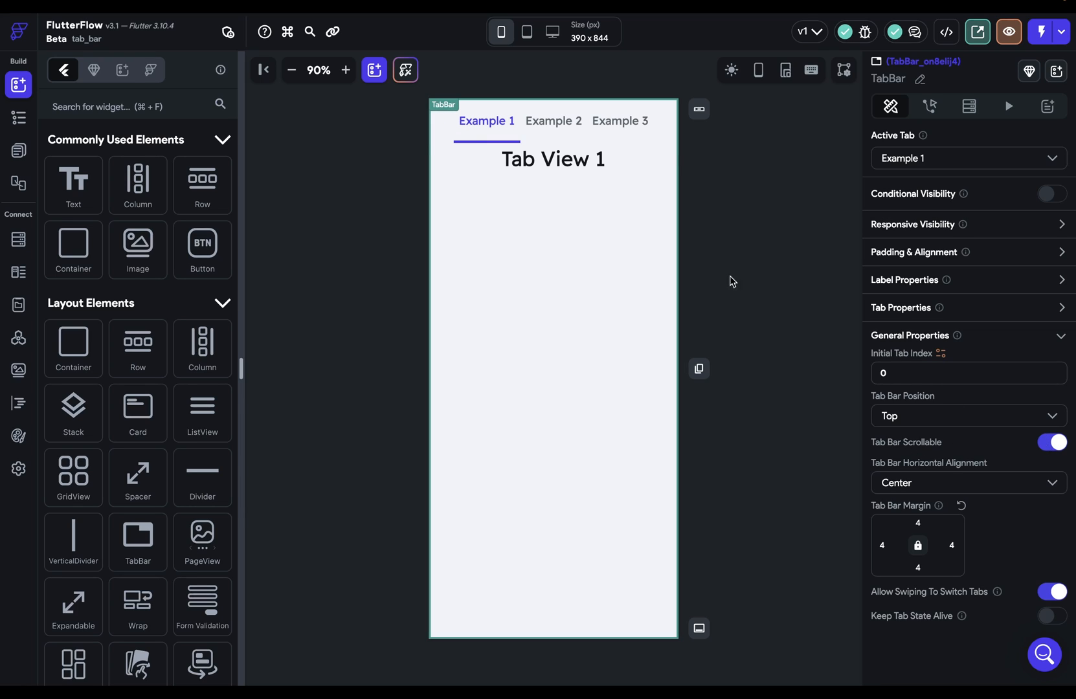
mouse_move(661, 135)
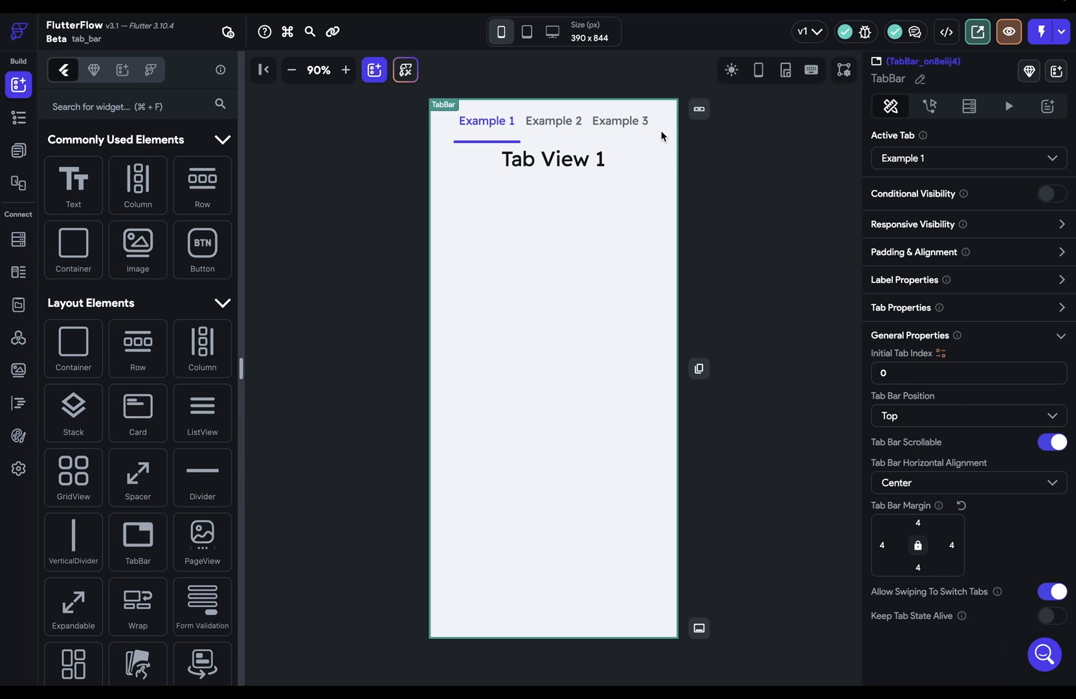
mouse_move(554, 126)
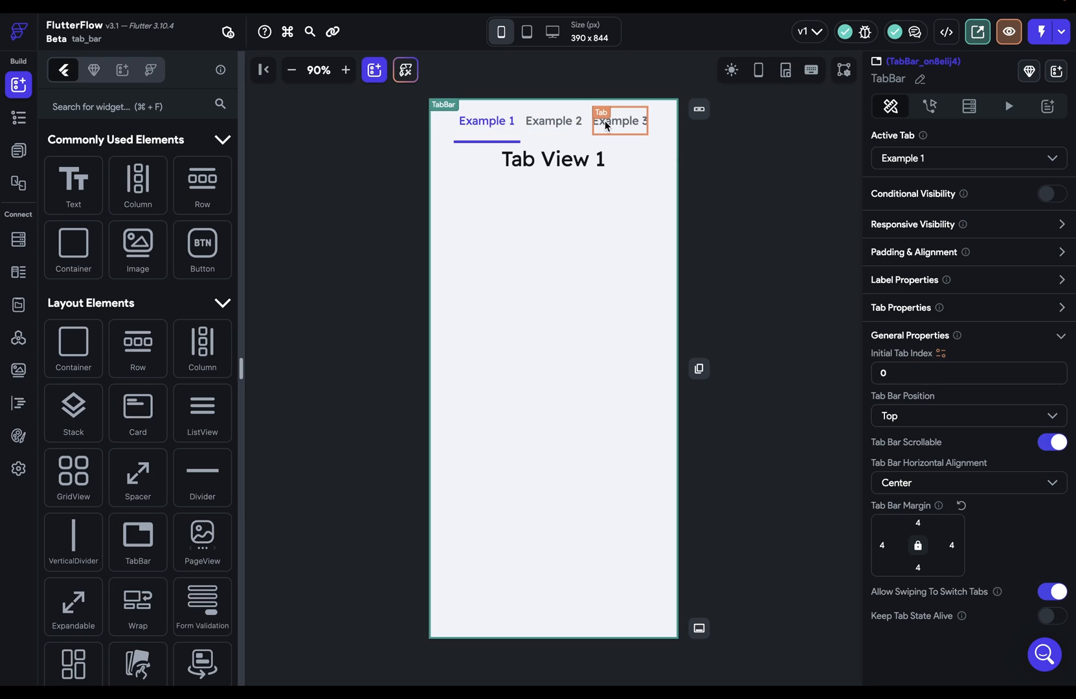
mouse_move(554, 120)
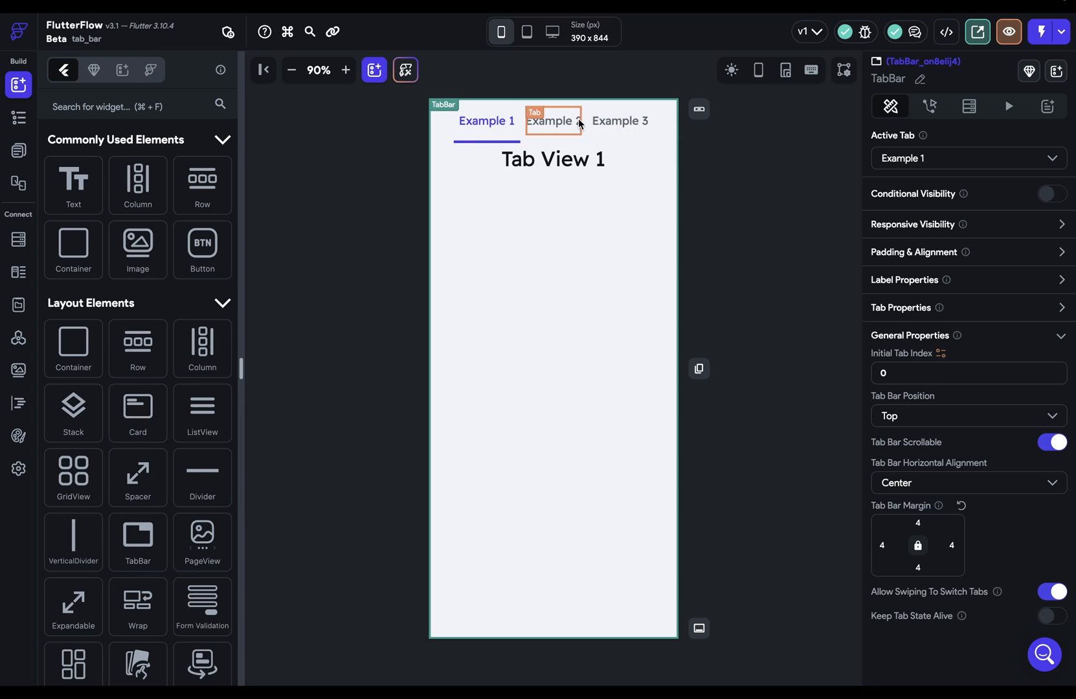
click(620, 121)
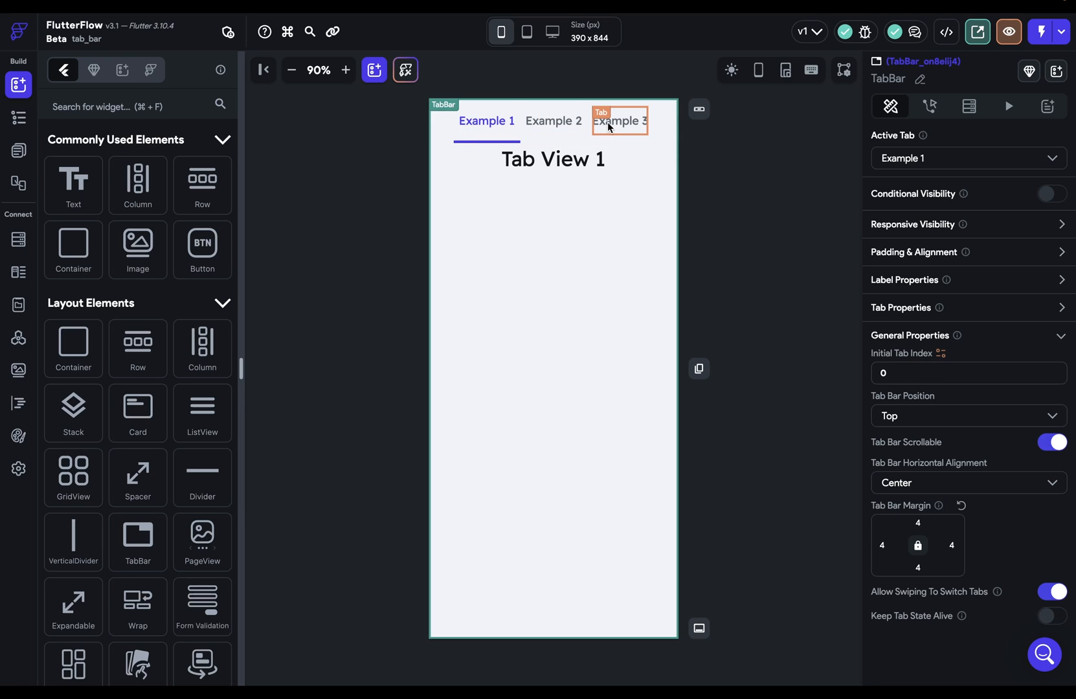
click(619, 121)
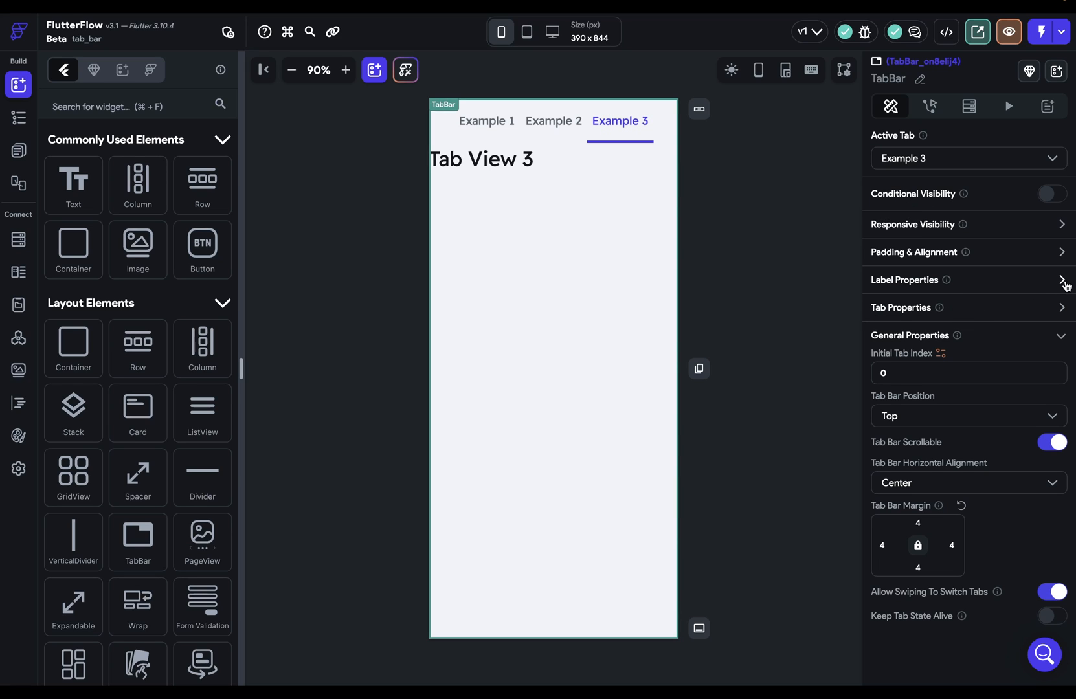
click(904, 280)
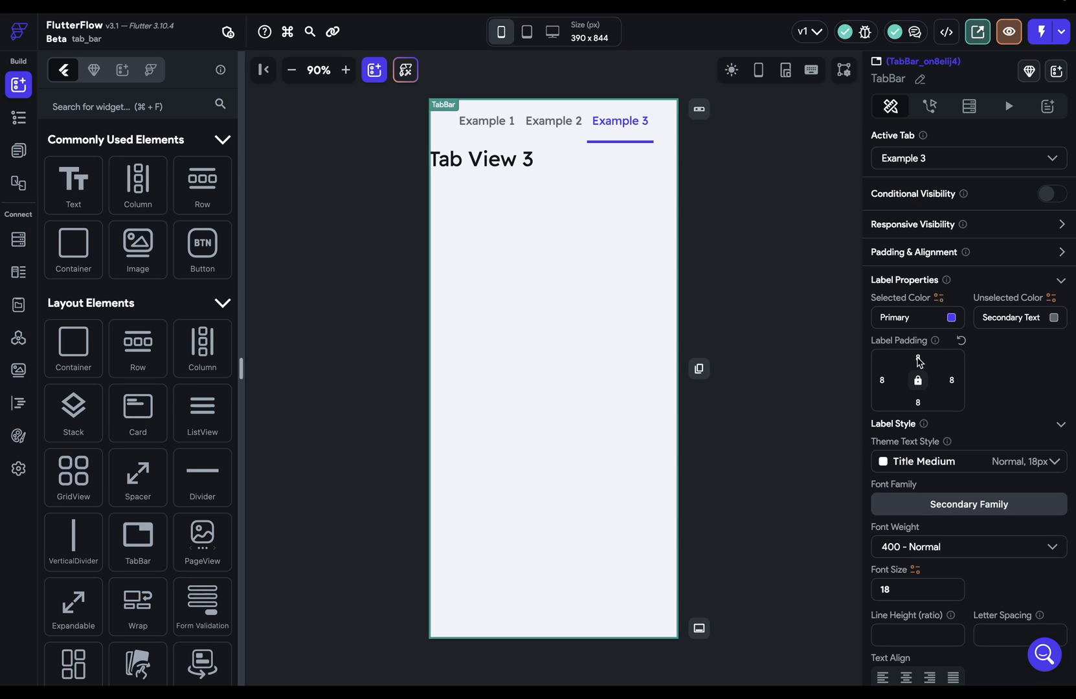
click(906, 280)
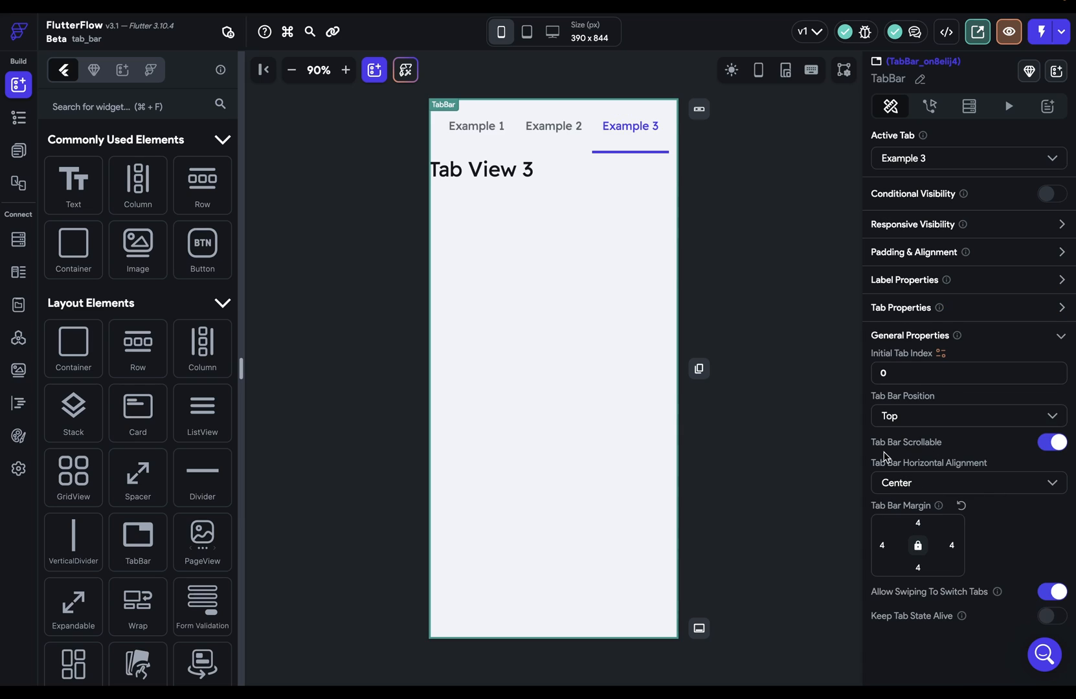
mouse_move(823, 302)
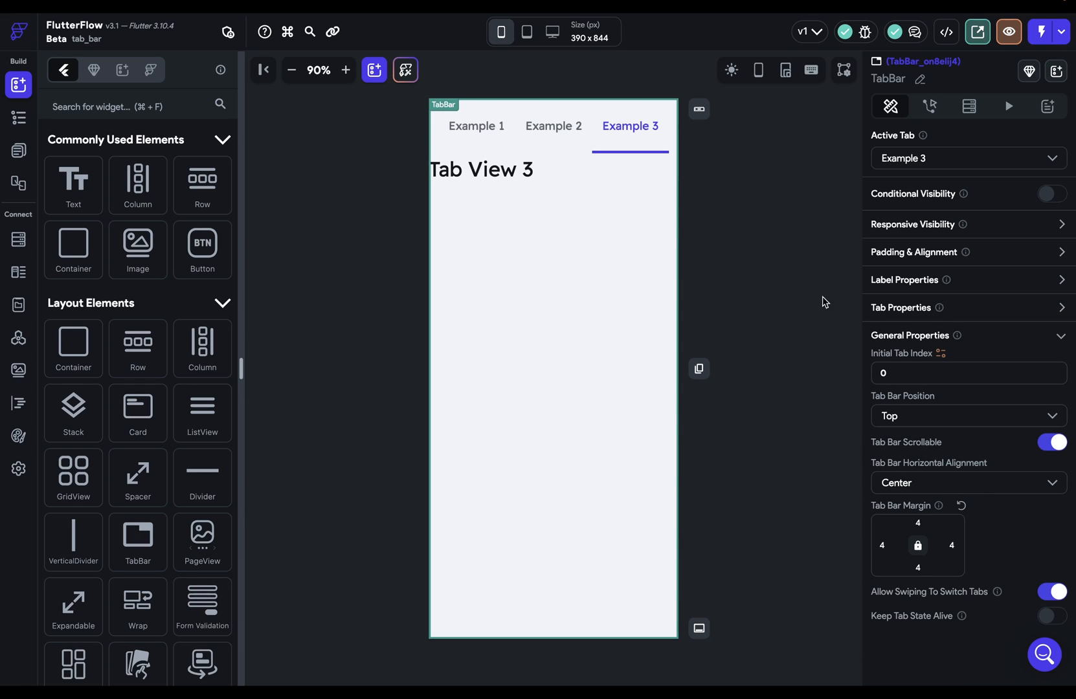
mouse_move(737, 123)
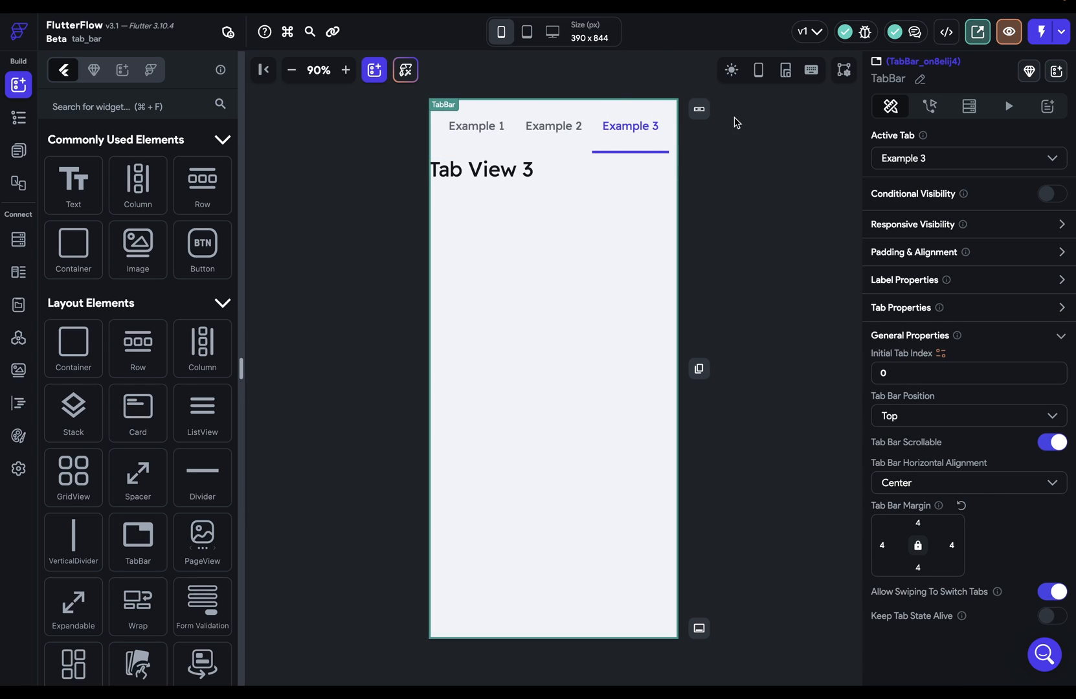
mouse_move(553, 127)
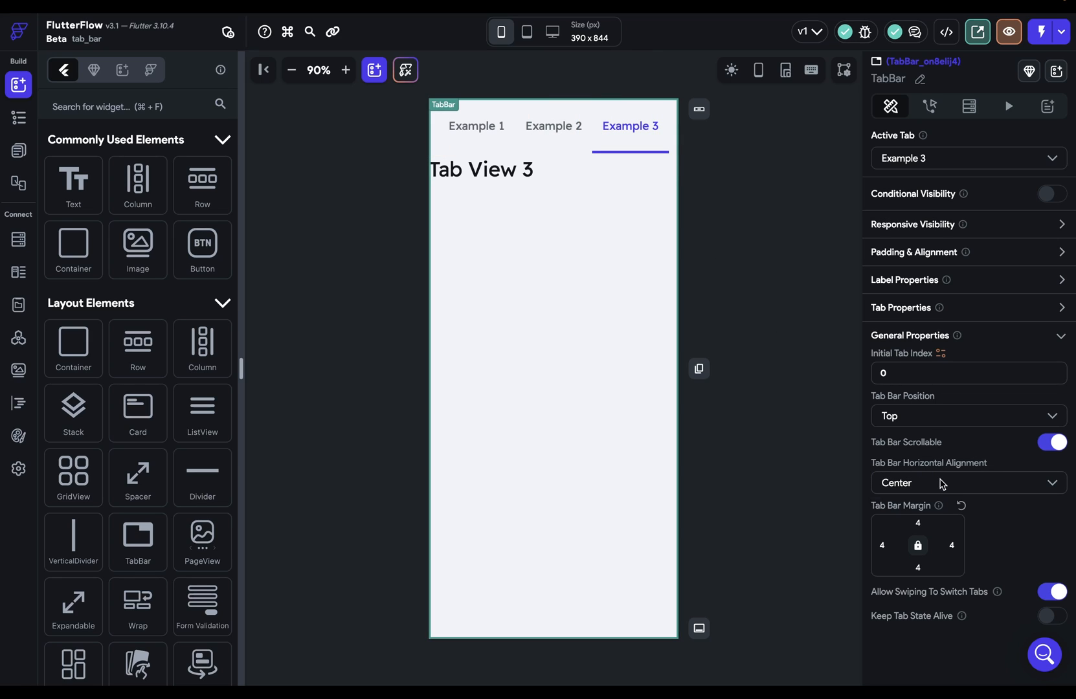
click(968, 483)
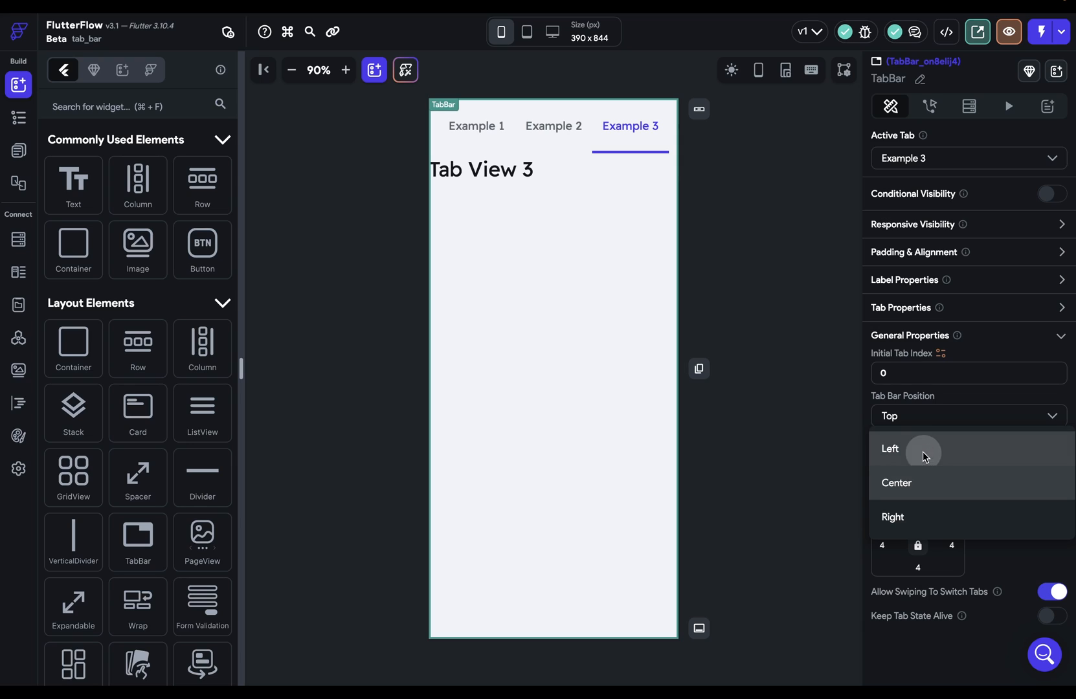
click(889, 449)
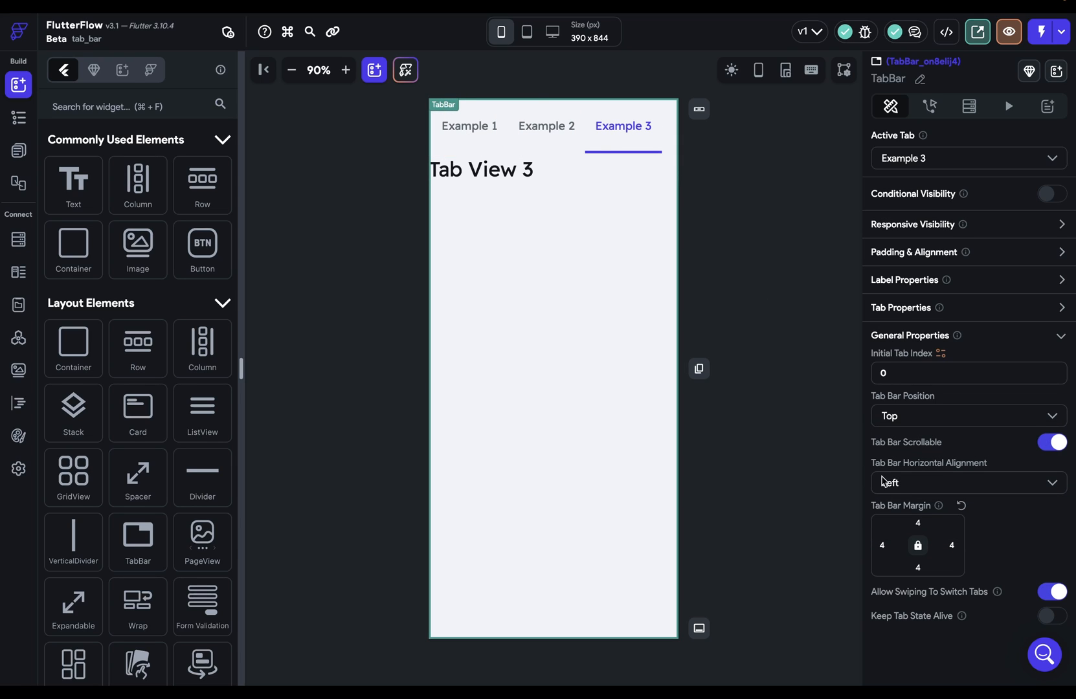
click(967, 483)
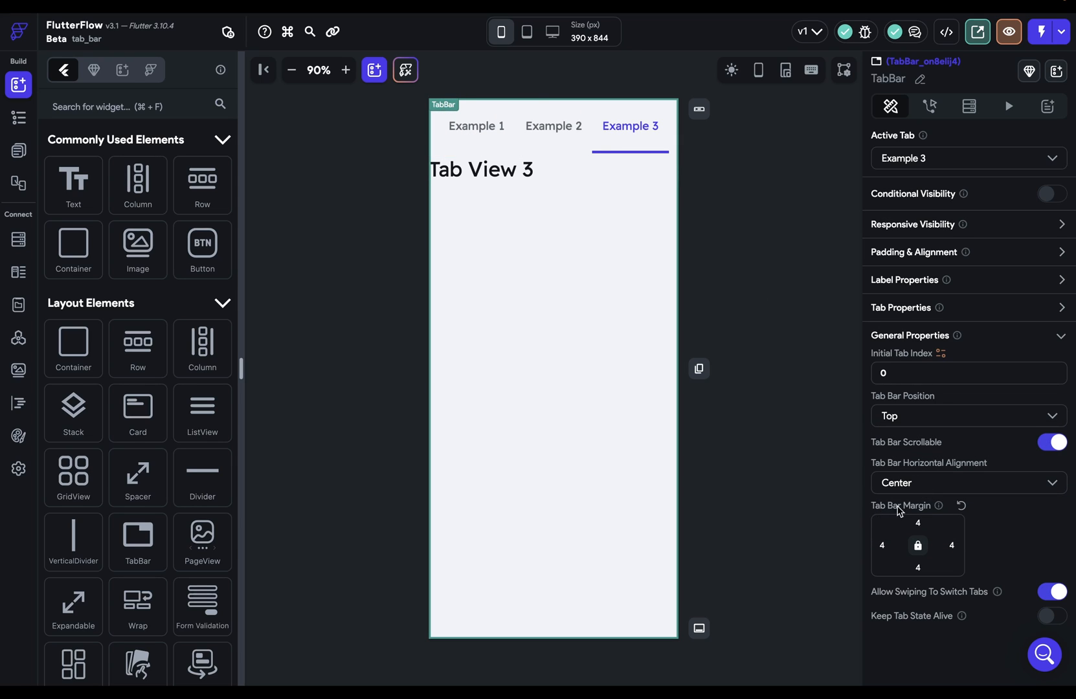
mouse_move(673, 108)
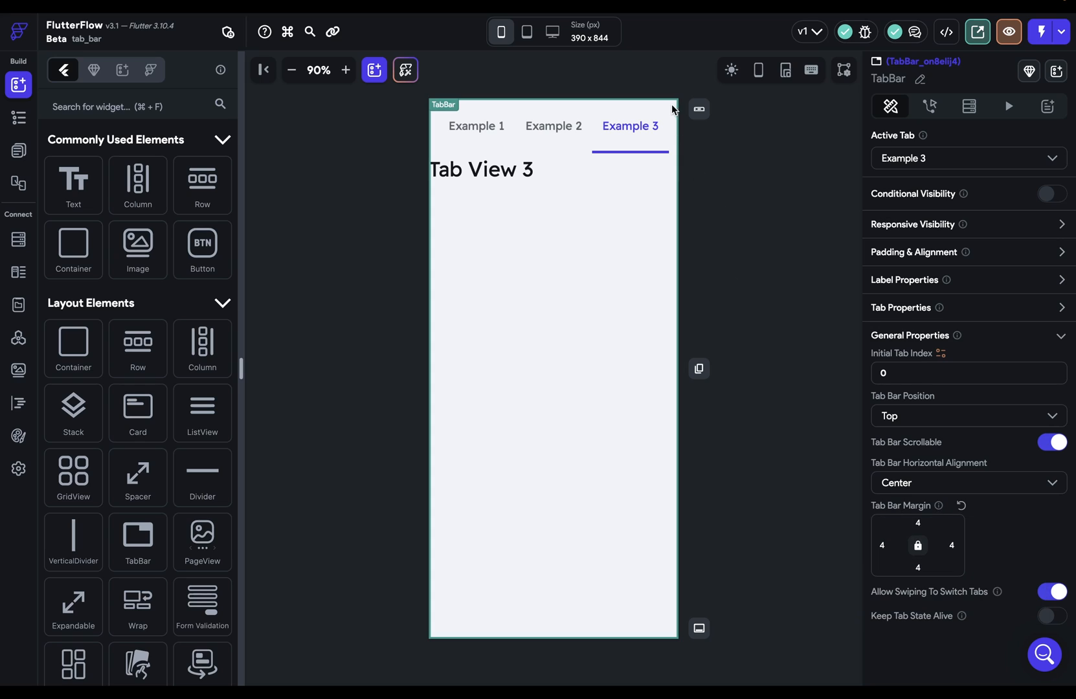
mouse_move(476, 126)
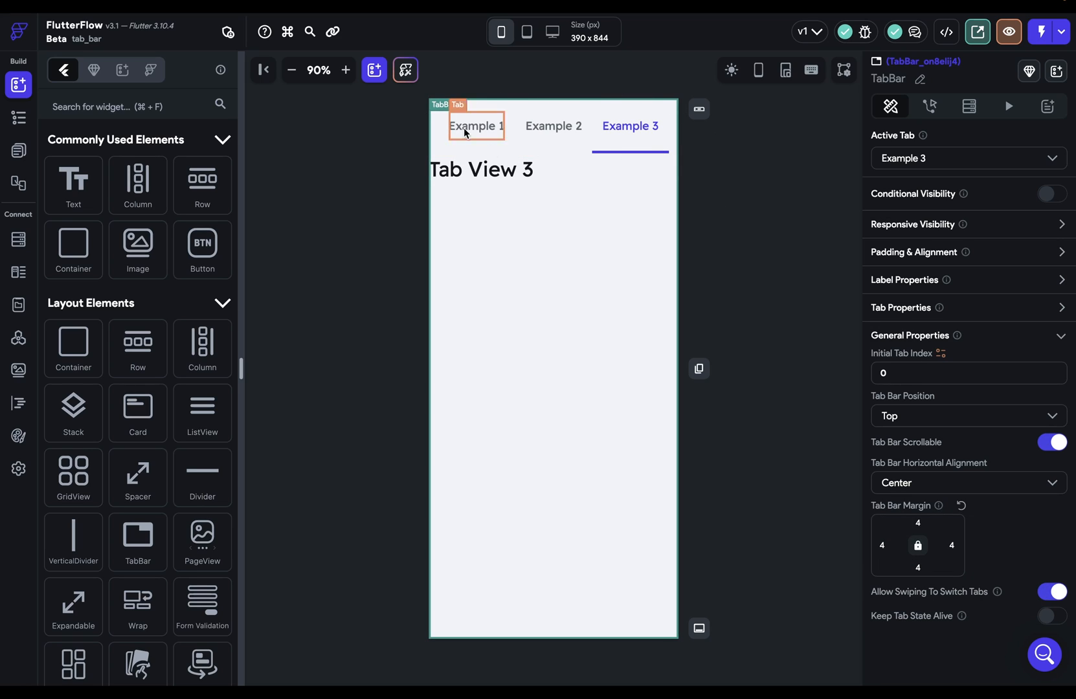
mouse_move(820, 302)
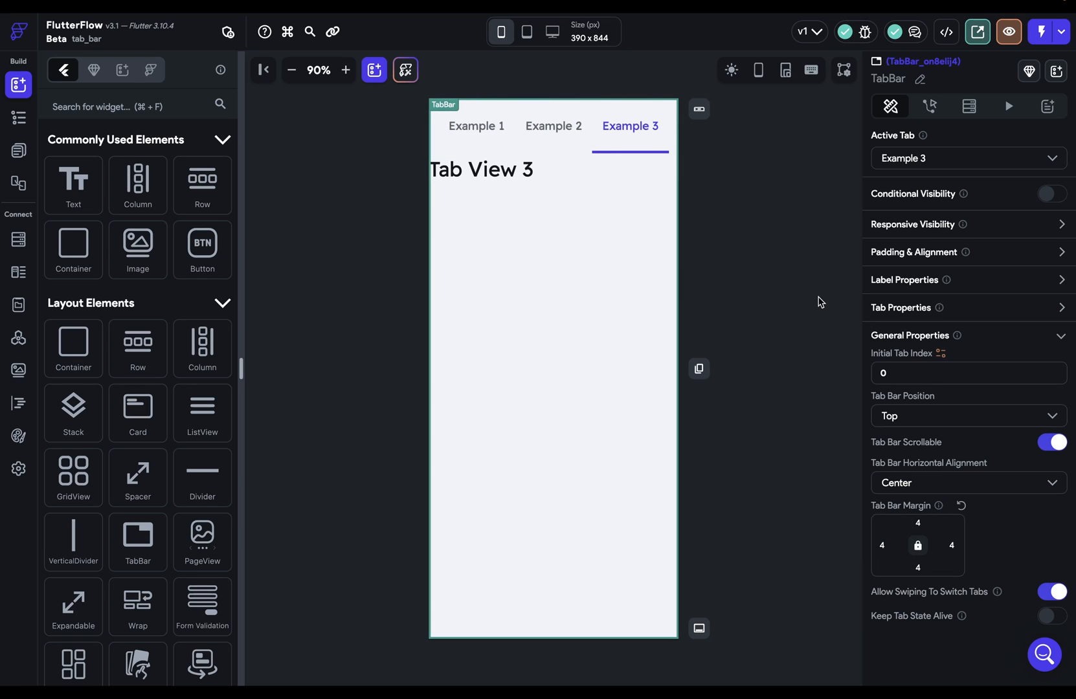
- Set the Tab Bar Style to Button under Tab Properties
click(901, 307)
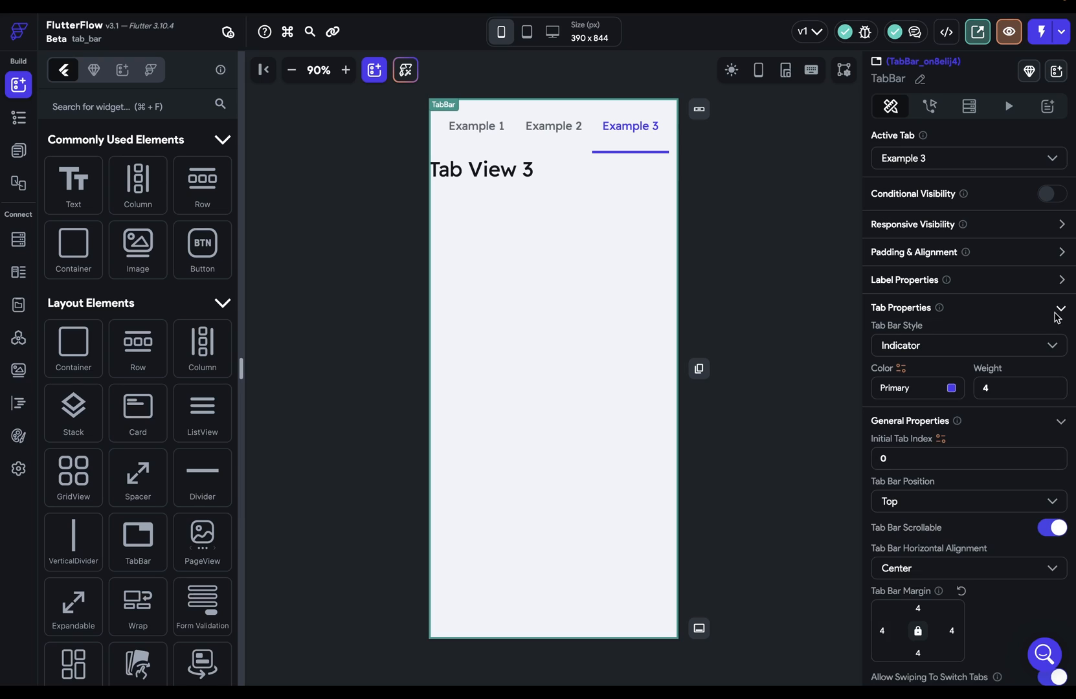
click(968, 346)
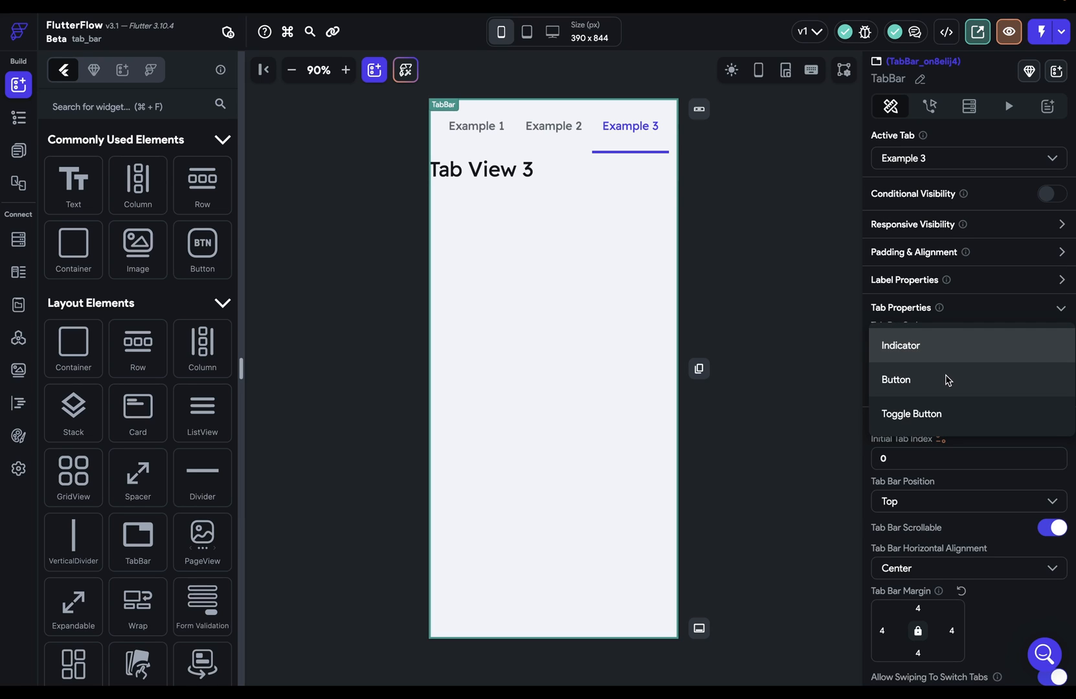
click(895, 380)
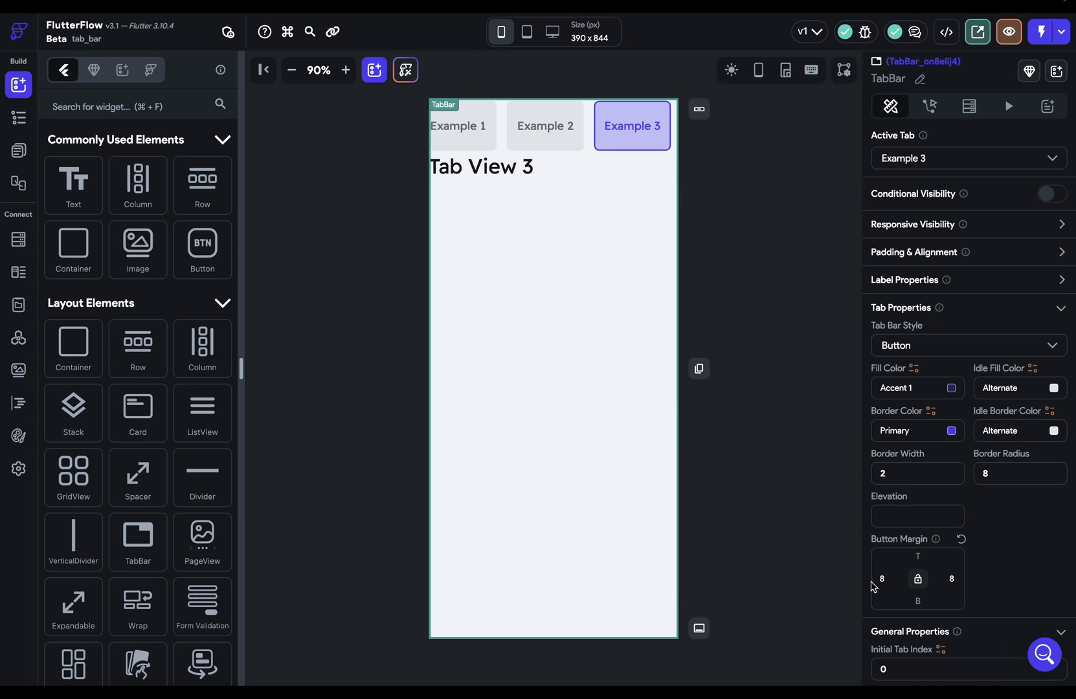
mouse_move(728, 273)
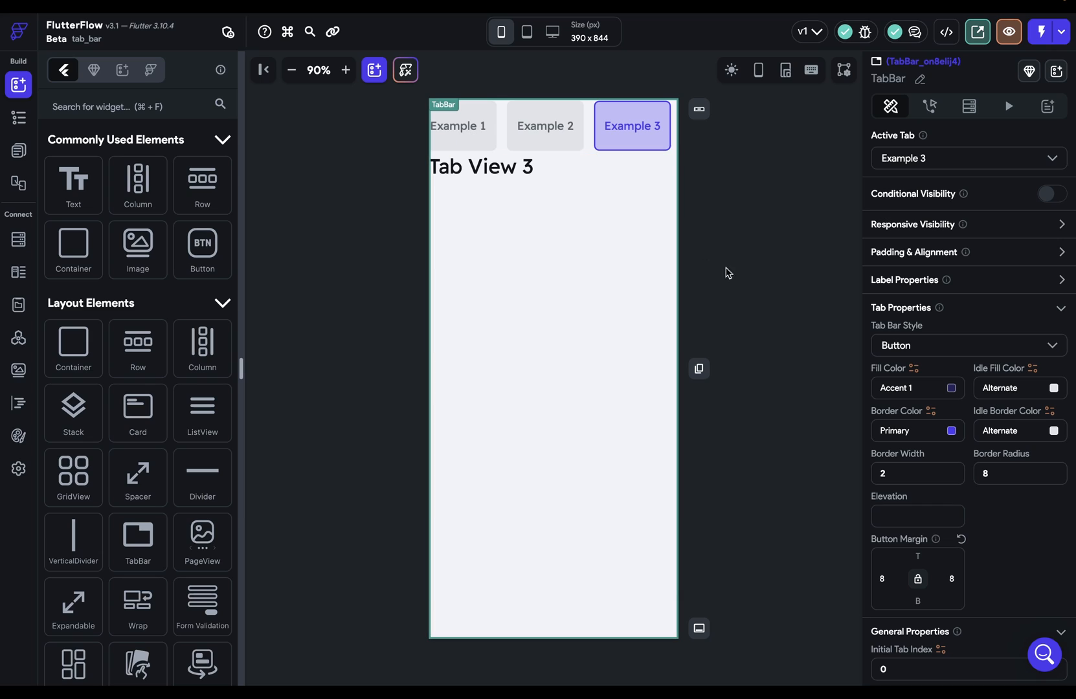
- Give the tab bar a locked 12 px margin on every side
click(905, 280)
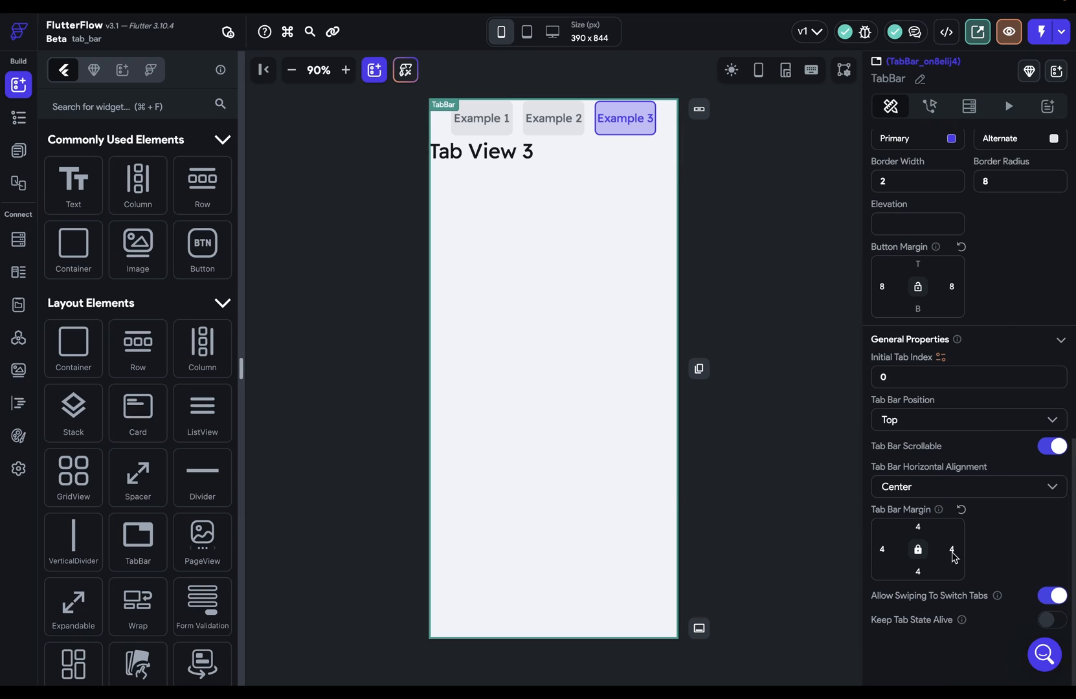
mouse_move(923, 533)
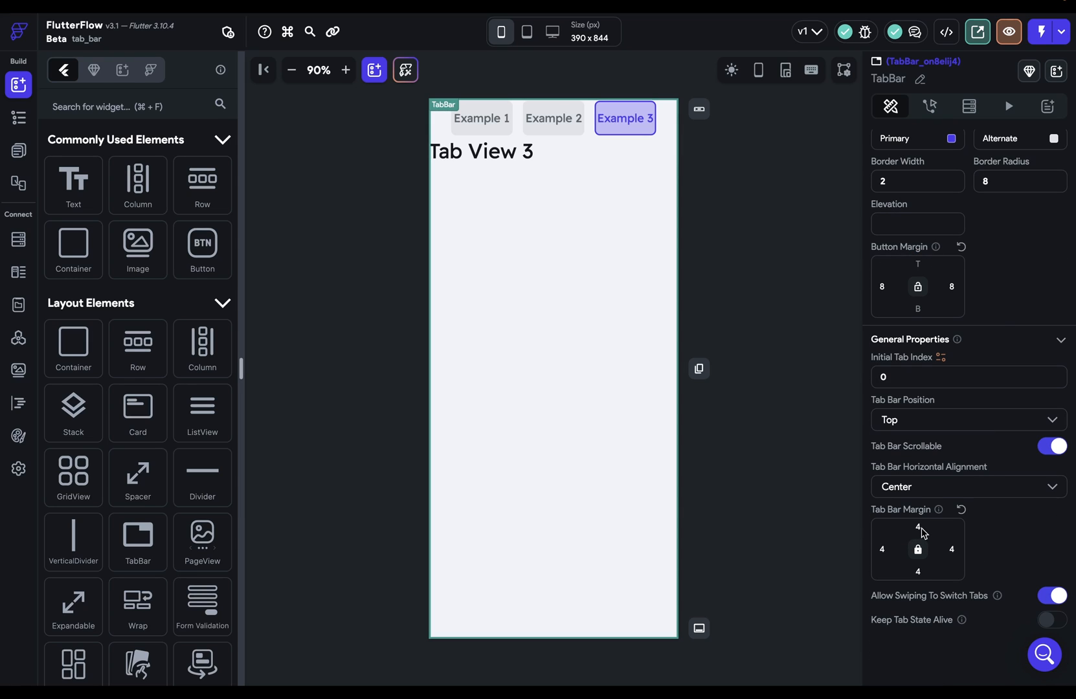
click(918, 528)
text(12)
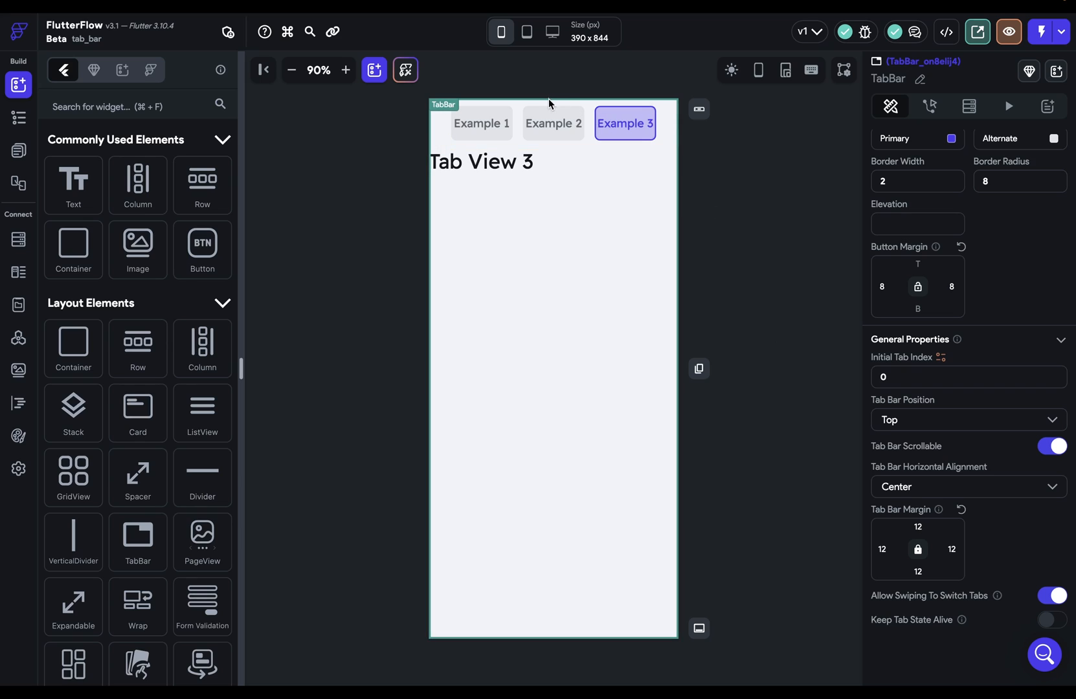
mouse_move(766, 217)
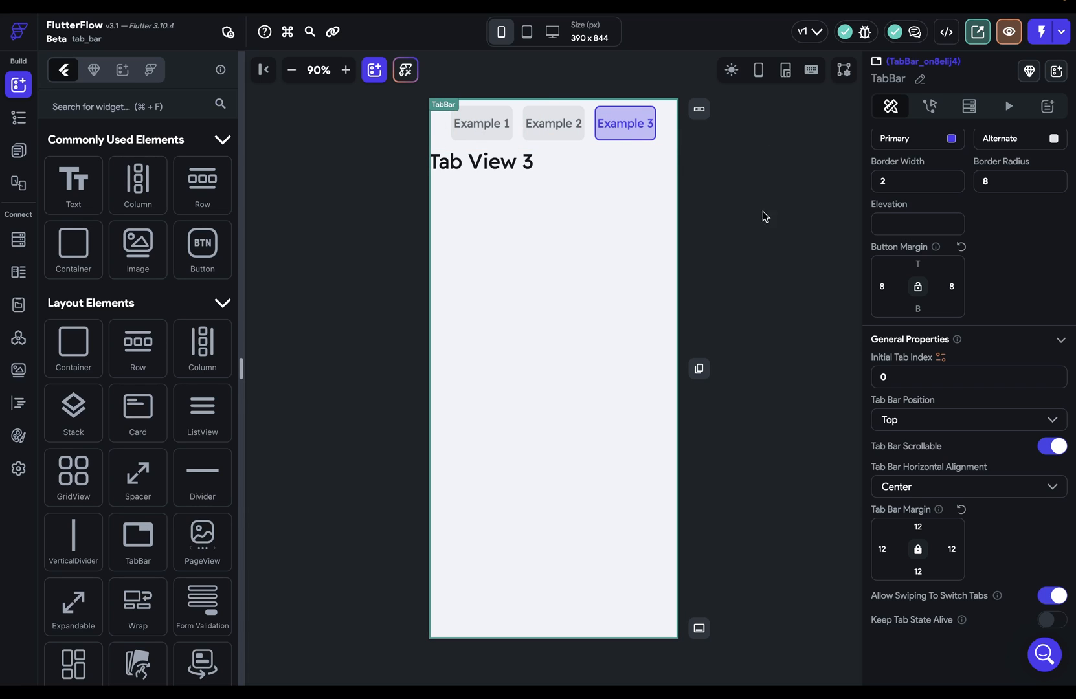
mouse_move(875, 483)
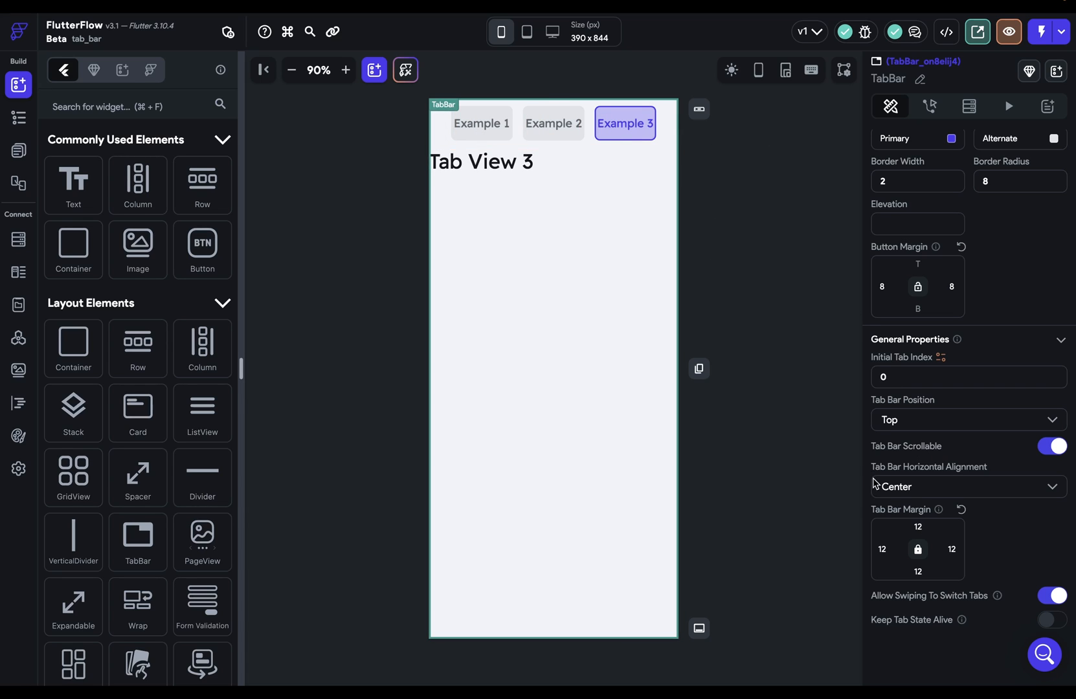
click(967, 486)
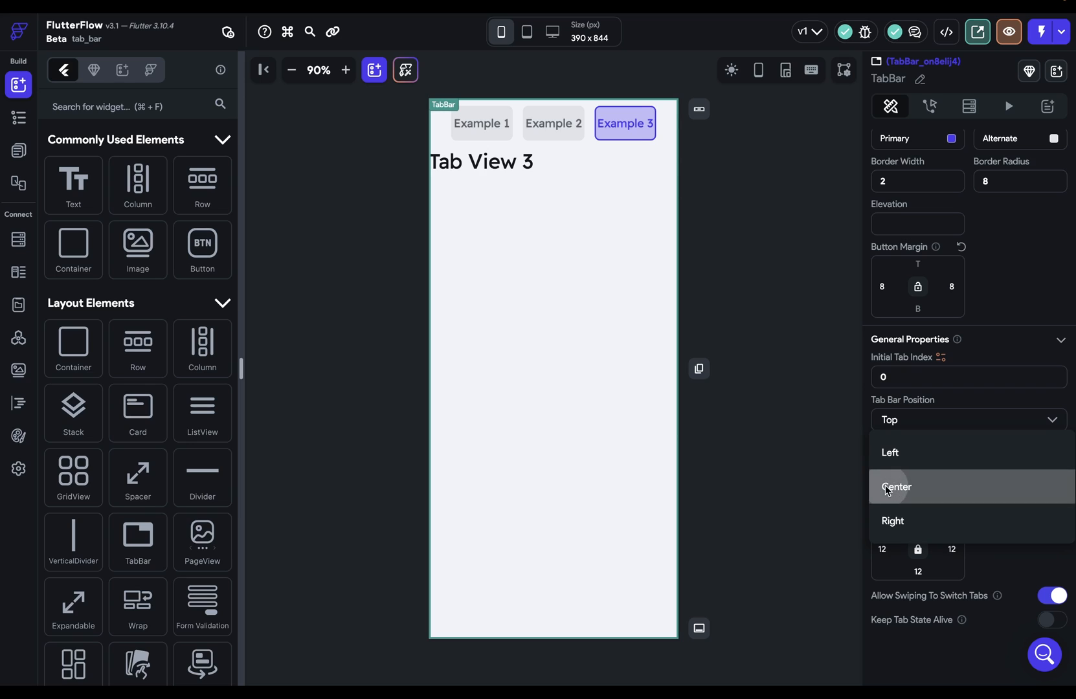
click(896, 487)
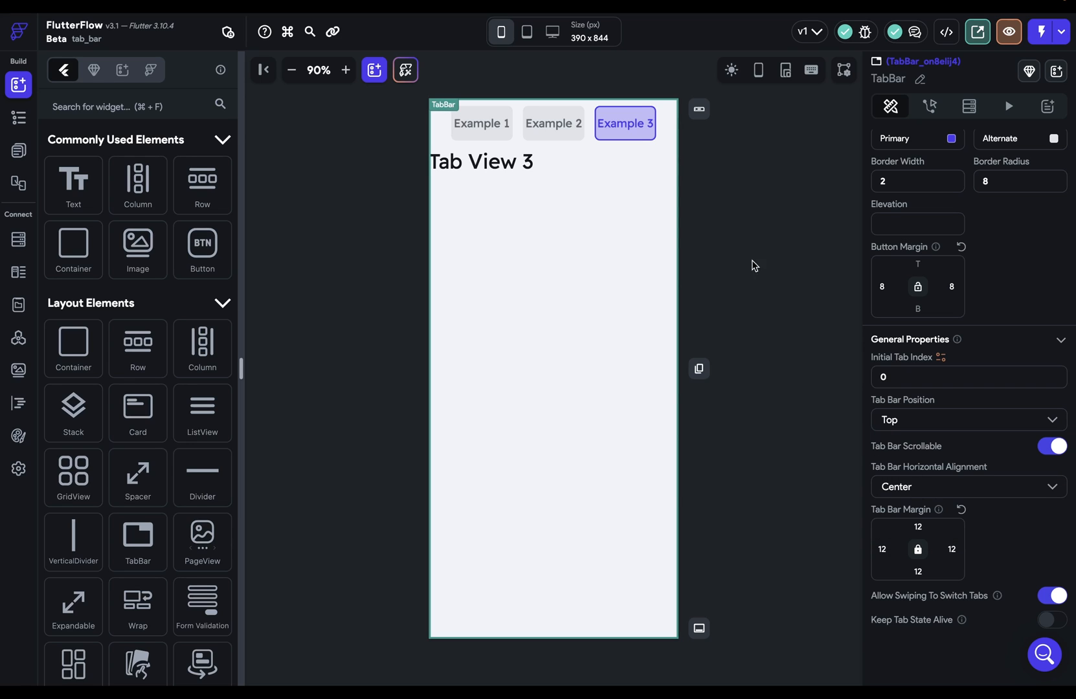
mouse_move(1009, 548)
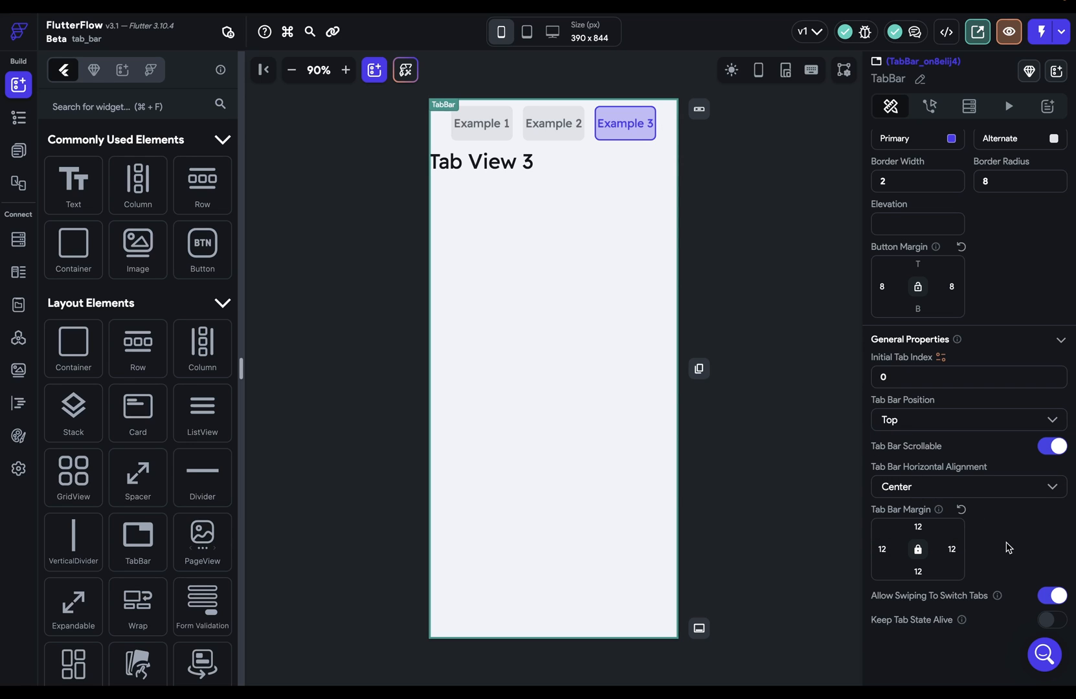
mouse_move(929, 606)
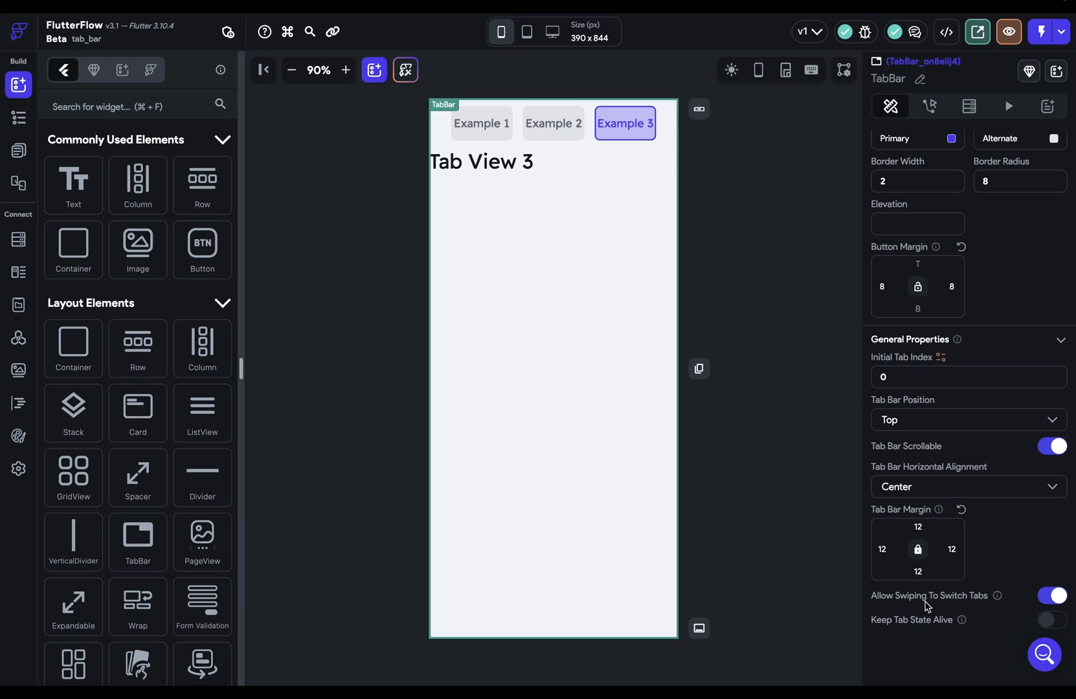
mouse_move(961, 605)
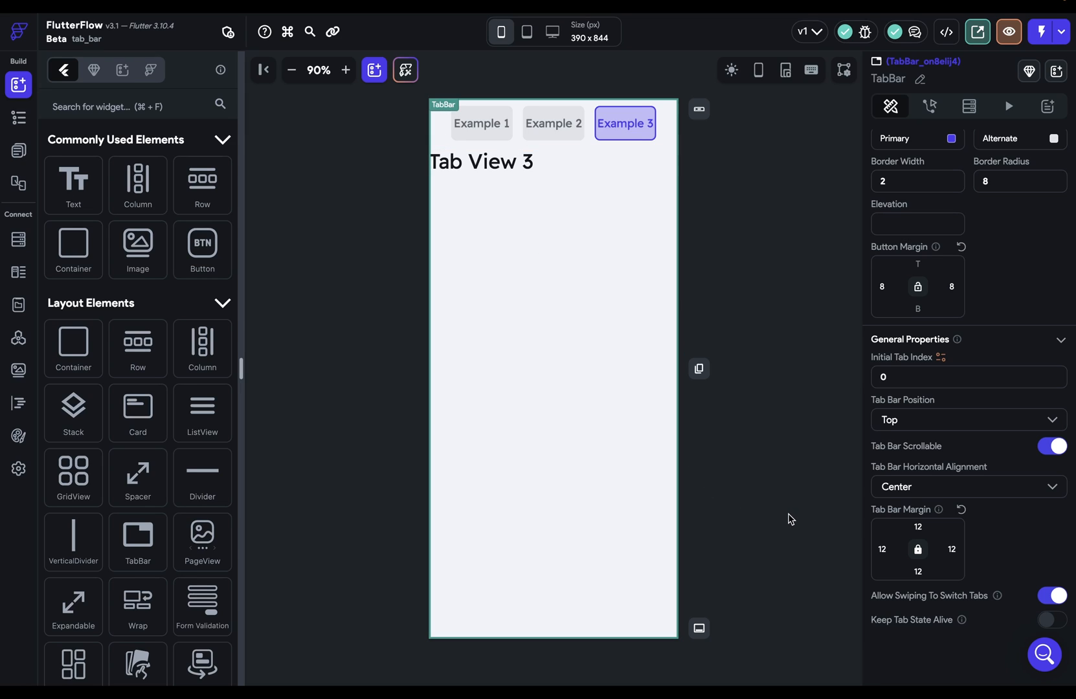
mouse_move(904, 626)
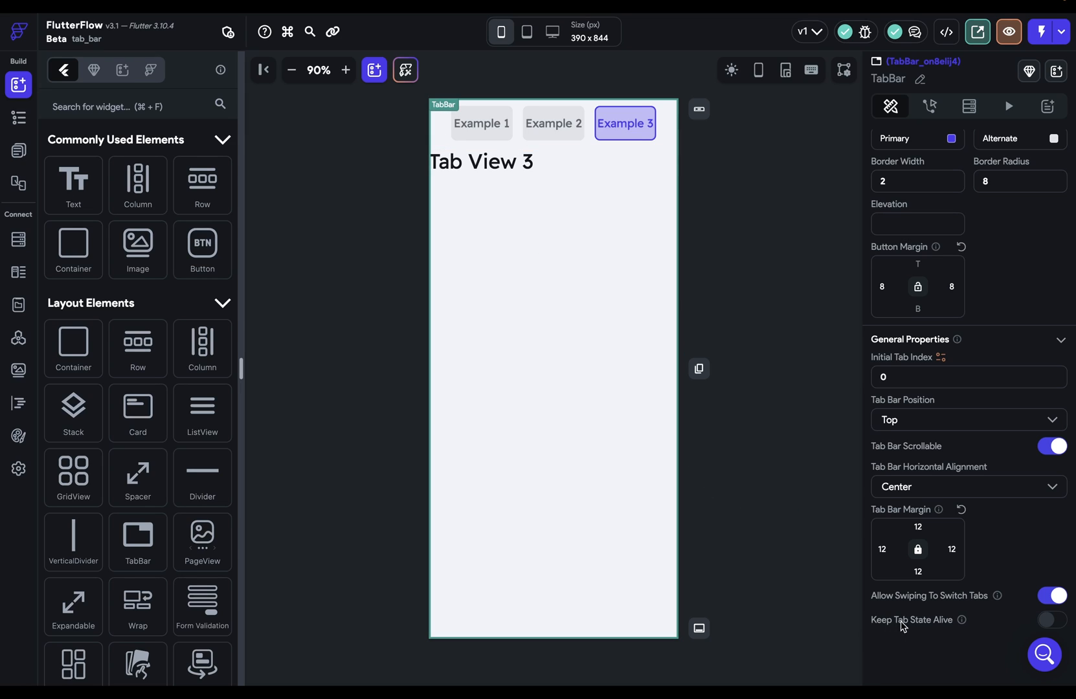
mouse_move(1059, 626)
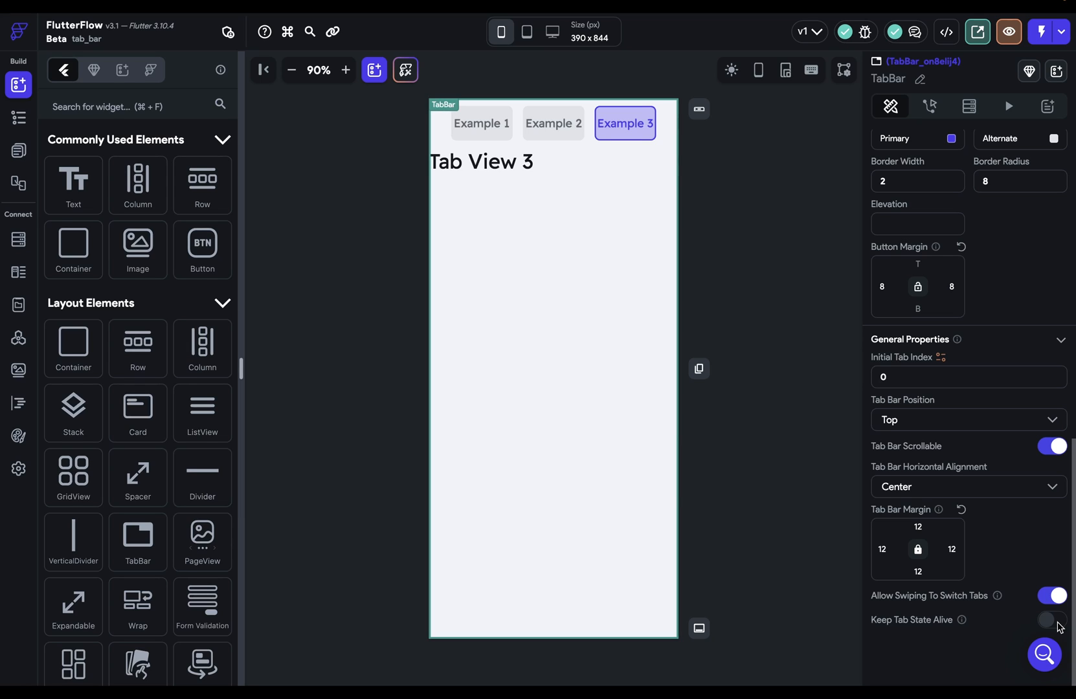
mouse_move(1054, 631)
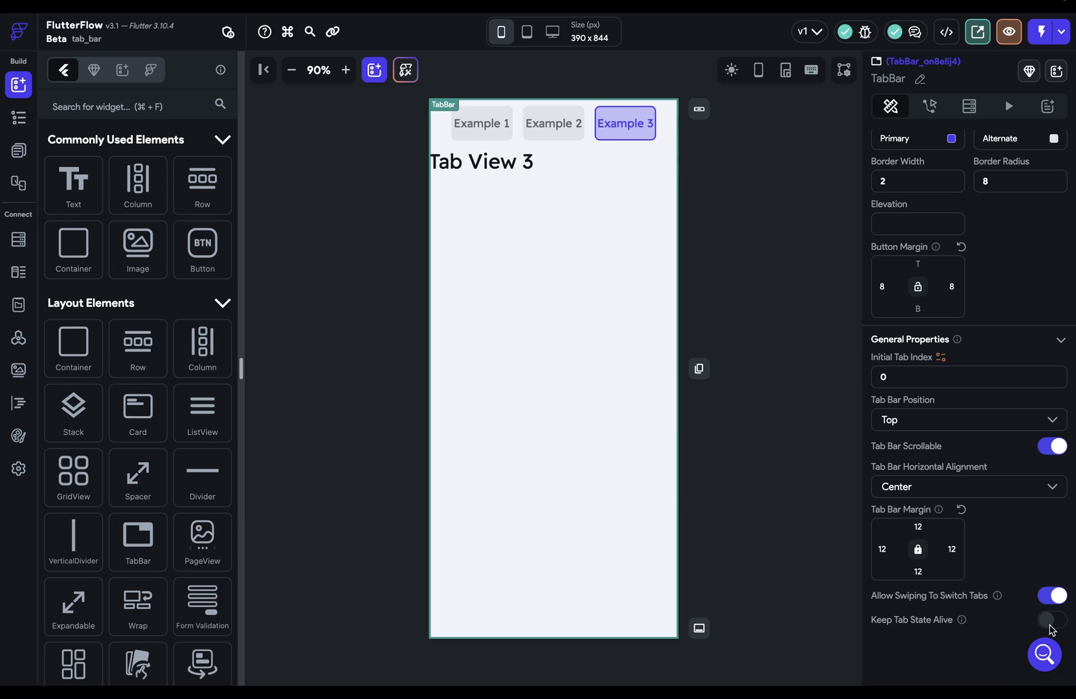
- Switch on Keep Tab State Alive in the TabBar's General Properties
click(1050, 619)
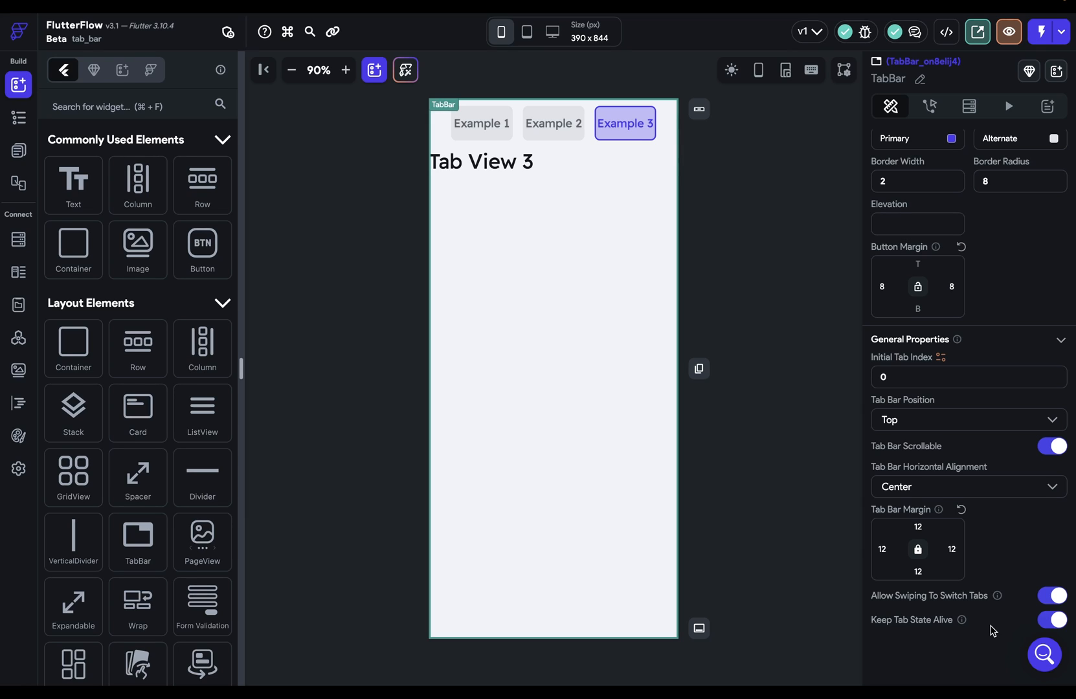
mouse_move(813, 460)
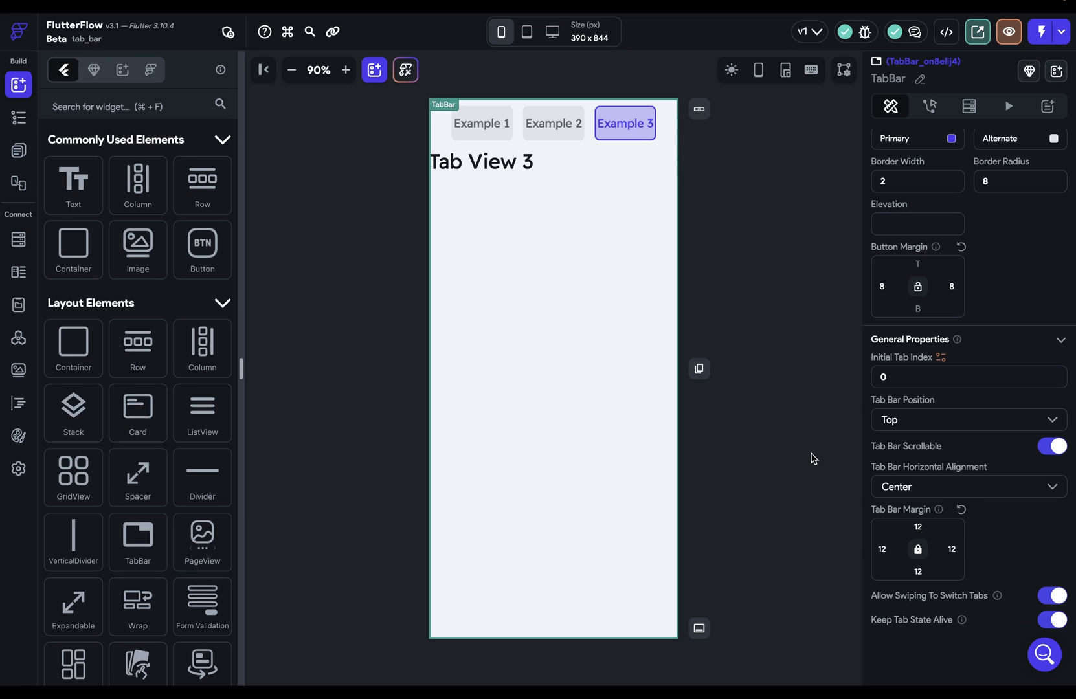